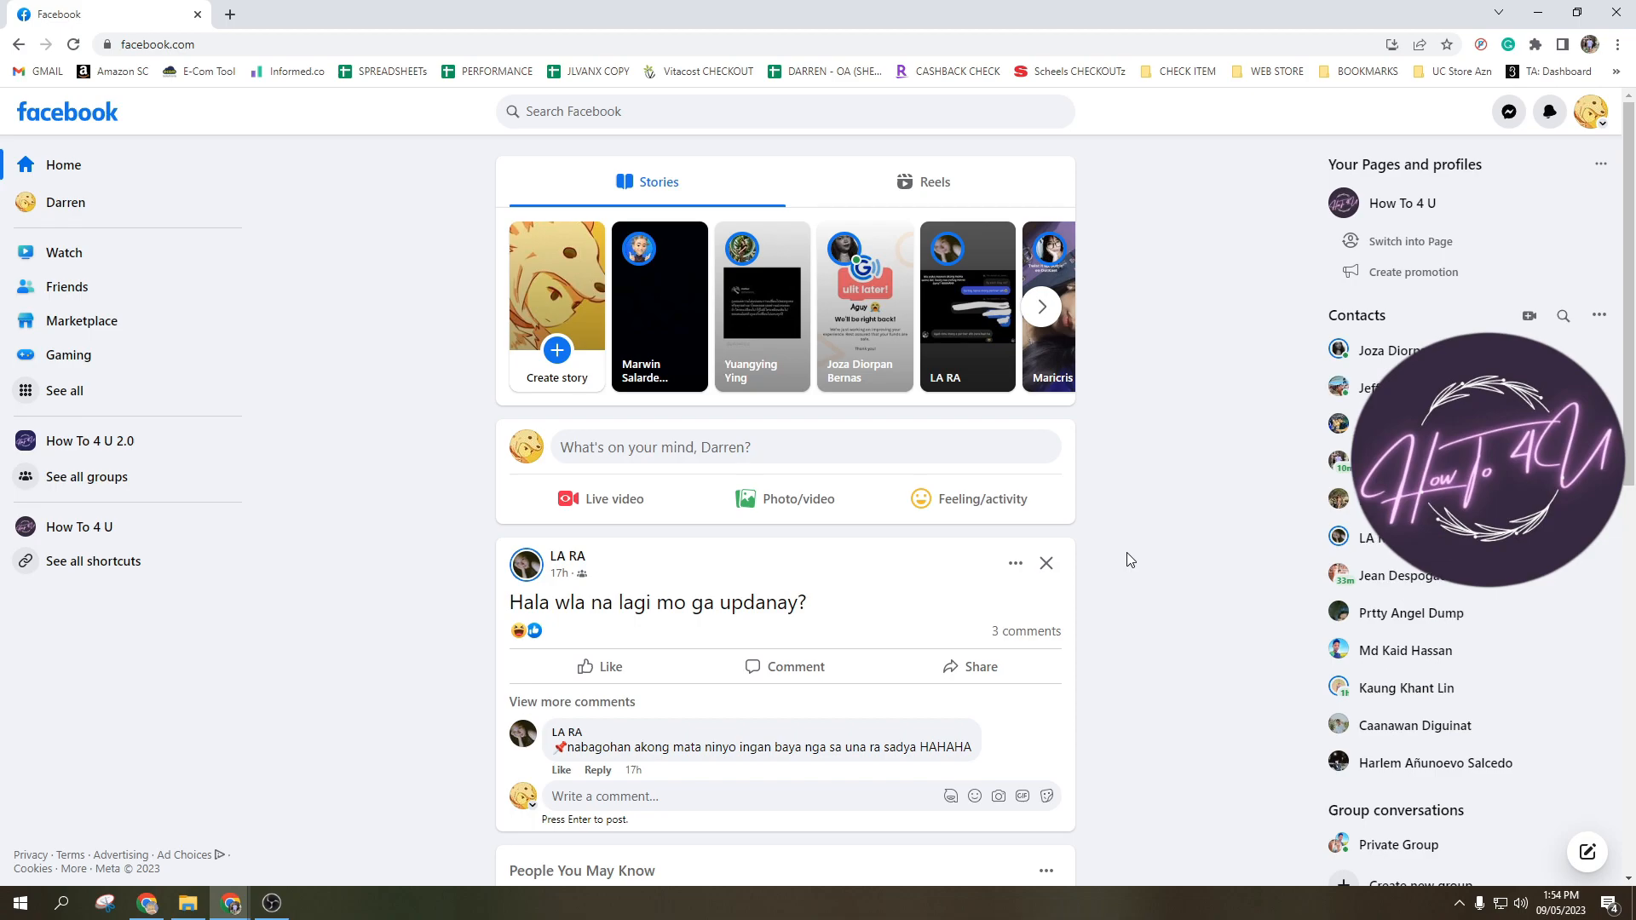
pyautogui.moveTo(1094, 535)
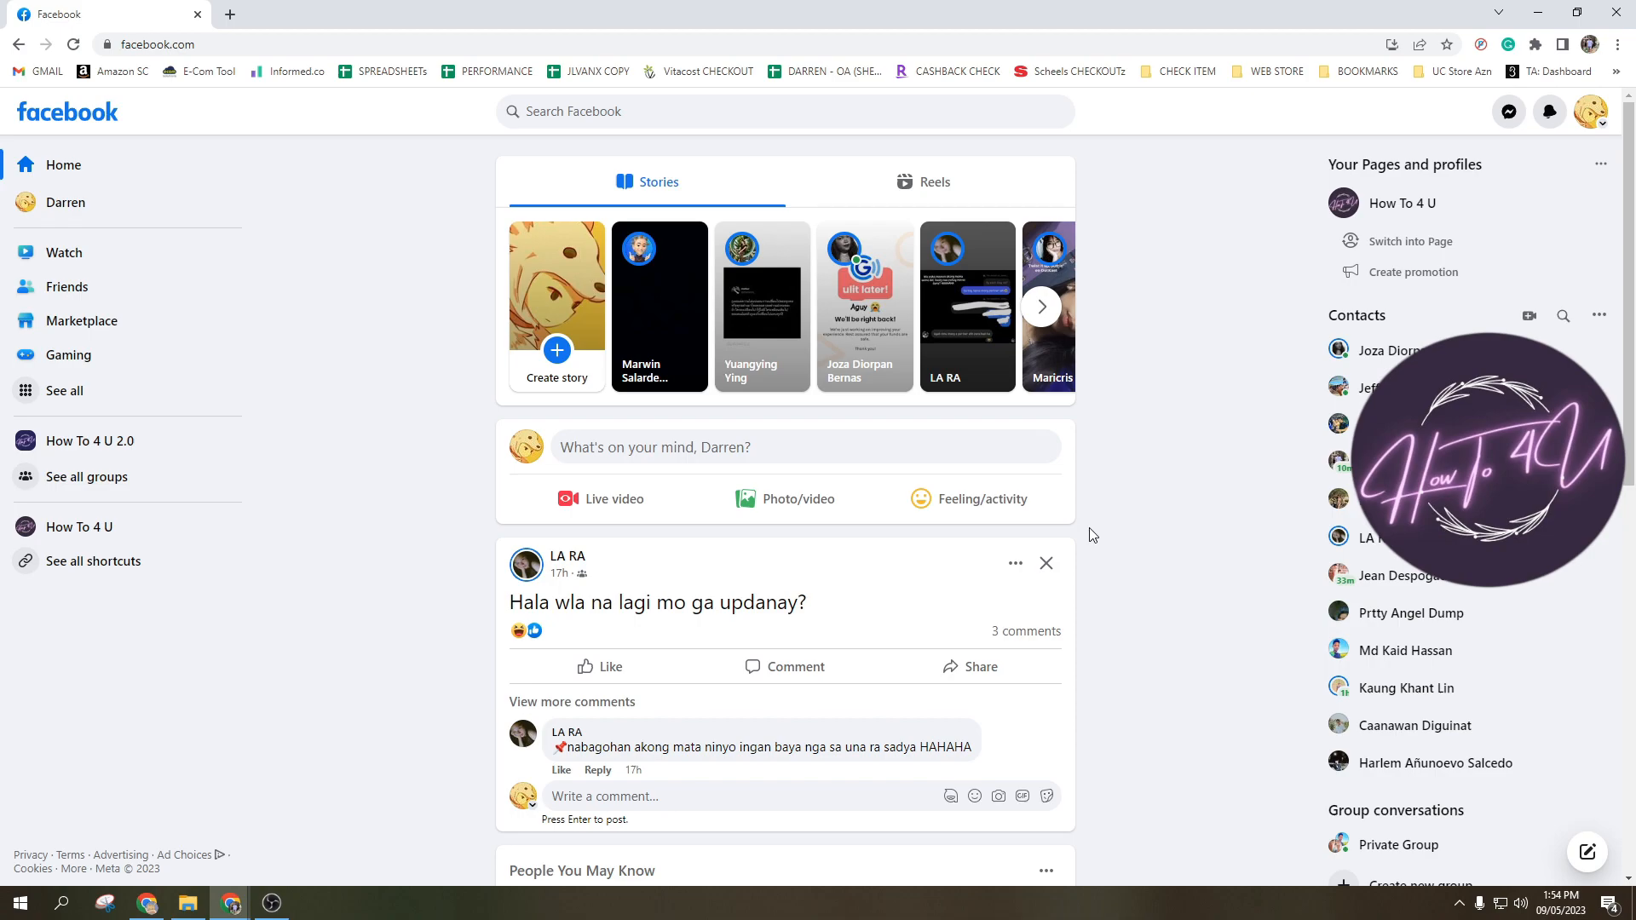
pyautogui.moveTo(911, 495)
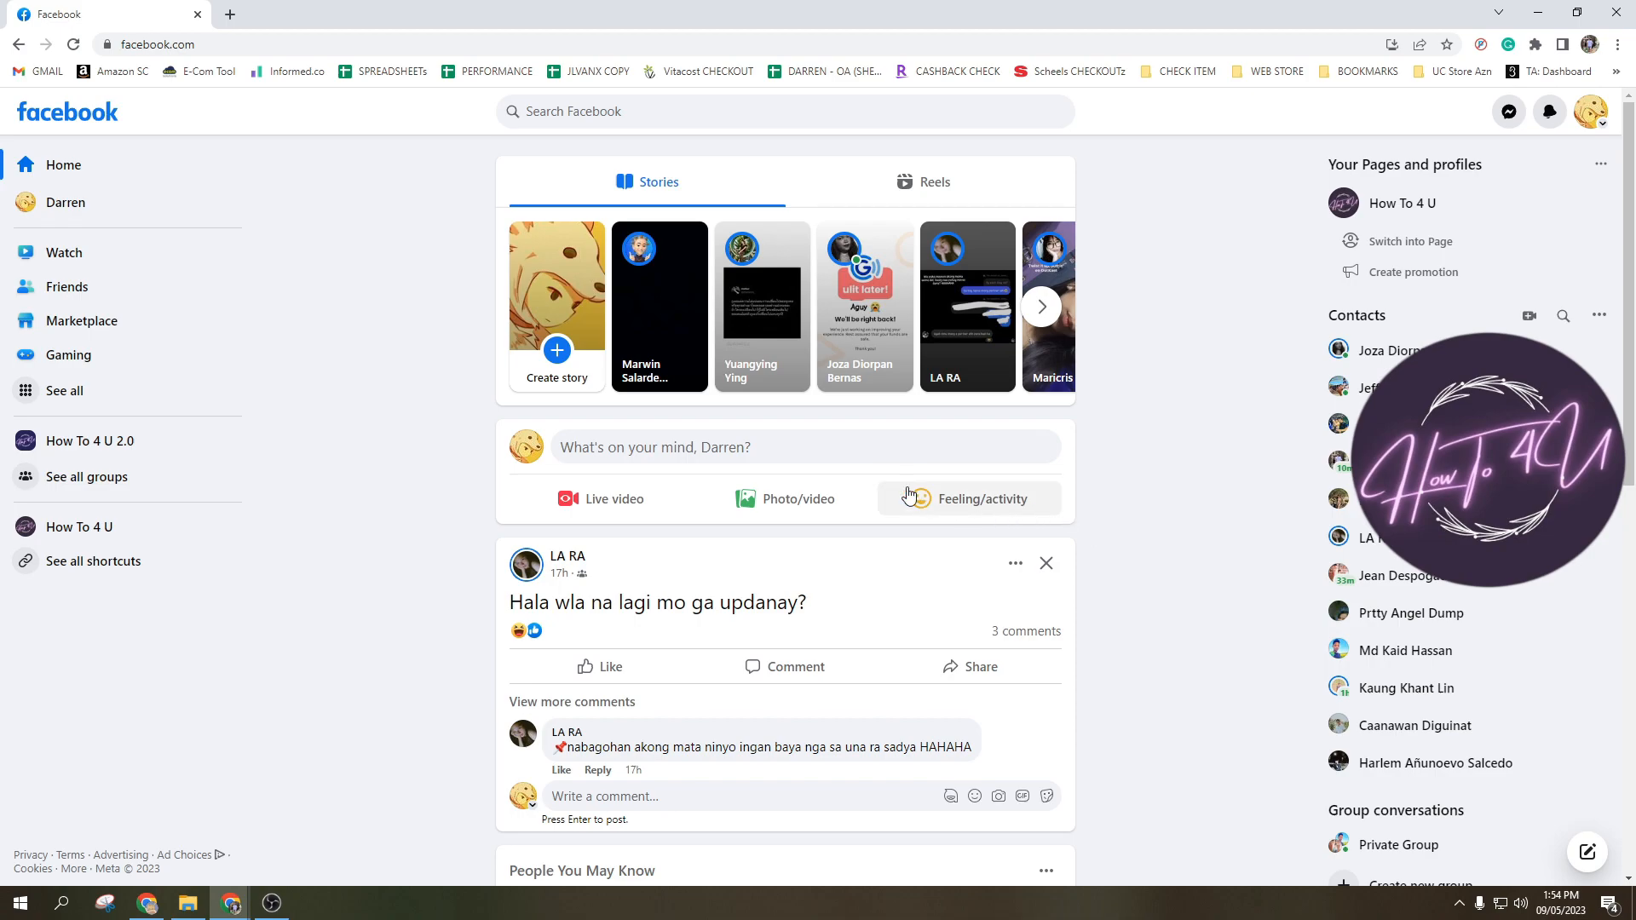
pyautogui.moveTo(461, 204)
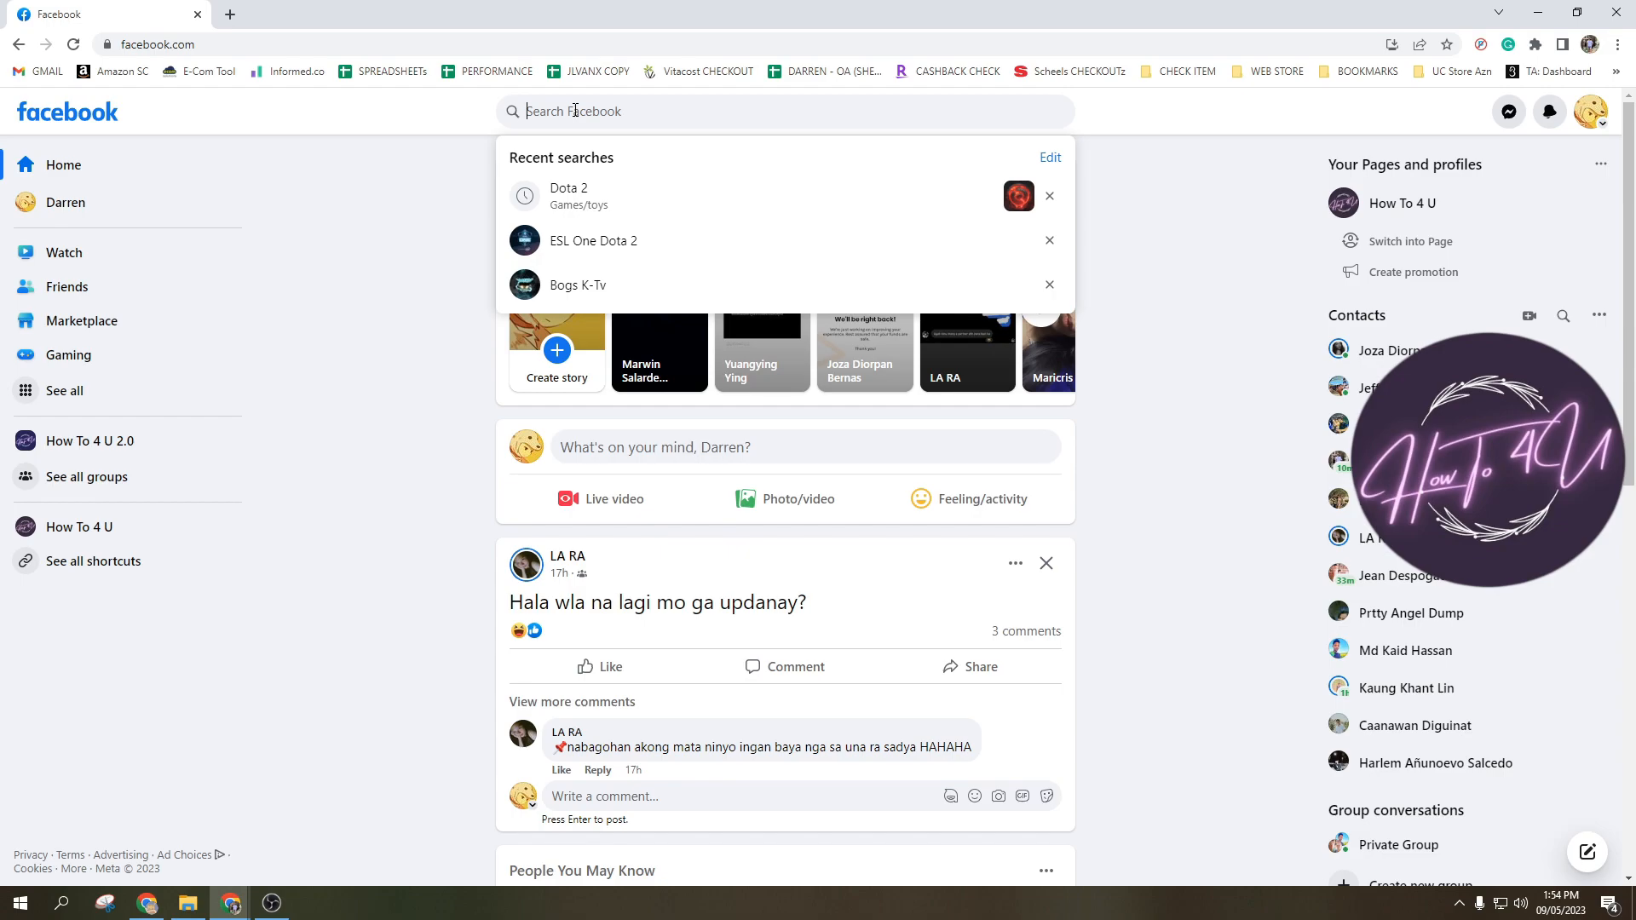
# Step: Search Facebook for amazon, filter results to Pages and choose the Amazon.com page
pyautogui.write('aa')
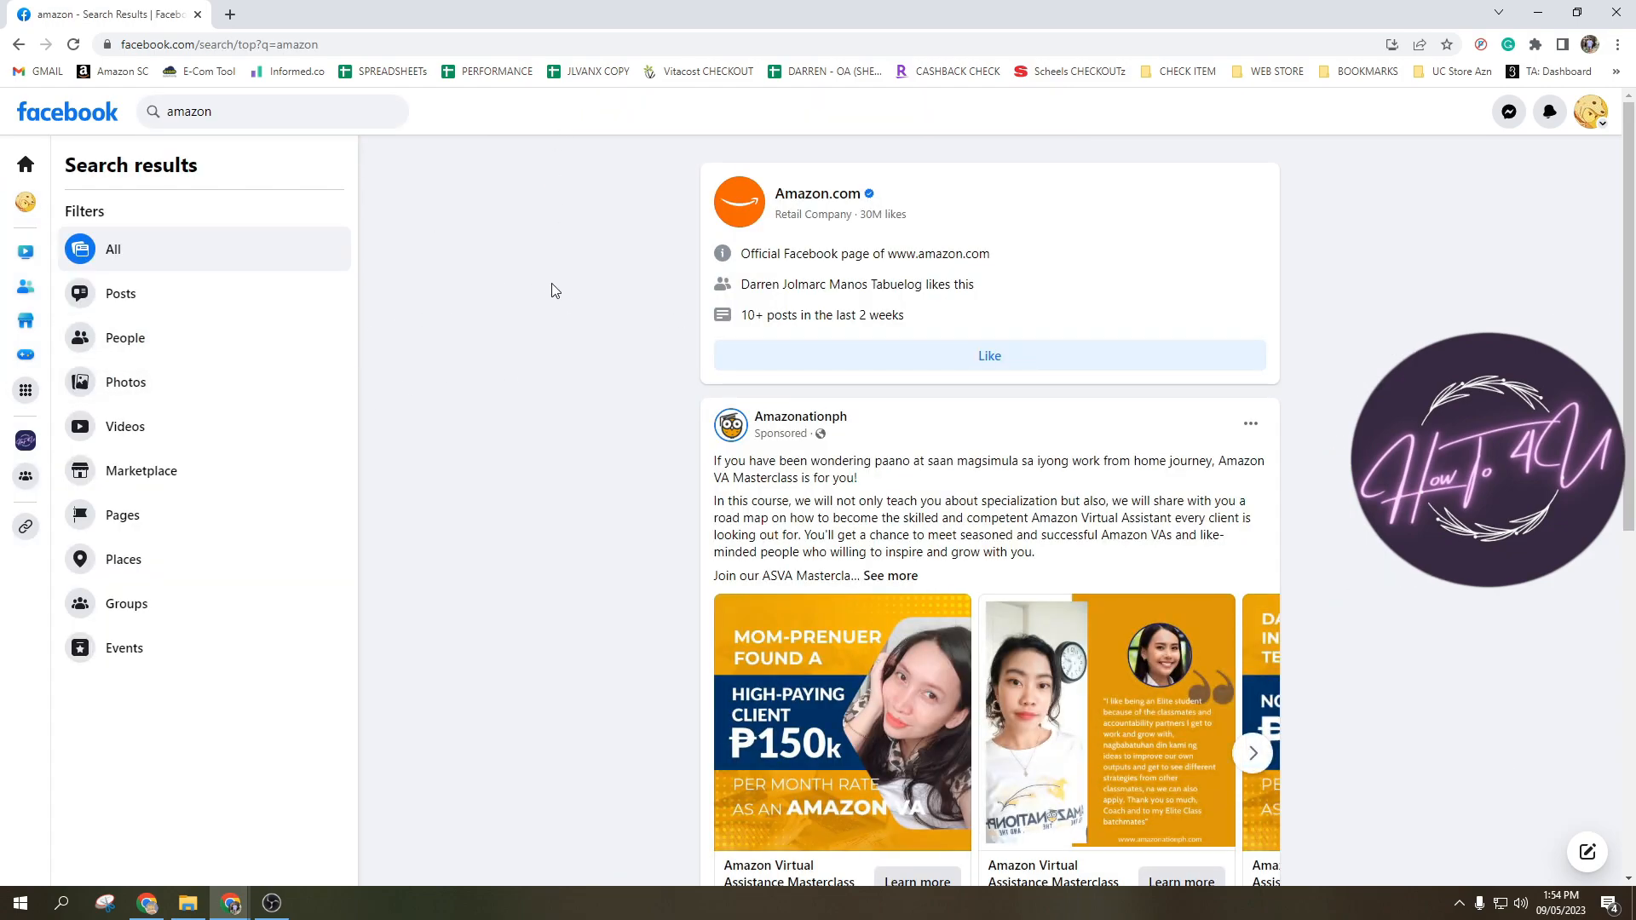
pyautogui.click(123, 515)
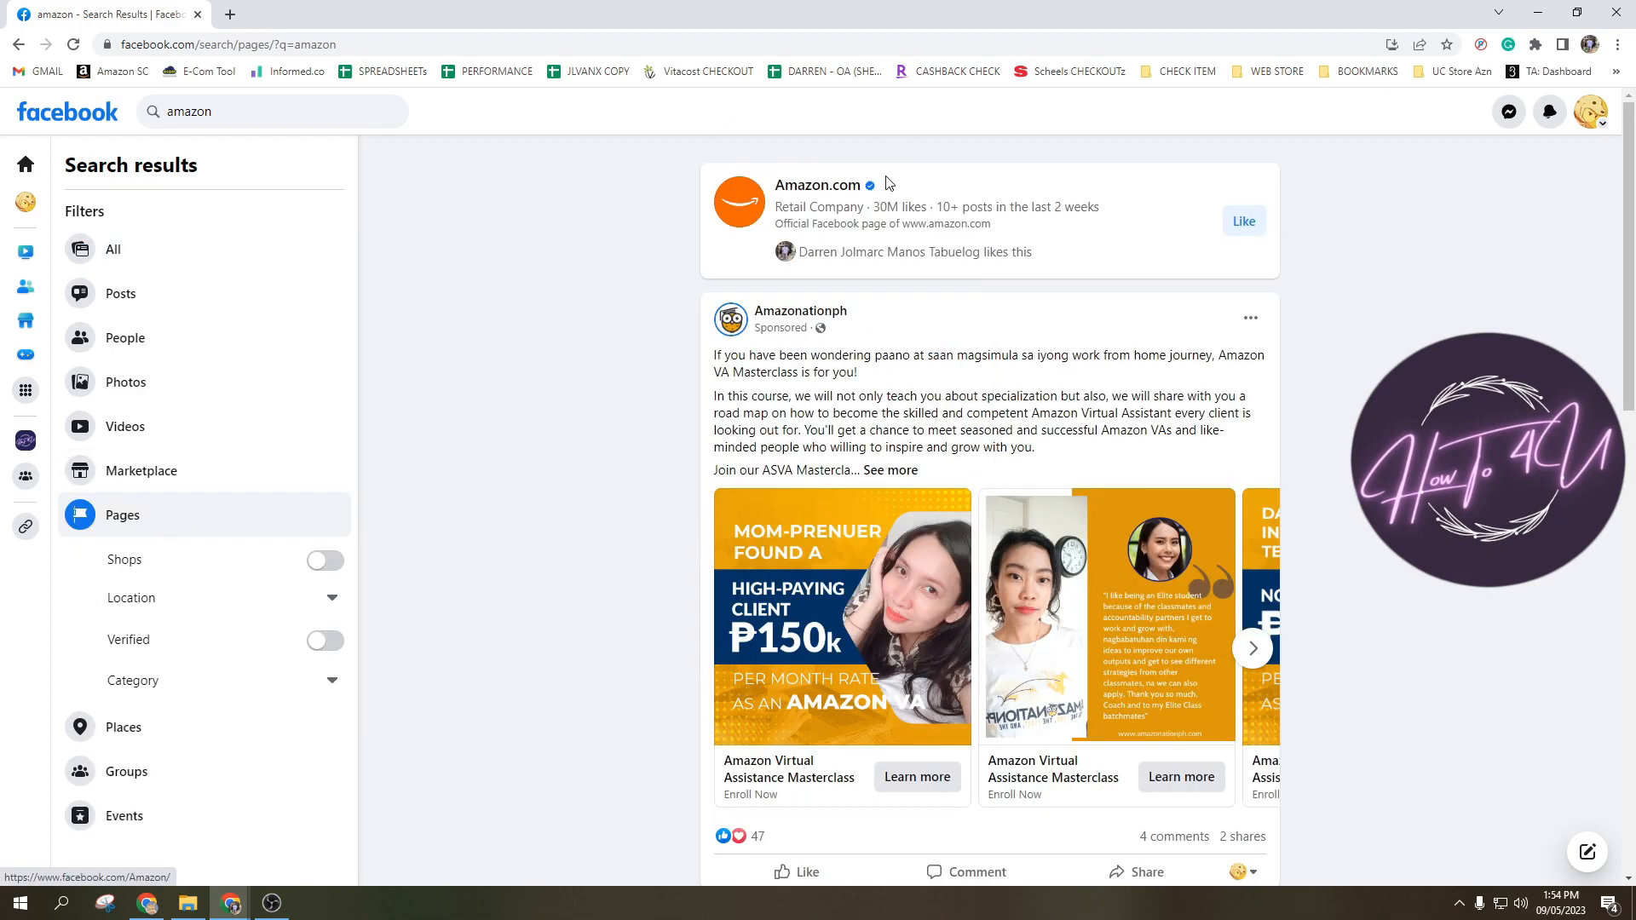
pyautogui.moveTo(818, 184)
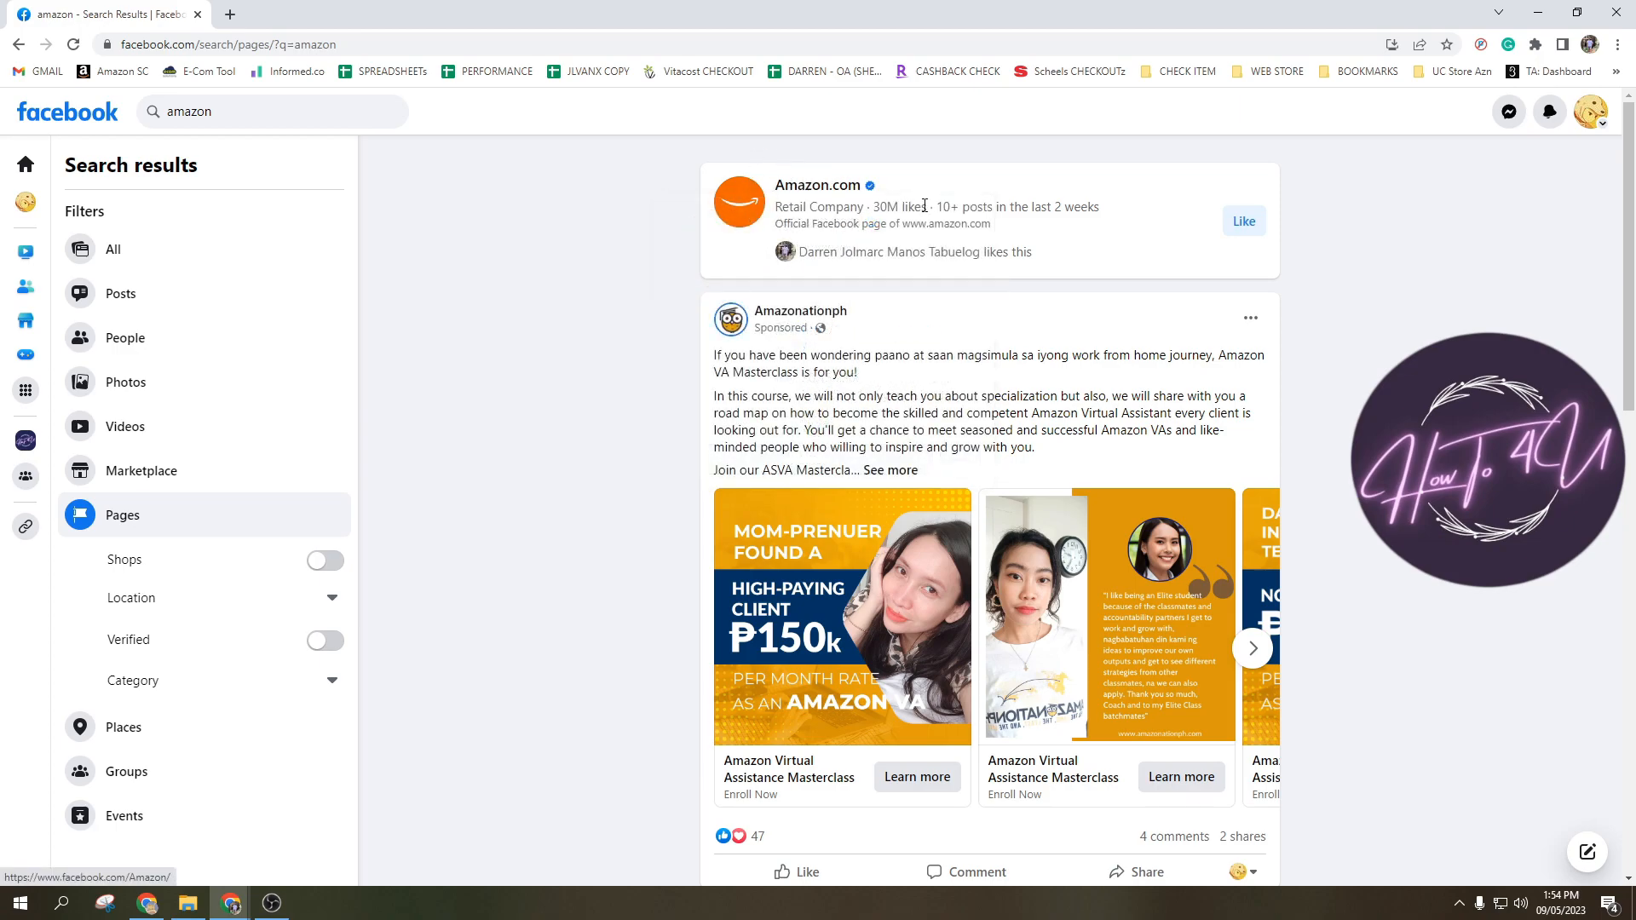
pyautogui.doubleClick(883, 206)
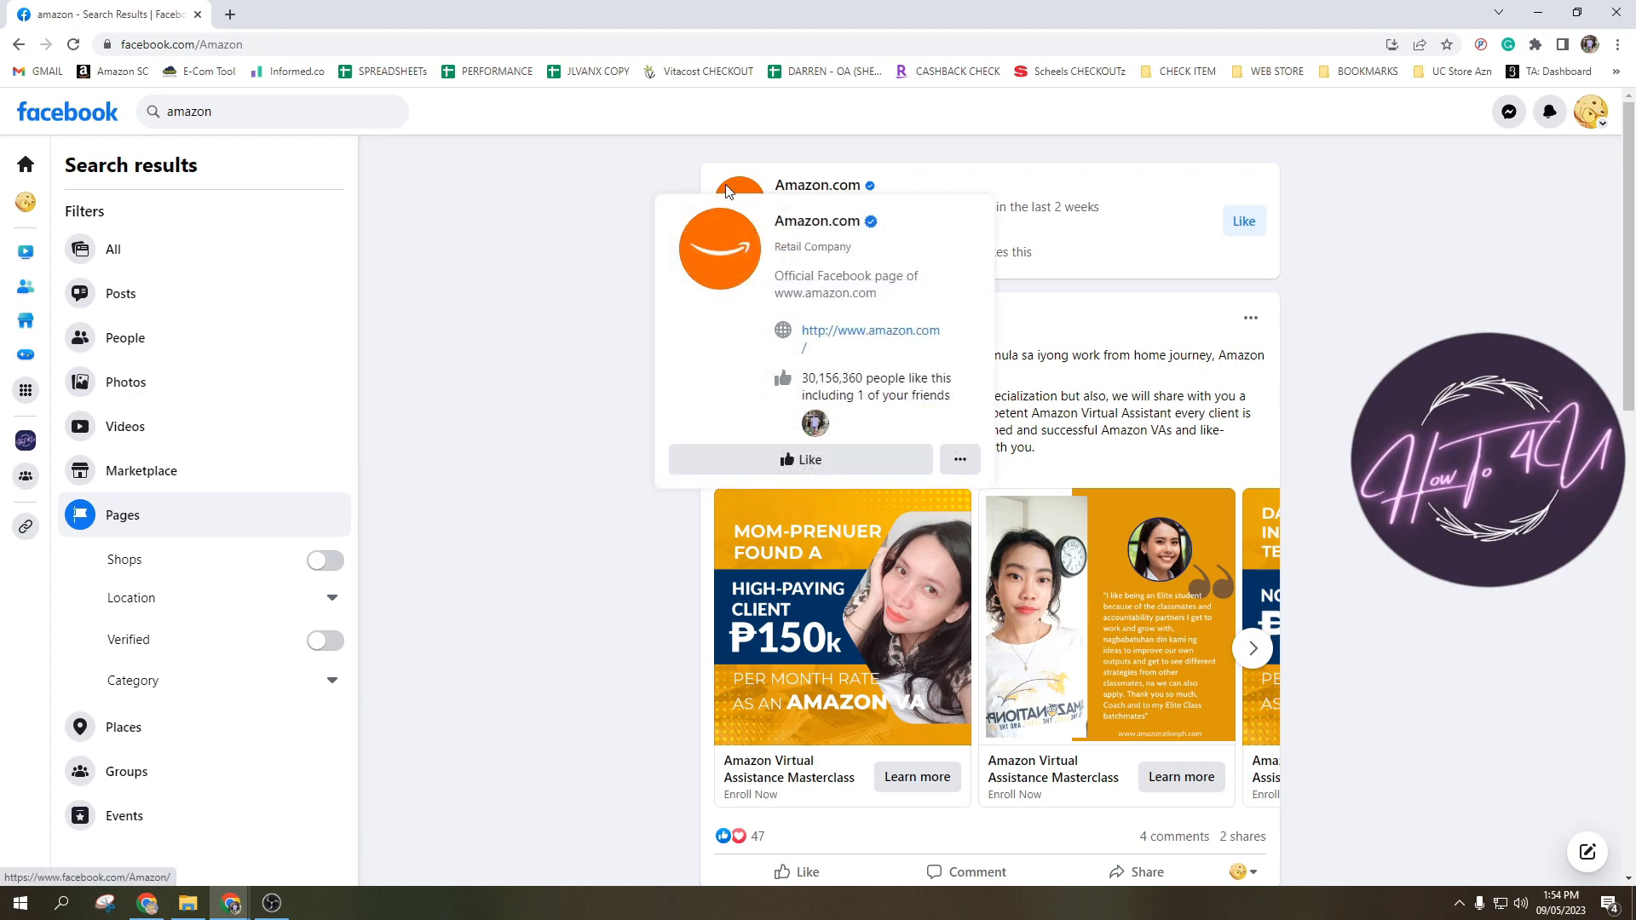
# Step: Follow the Amazon.com page's Shop on Website button to amazon.com Today's Deals
pyautogui.click(817, 184)
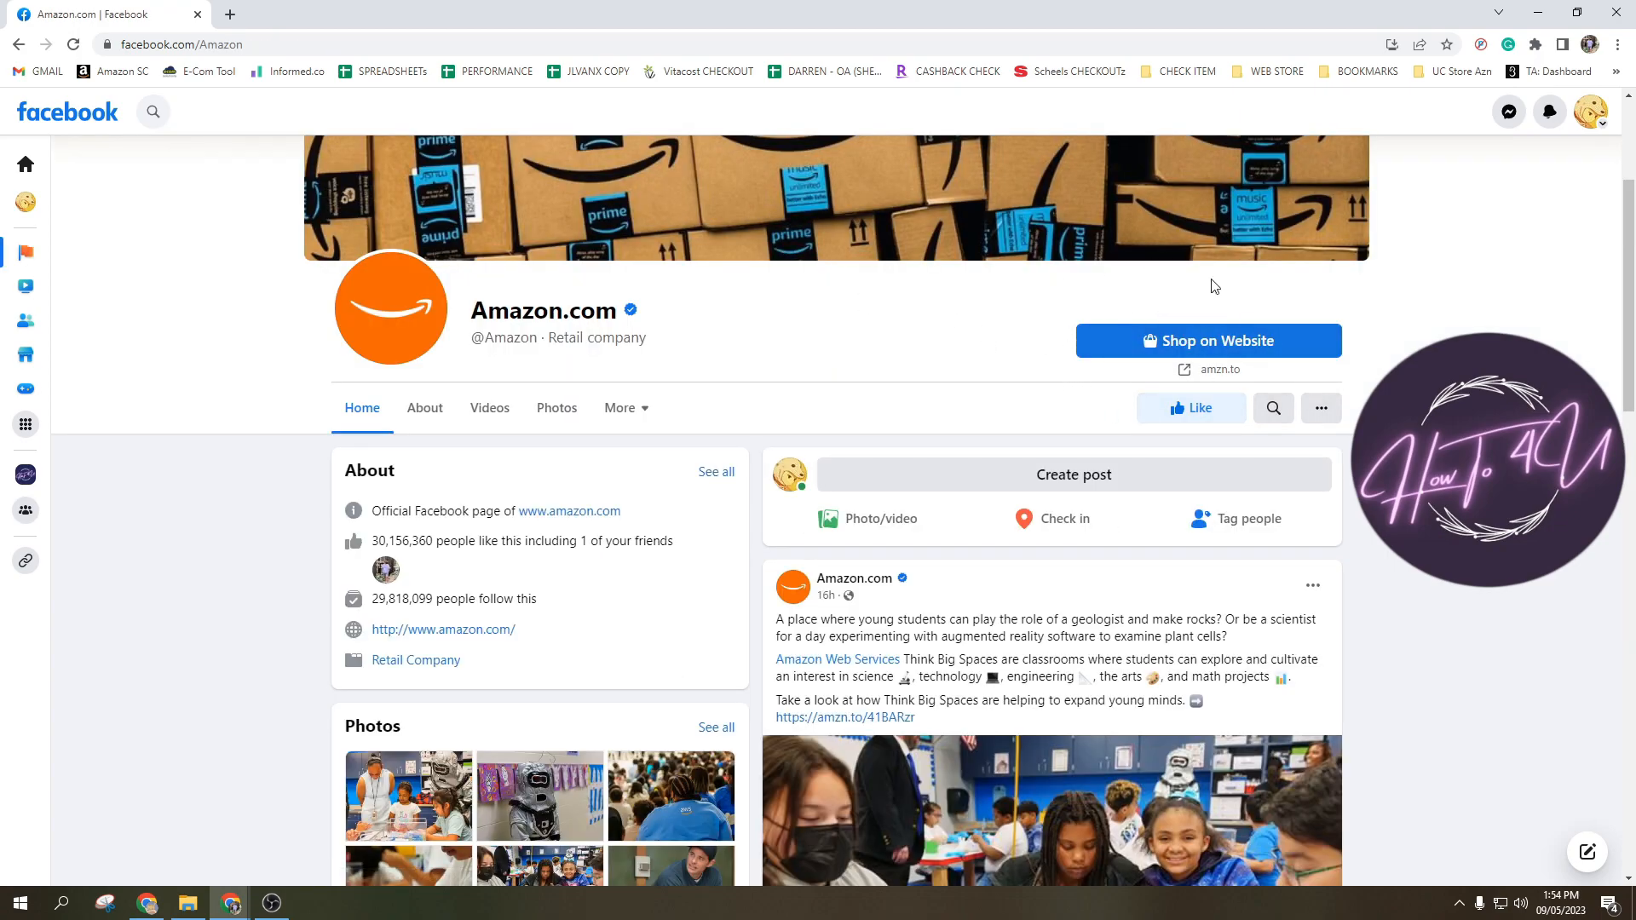
pyautogui.moveTo(1197, 347)
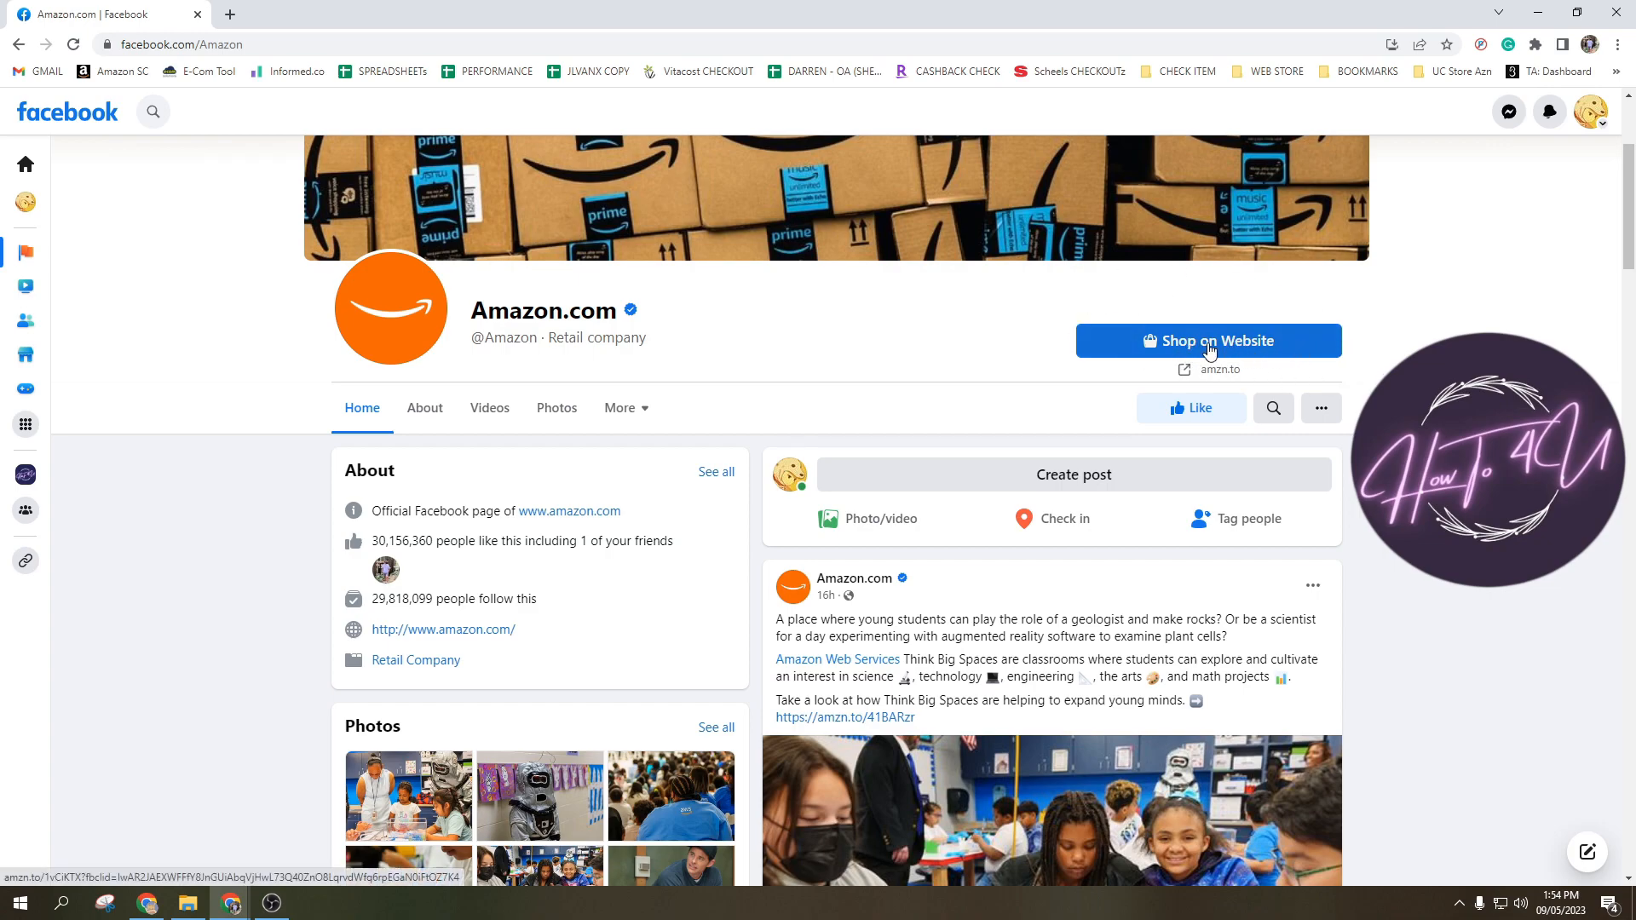
pyautogui.moveTo(1226, 319)
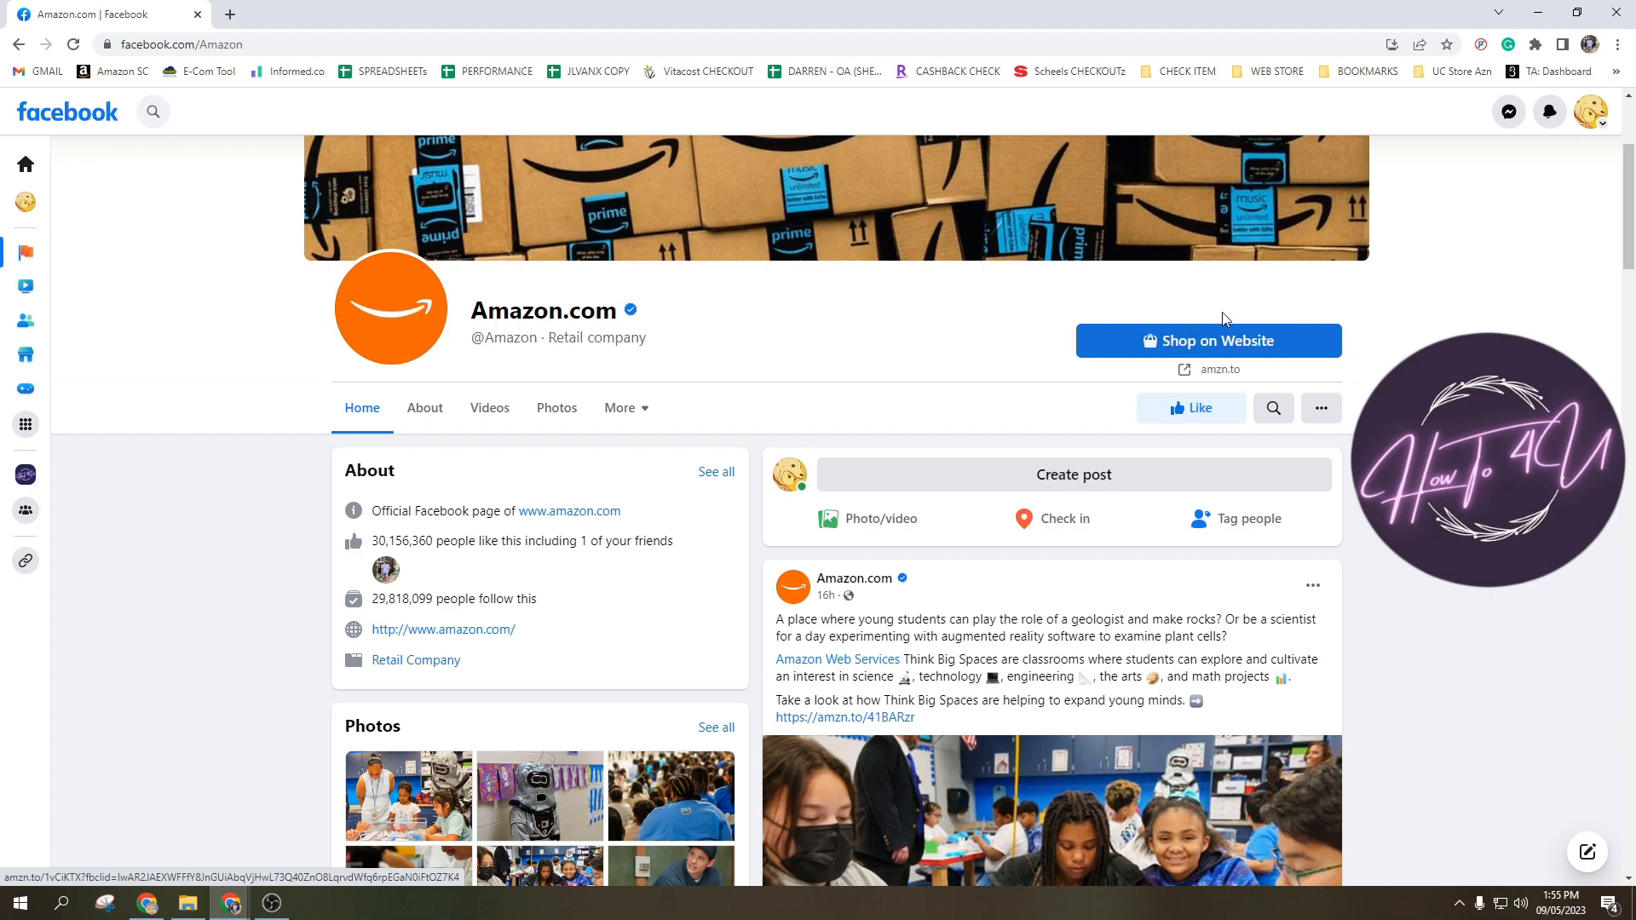
pyautogui.moveTo(1286, 350)
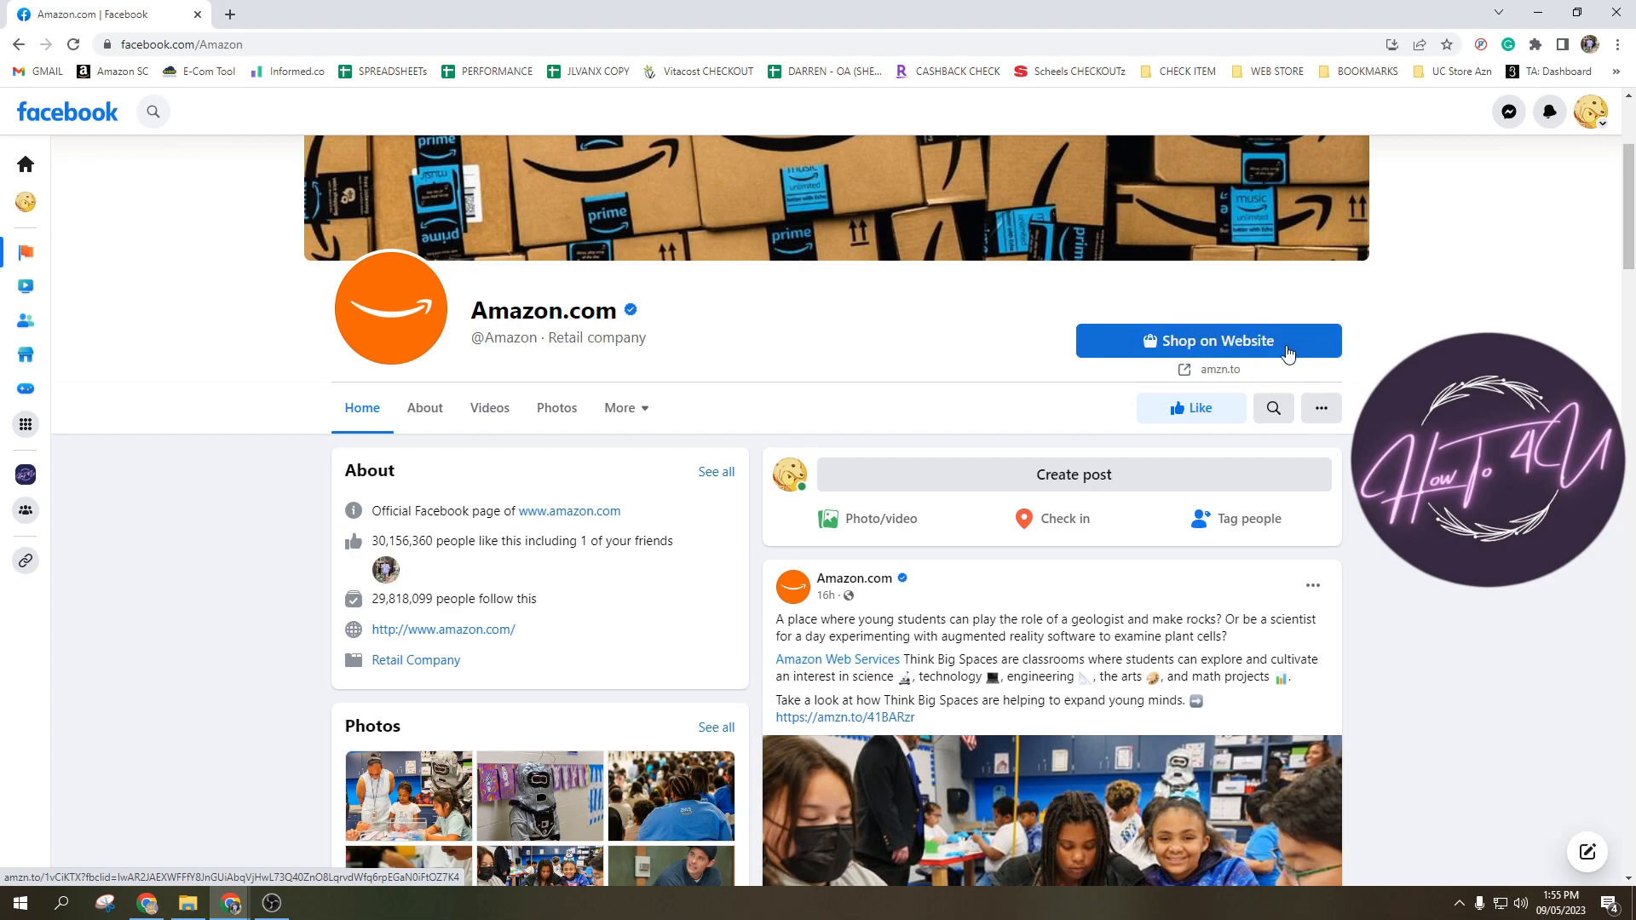
pyautogui.moveTo(1217, 350)
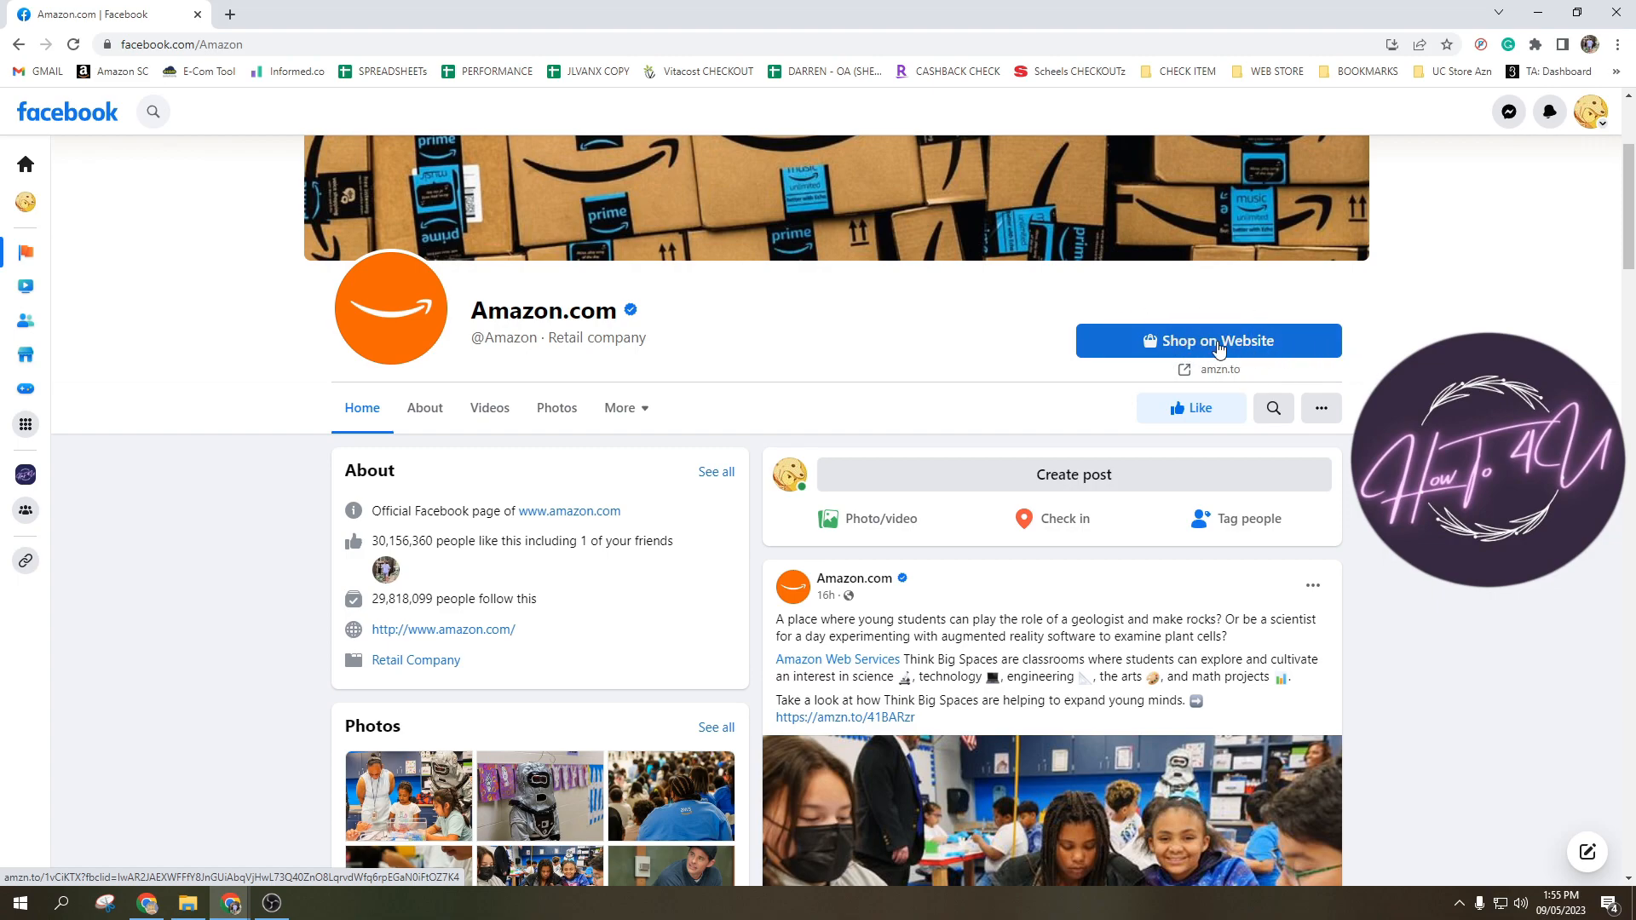
pyautogui.click(1208, 341)
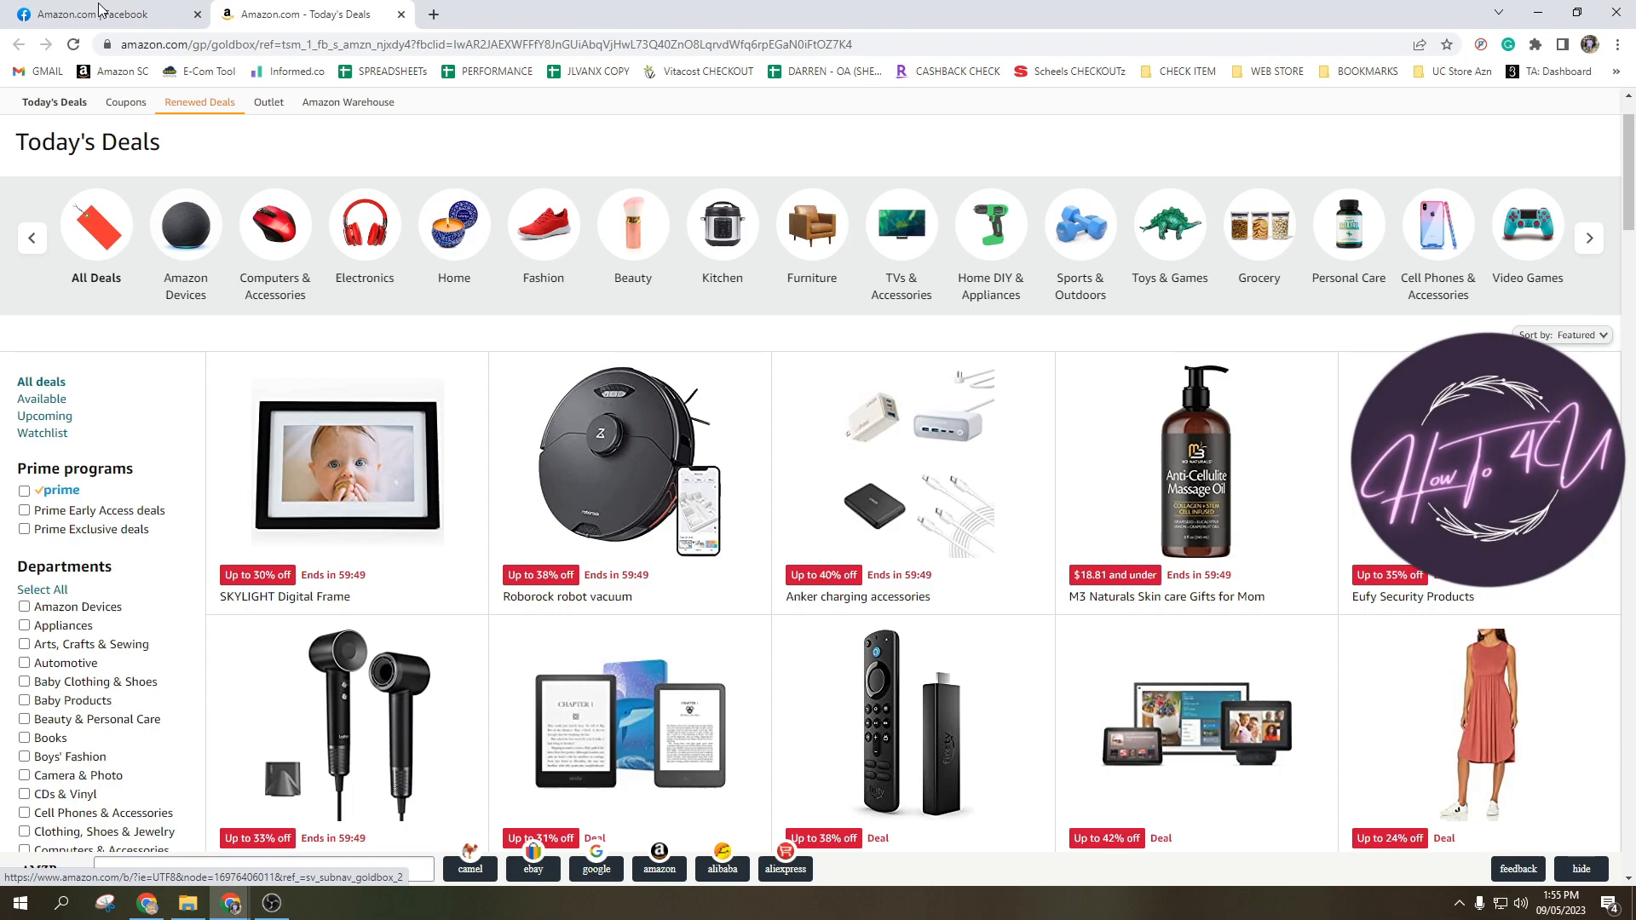
# Step: Switch back to the Facebook tab showing the Amazon.com page
pyautogui.click(85, 13)
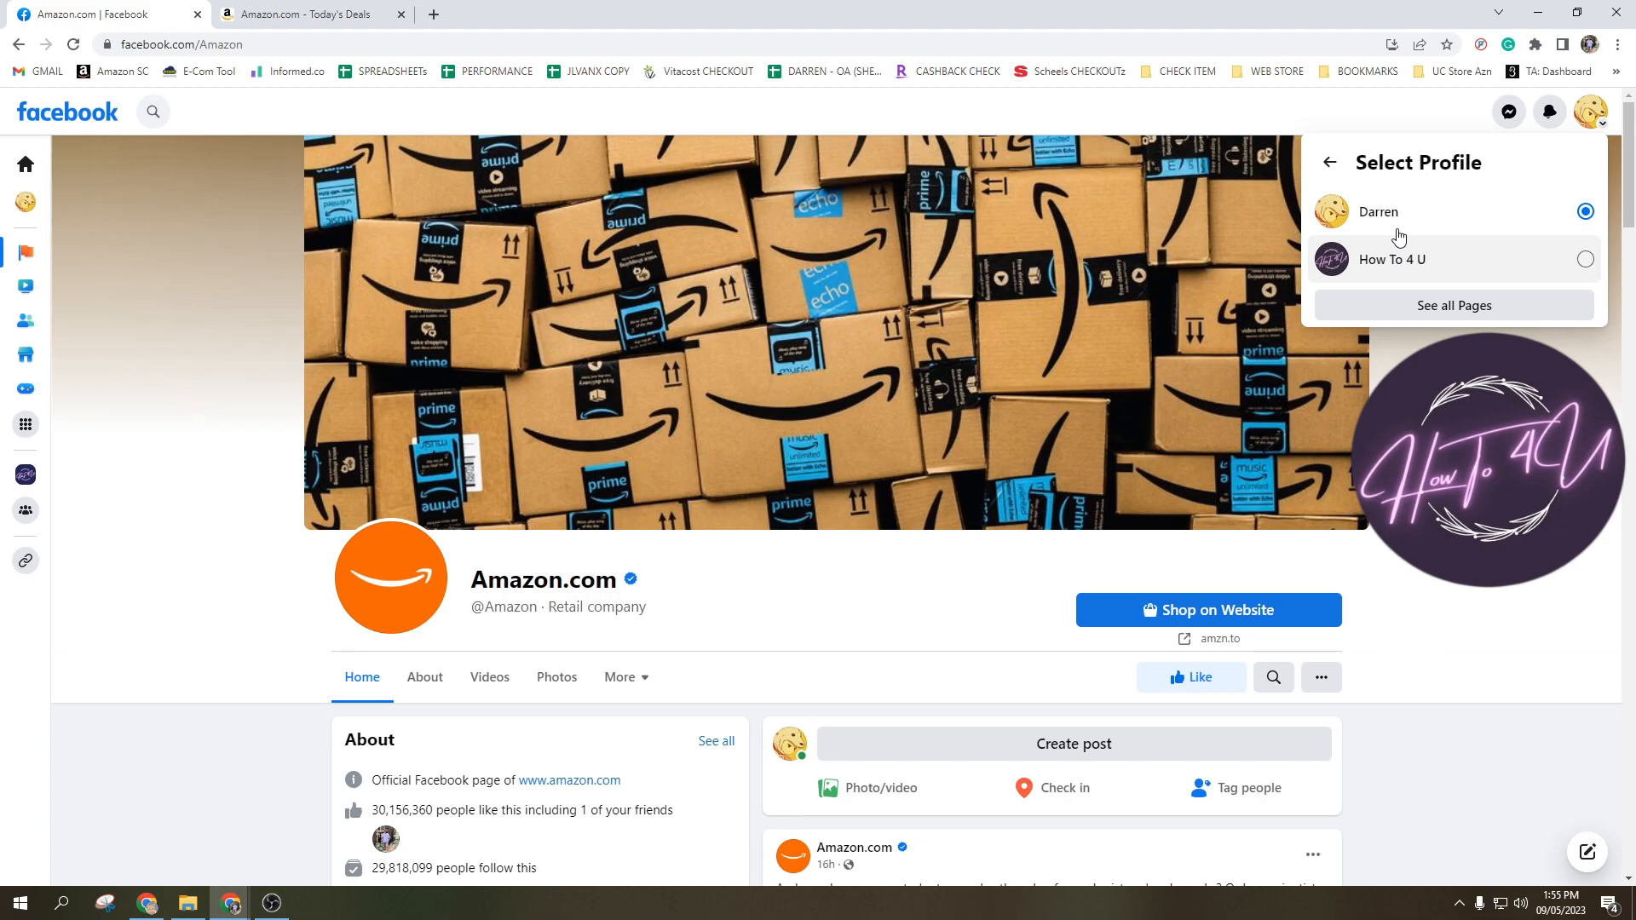
pyautogui.moveTo(1423, 266)
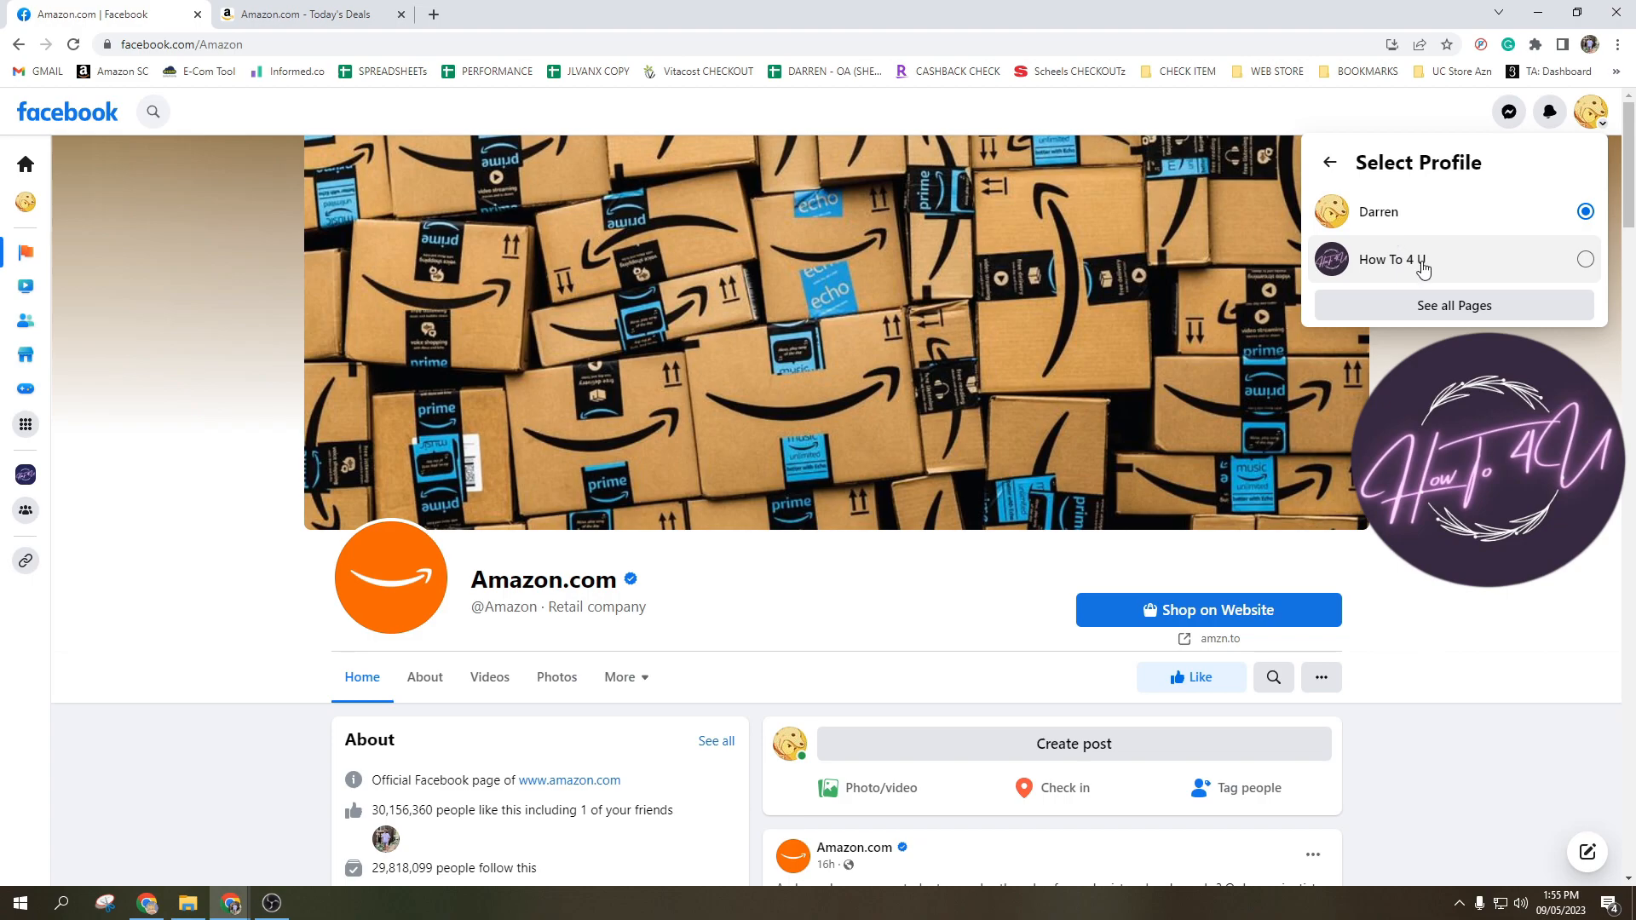
pyautogui.moveTo(1432, 269)
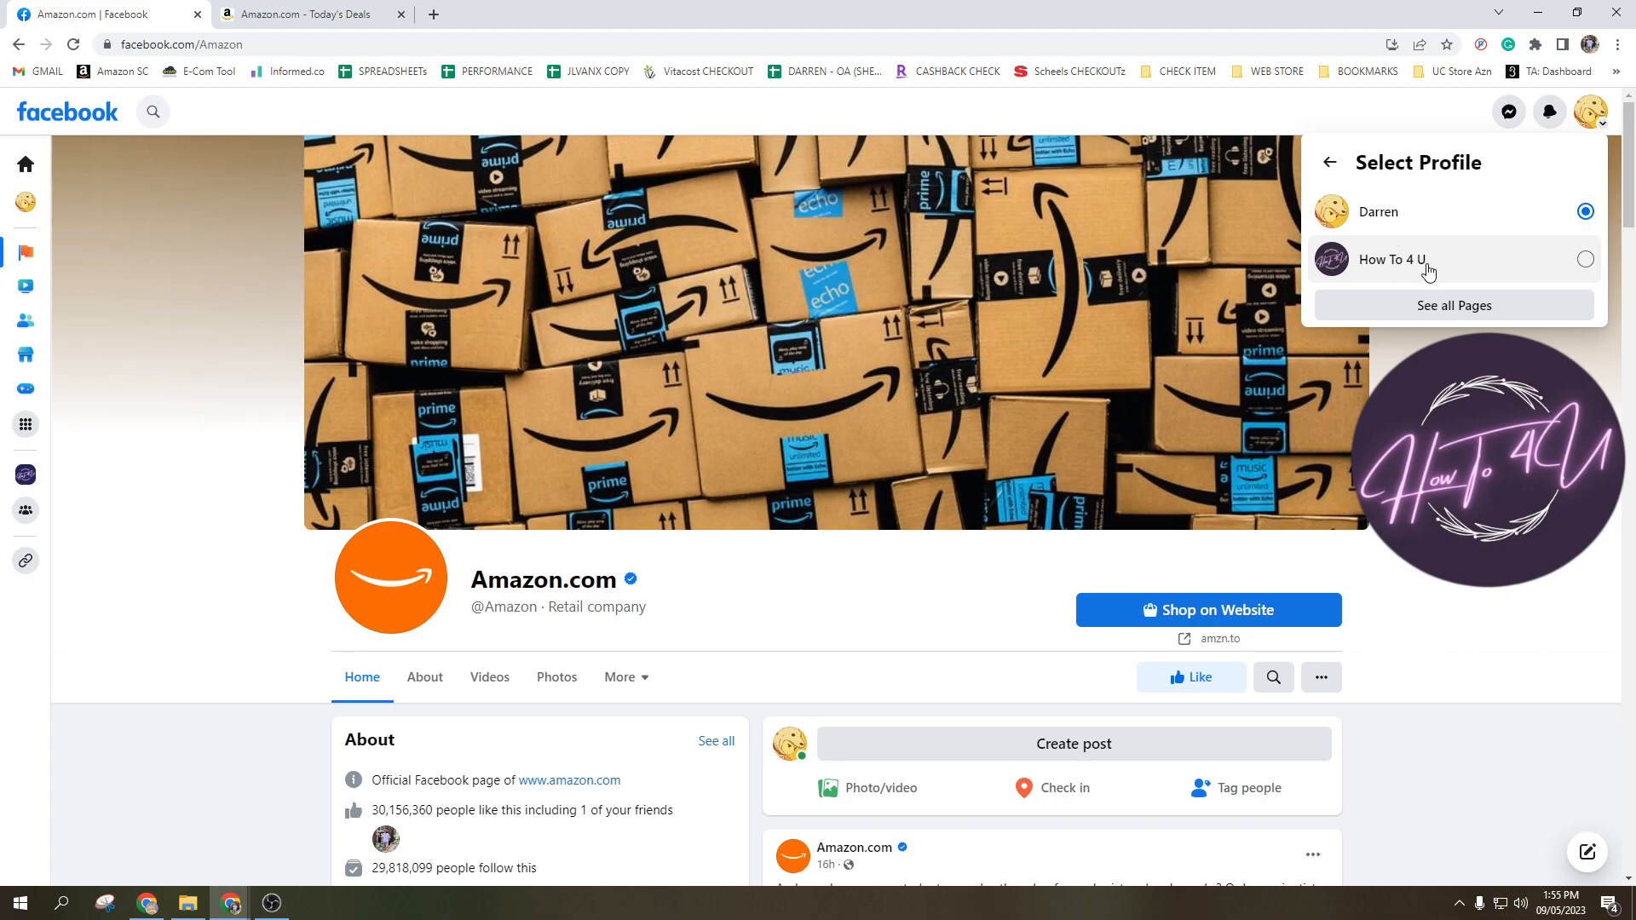
pyautogui.moveTo(1454, 298)
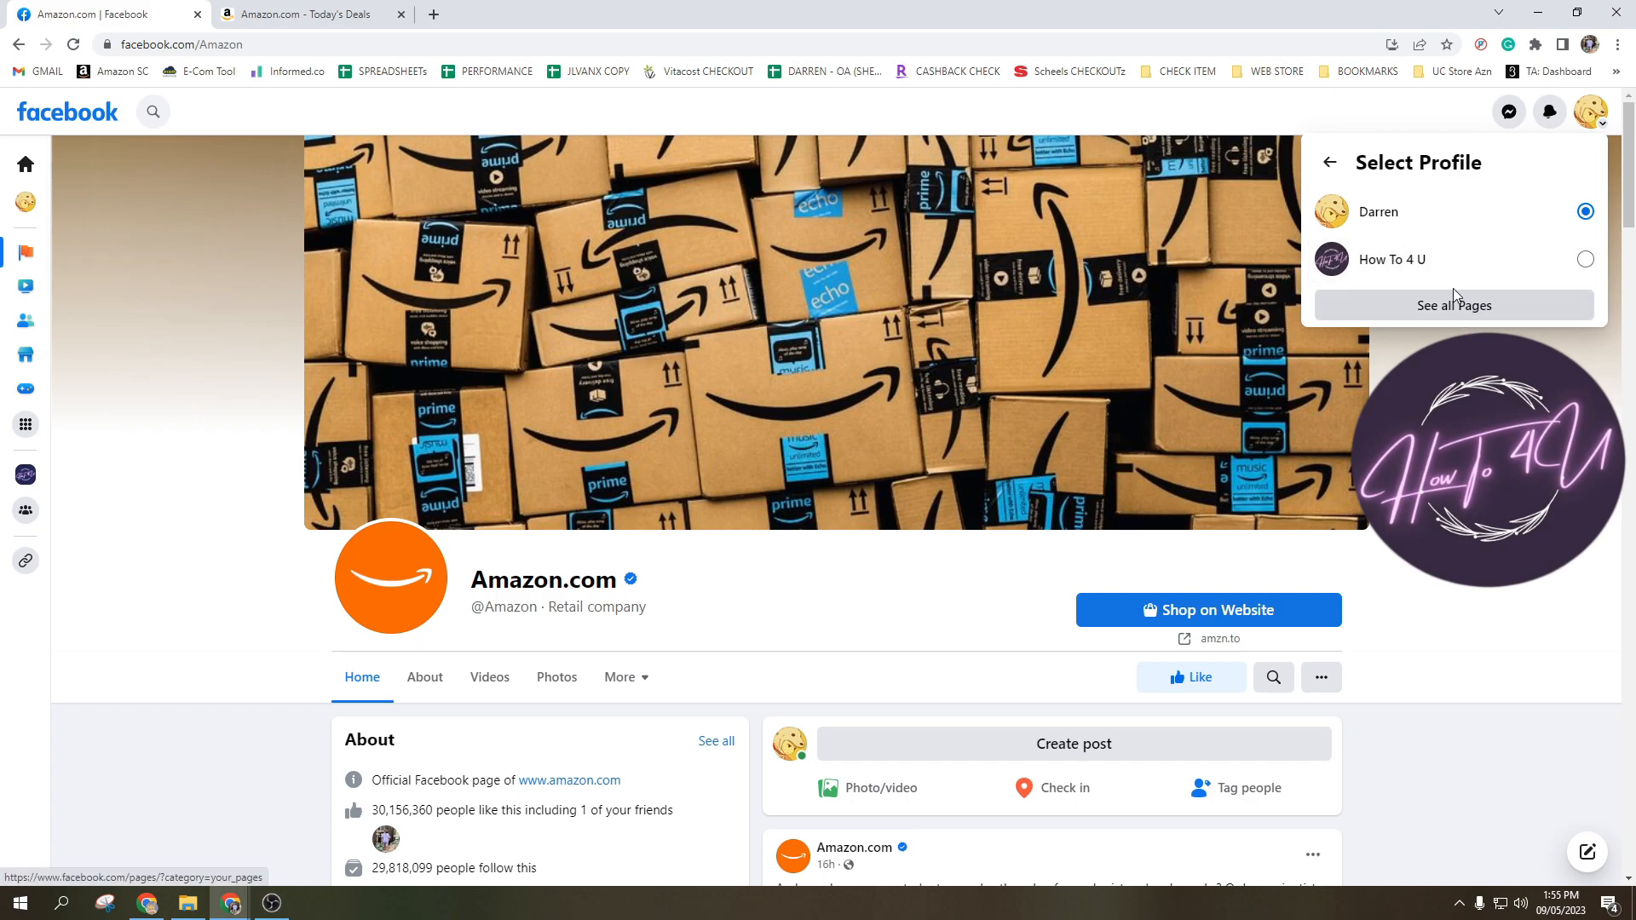
pyautogui.moveTo(1446, 310)
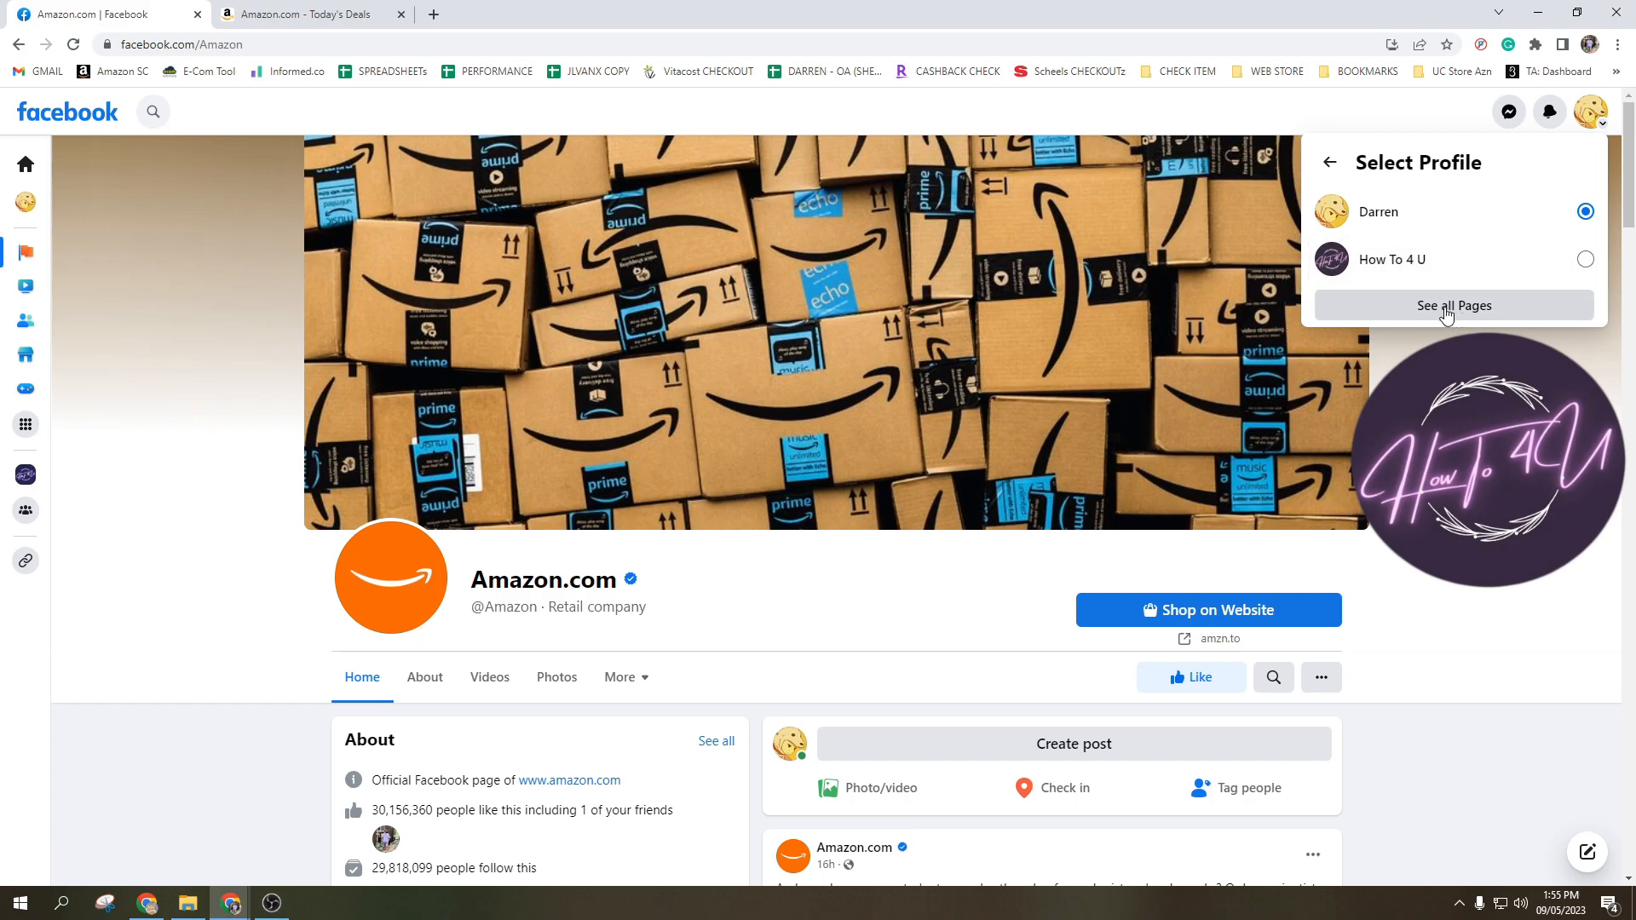
# Step: Show all managed Pages and choose the How To 4 U page
pyautogui.click(1454, 305)
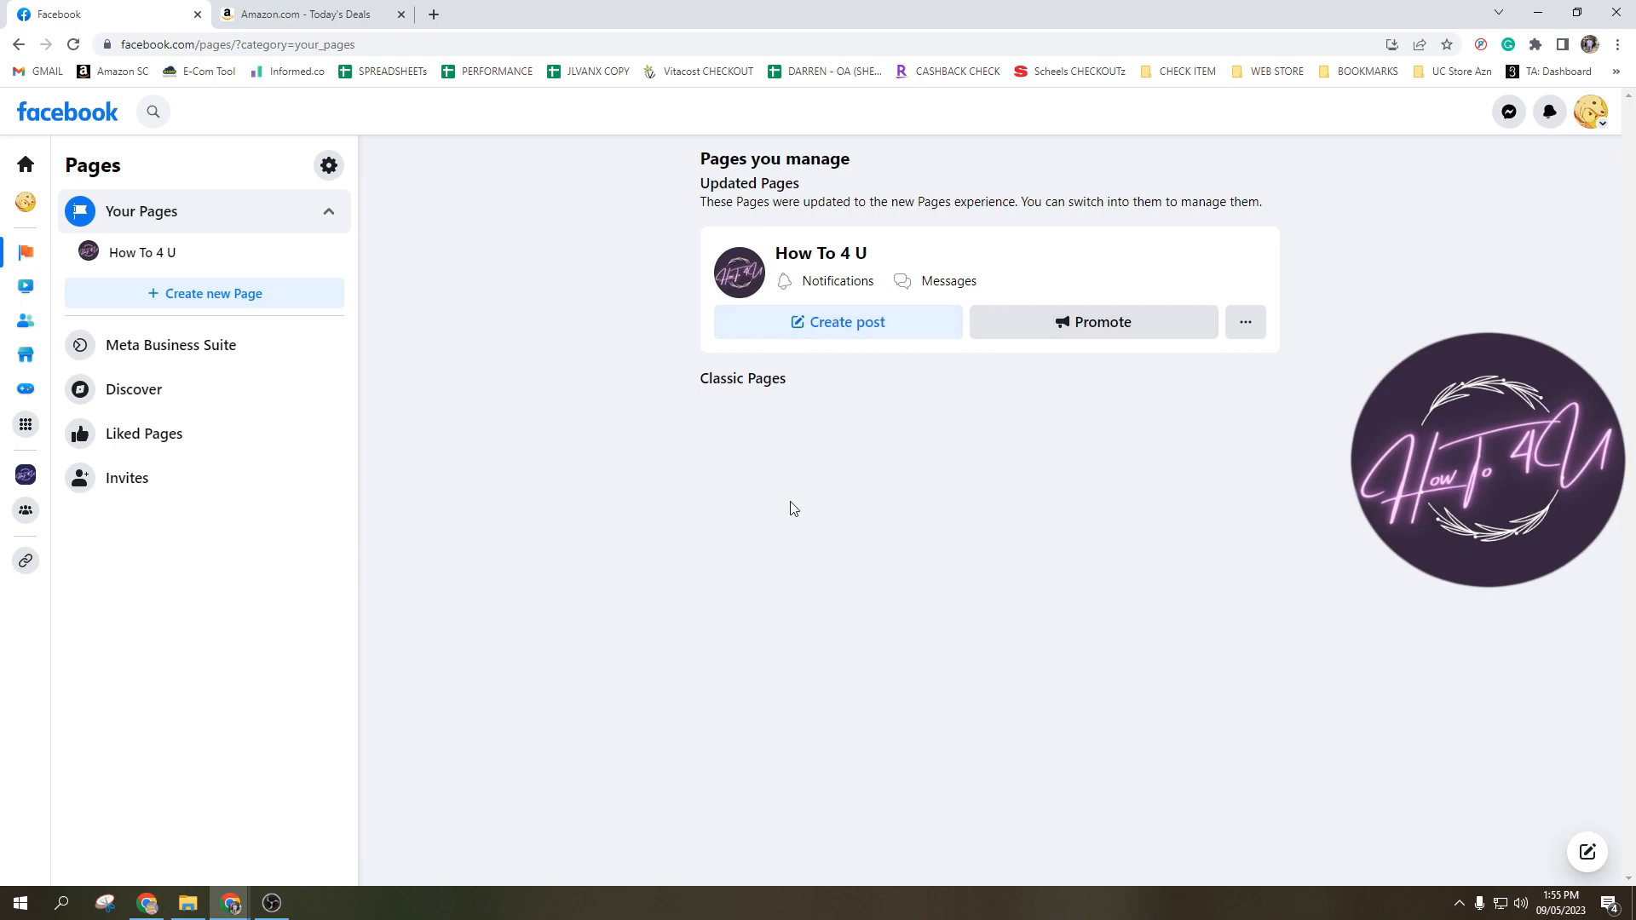
pyautogui.moveTo(810, 628)
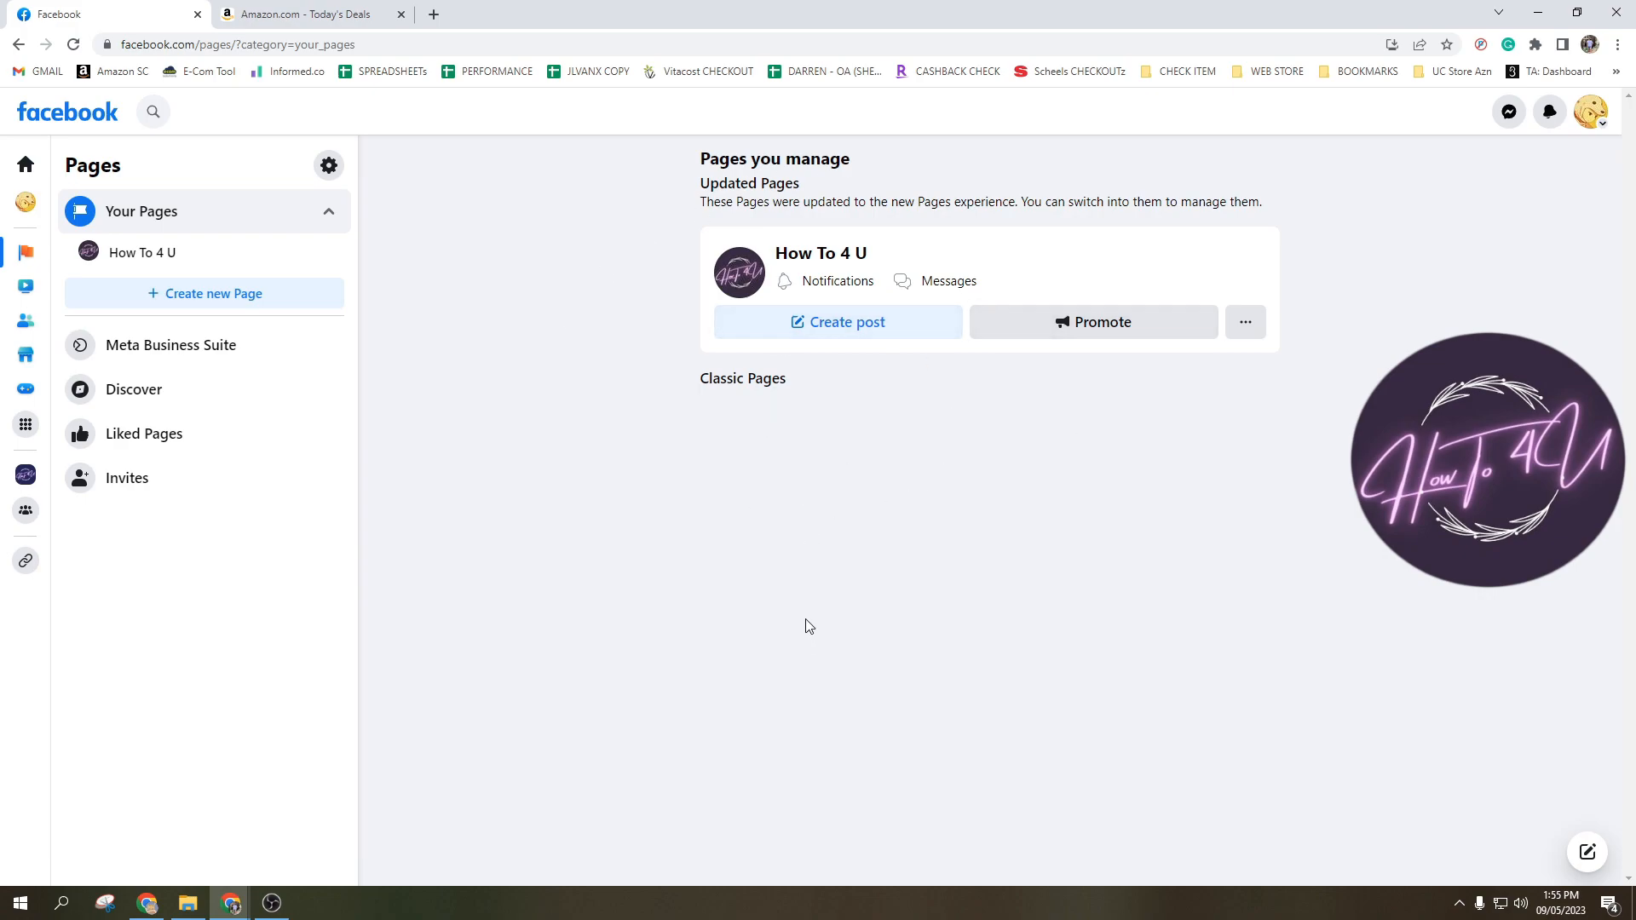
pyautogui.moveTo(831, 259)
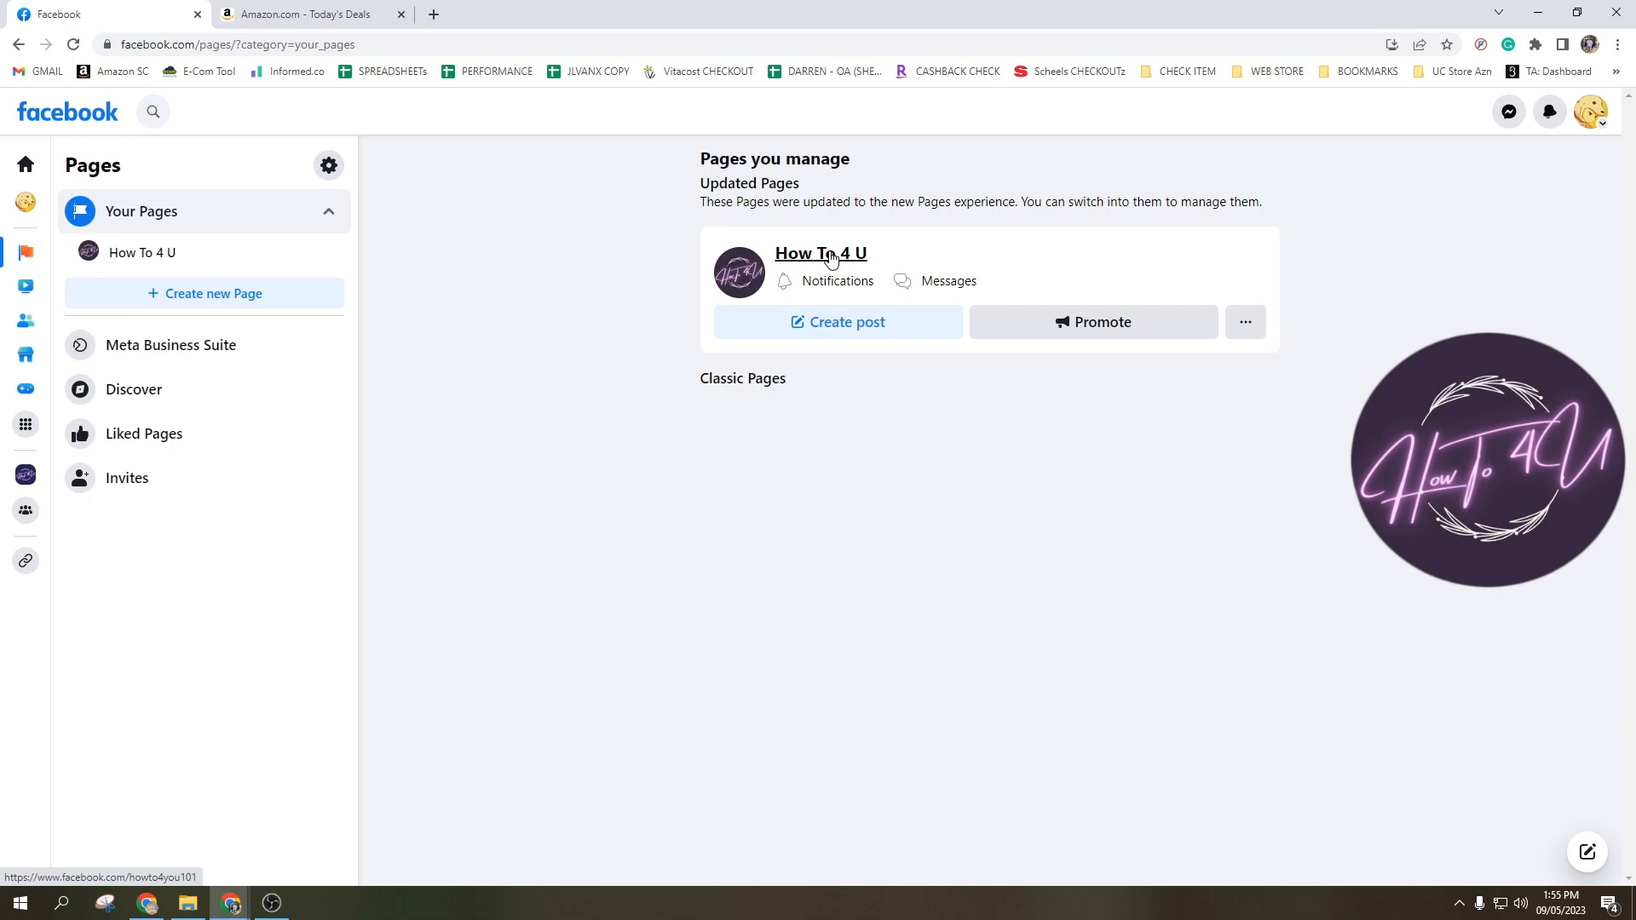
pyautogui.moveTo(829, 264)
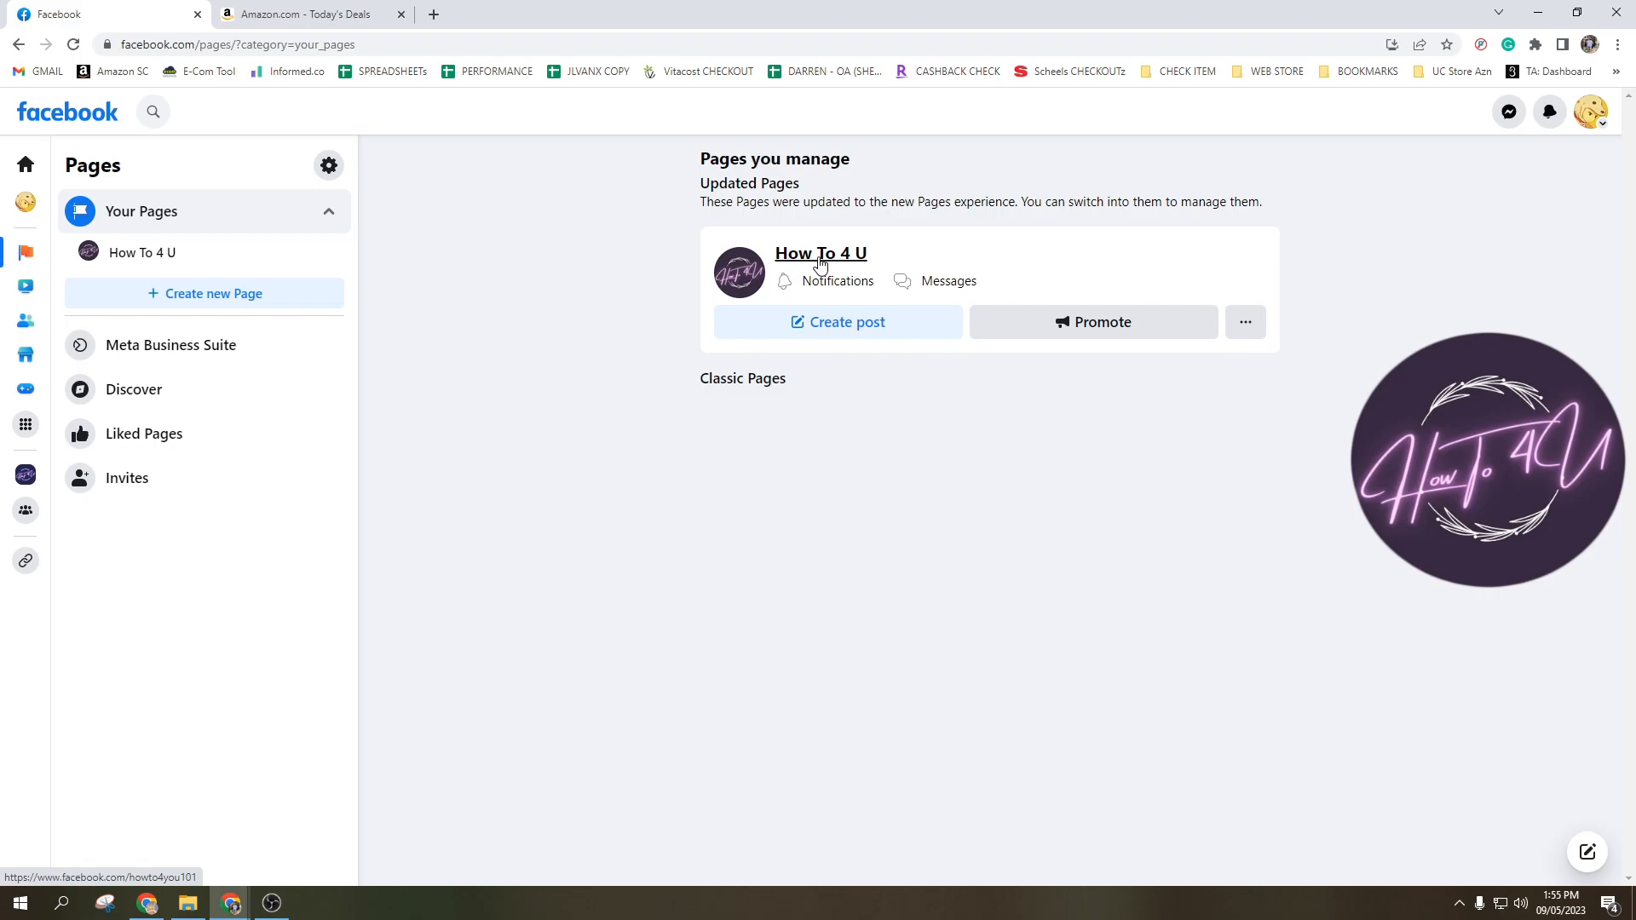
pyautogui.click(820, 252)
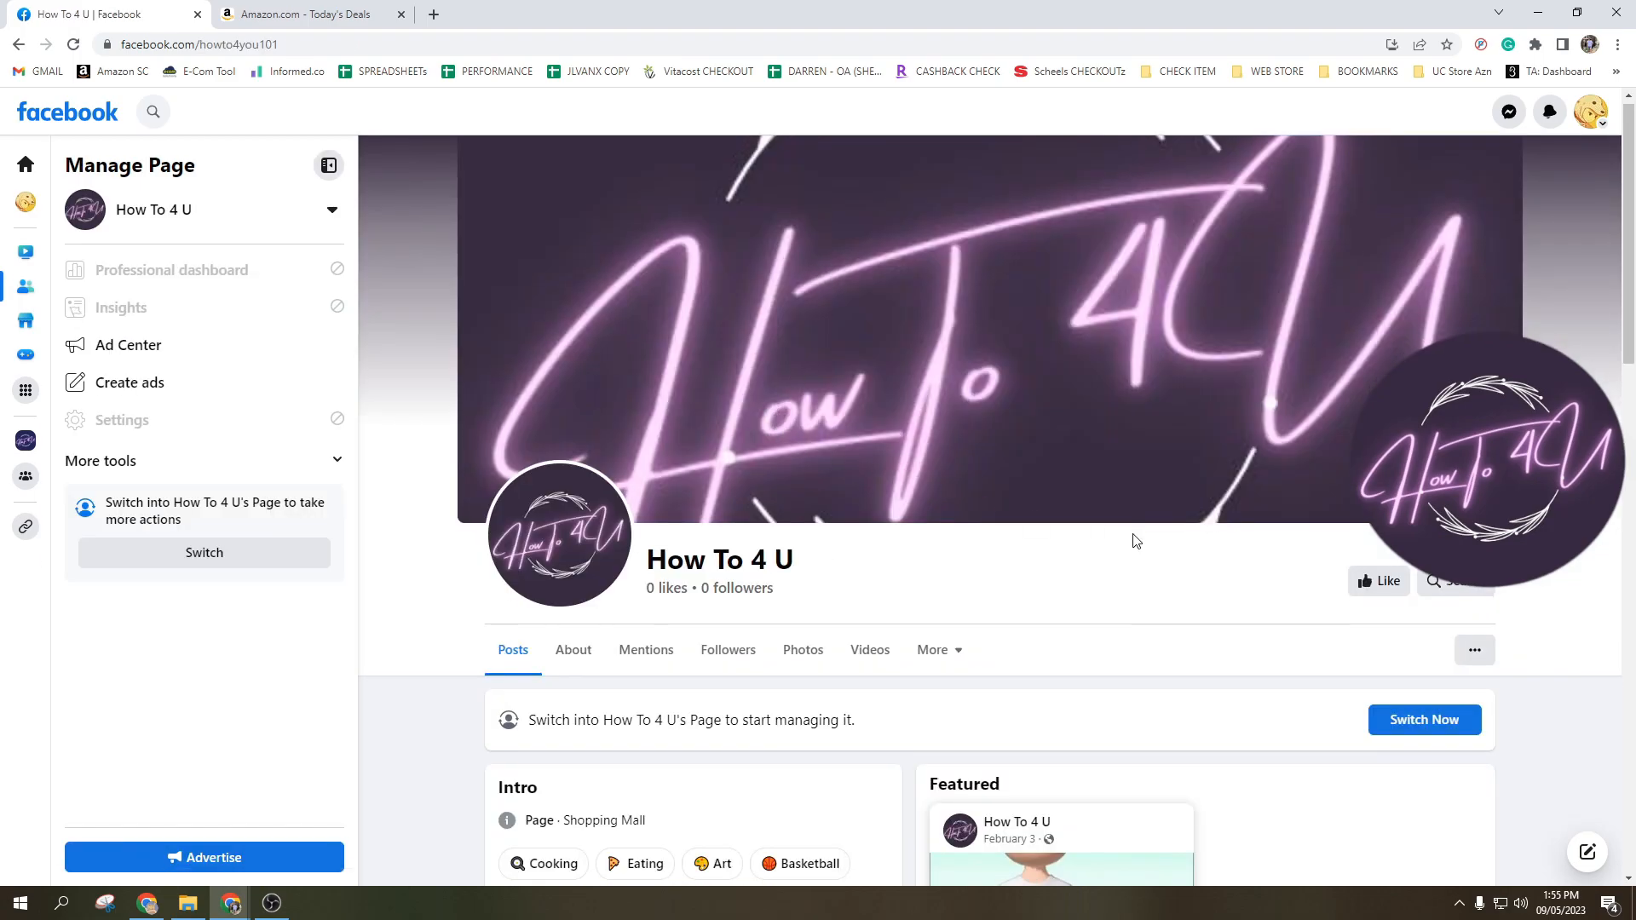
# Step: Switch the account to act as the How To 4 U Page via the profile menu
pyautogui.scroll(-3)
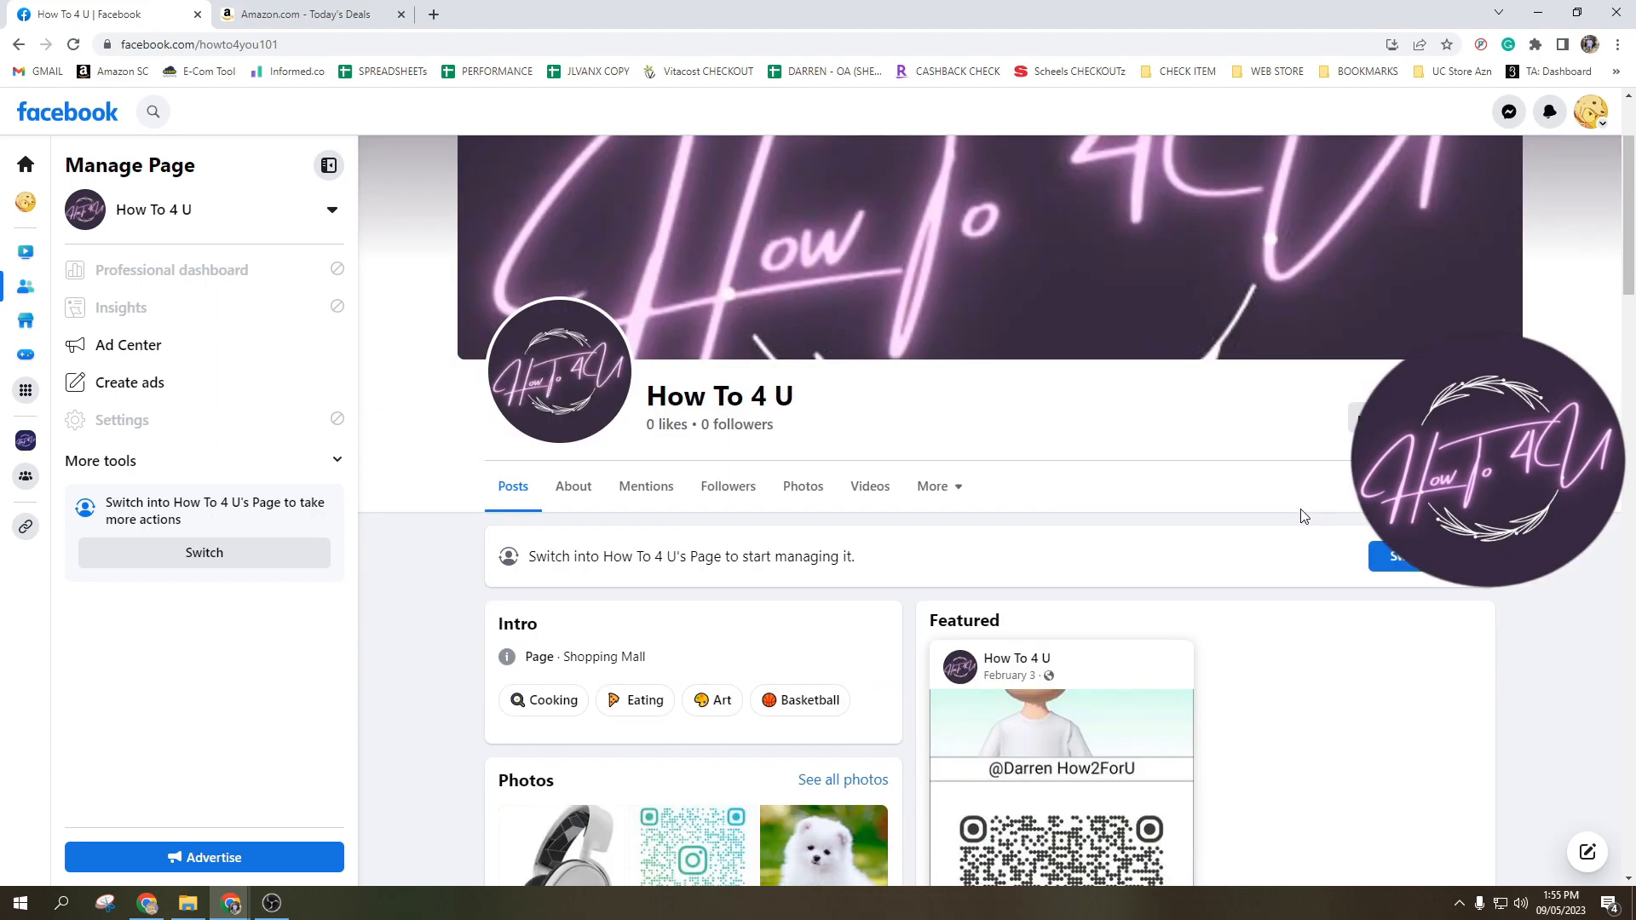
pyautogui.click(1585, 112)
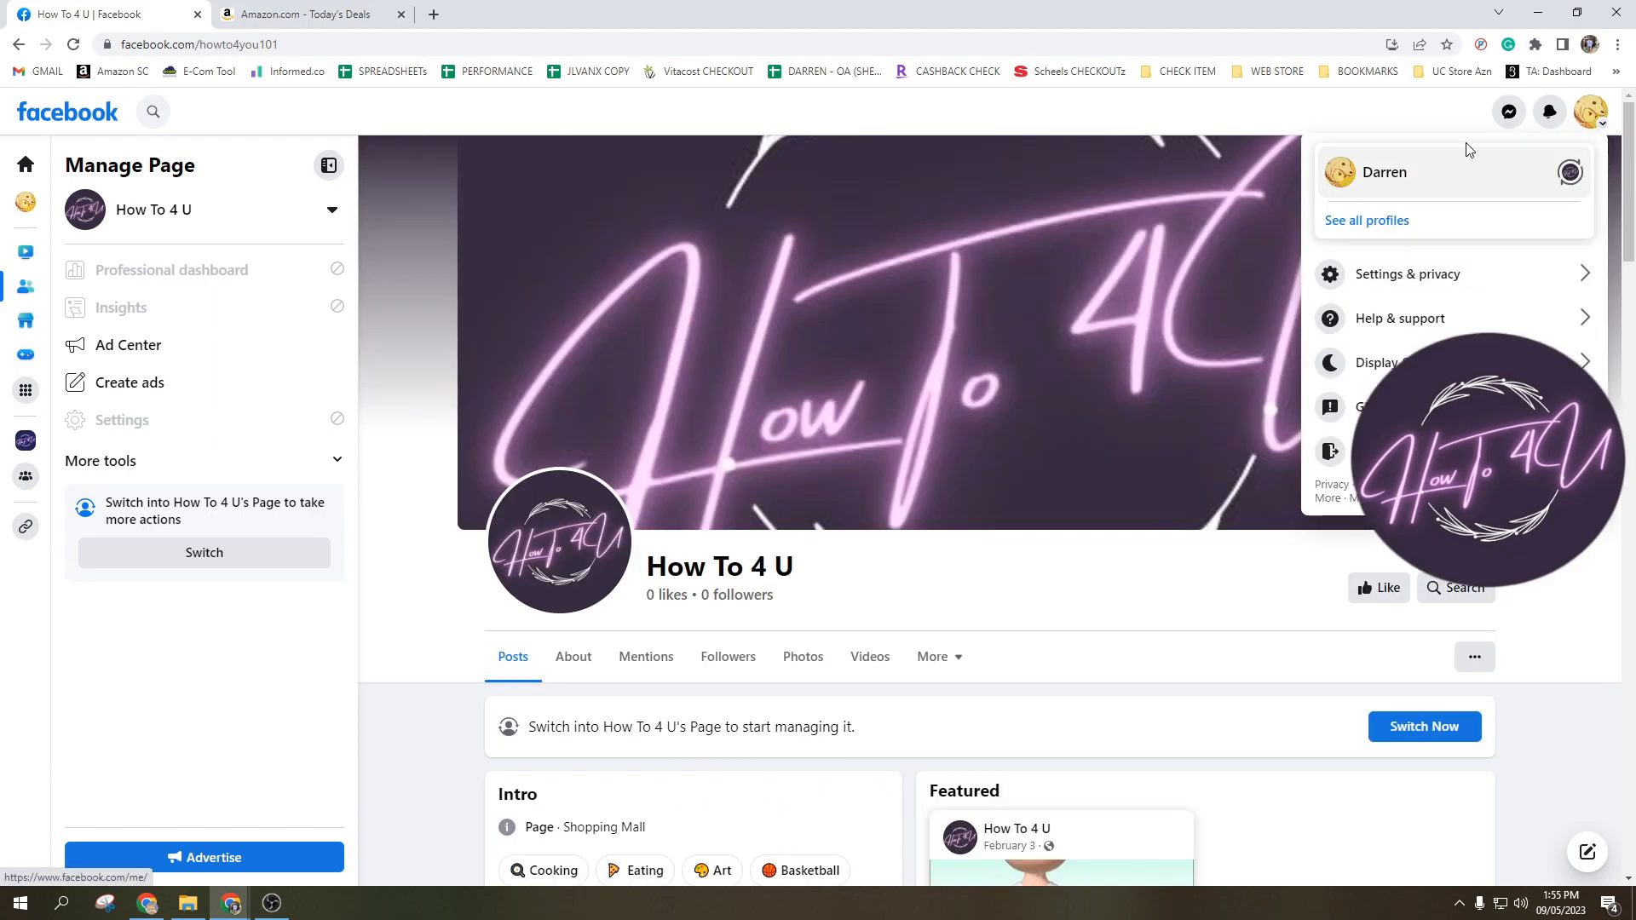
pyautogui.moveTo(1572, 174)
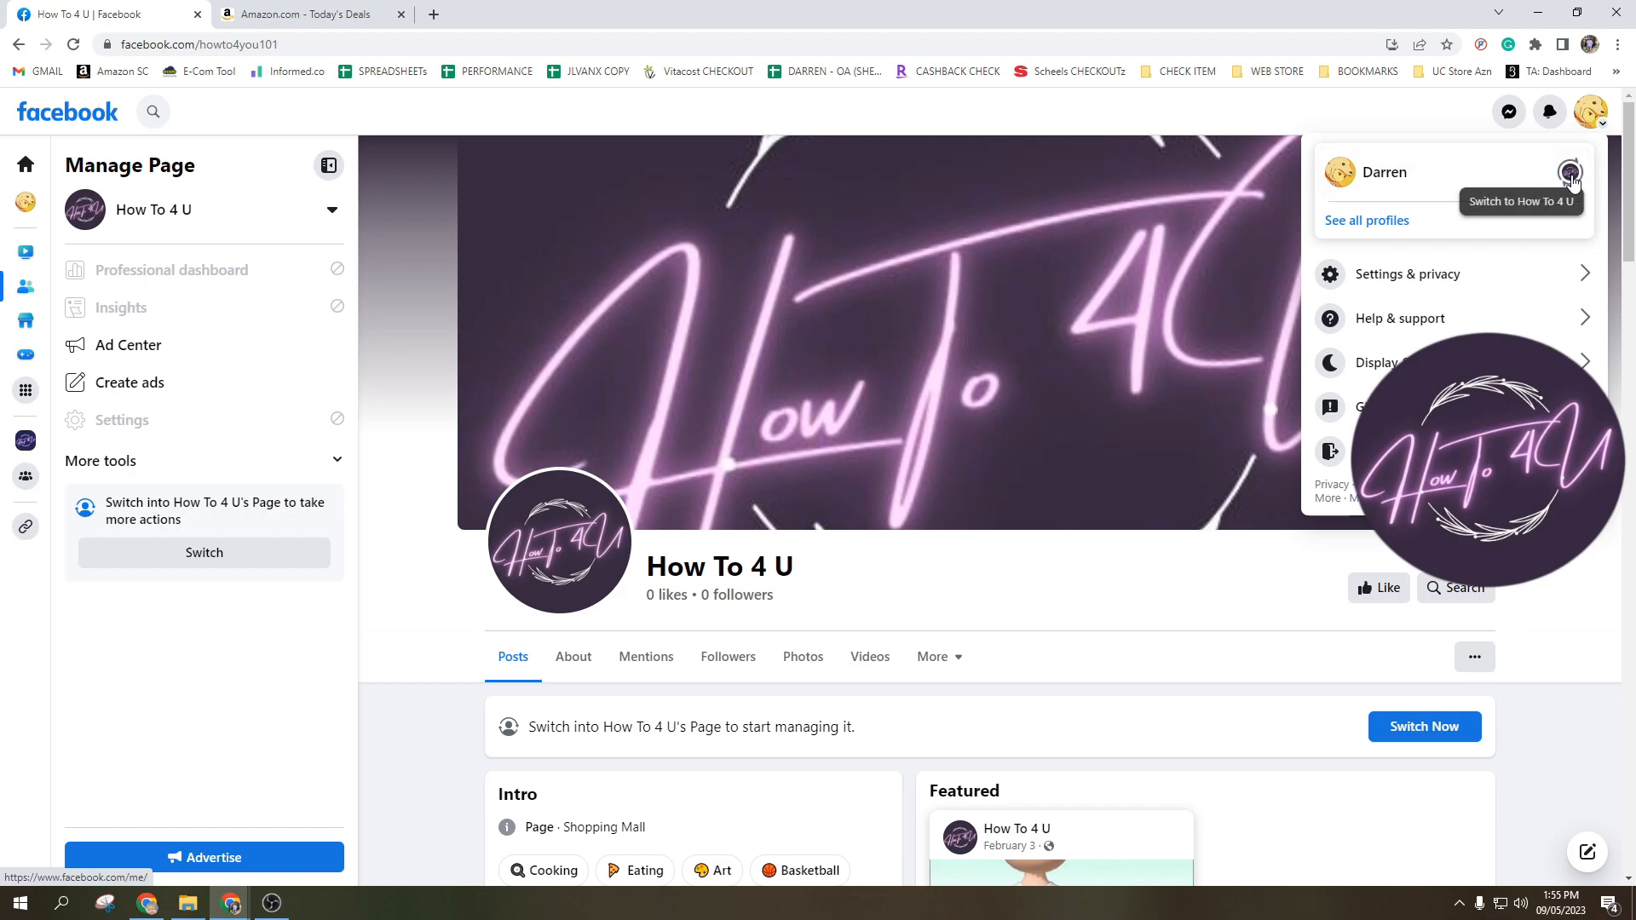
pyautogui.moveTo(589, 179)
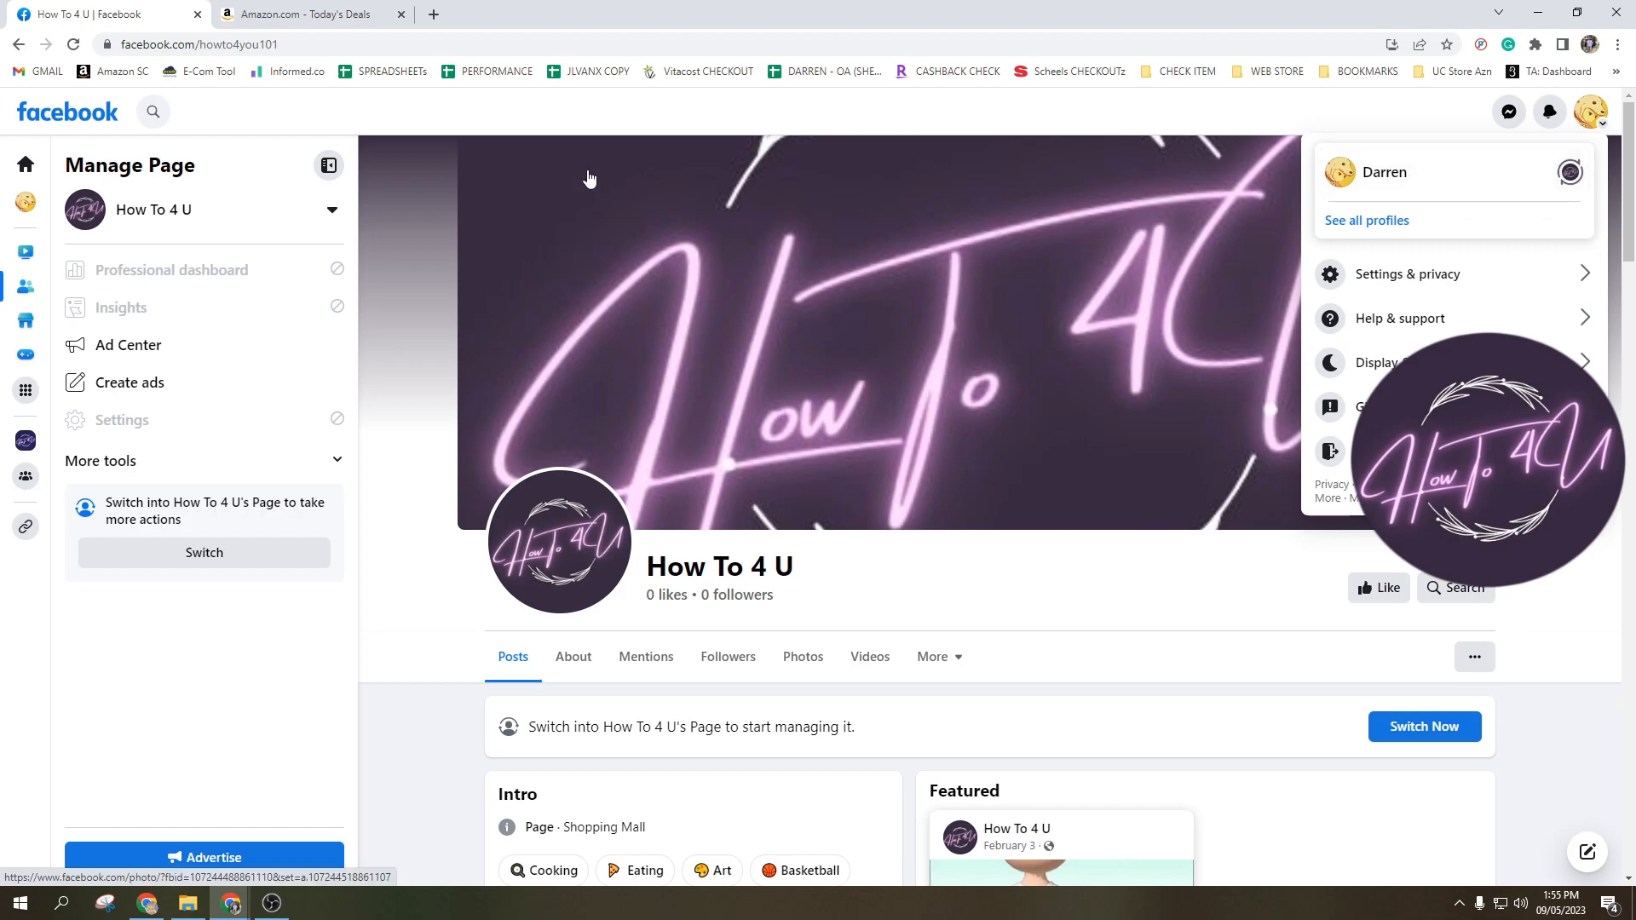
pyautogui.moveTo(1378, 186)
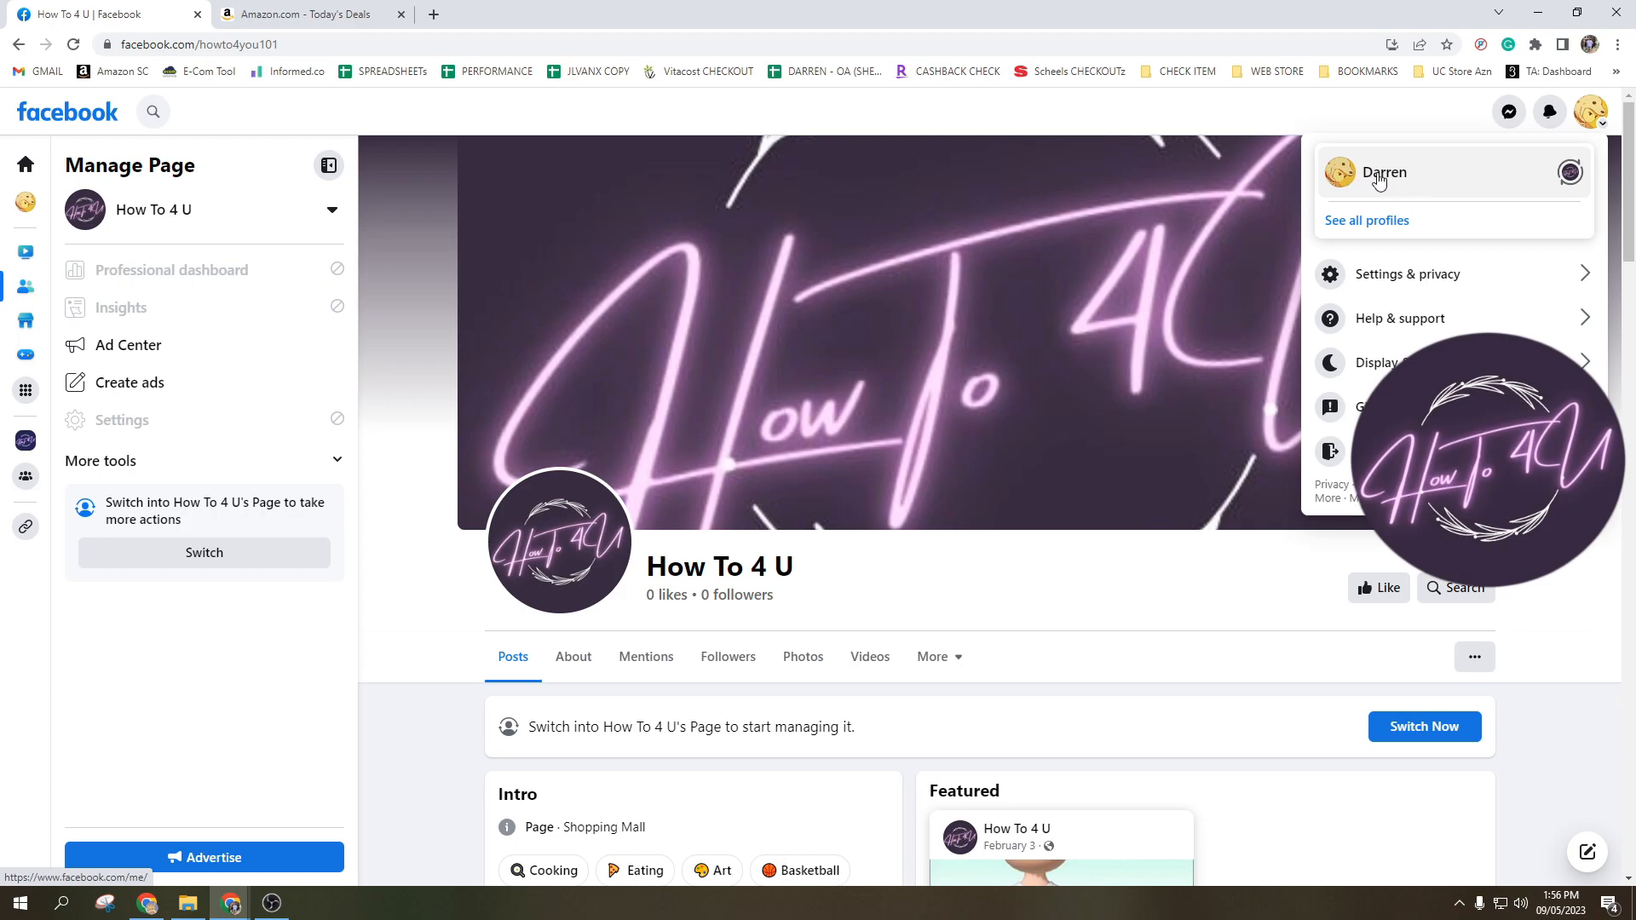
pyautogui.moveTo(1572, 174)
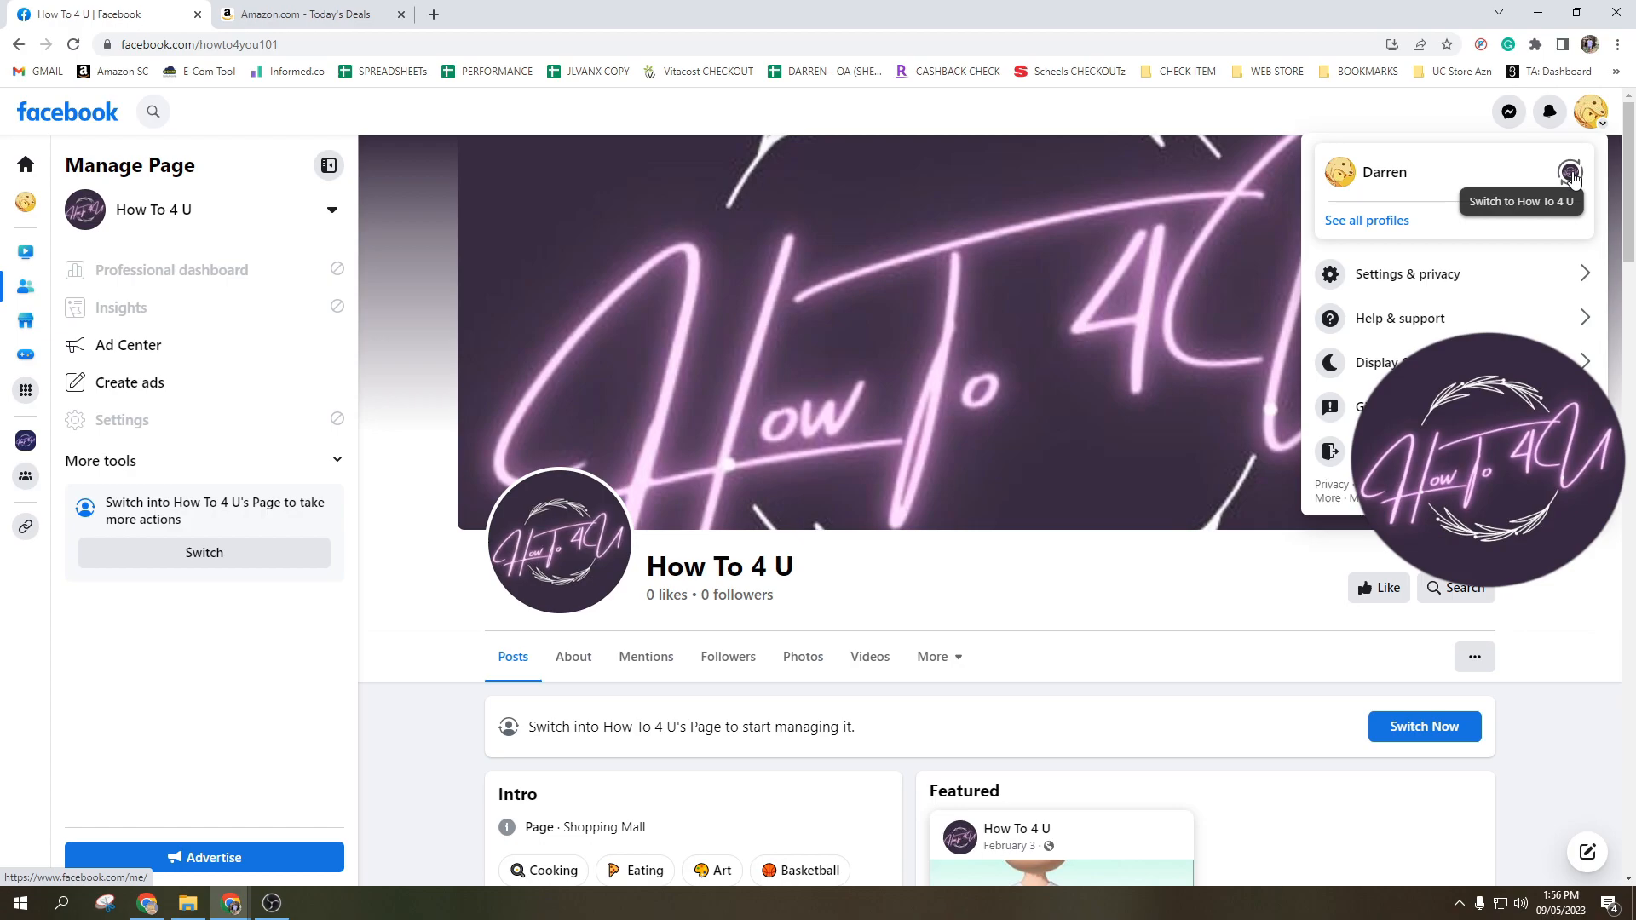
pyautogui.click(1568, 174)
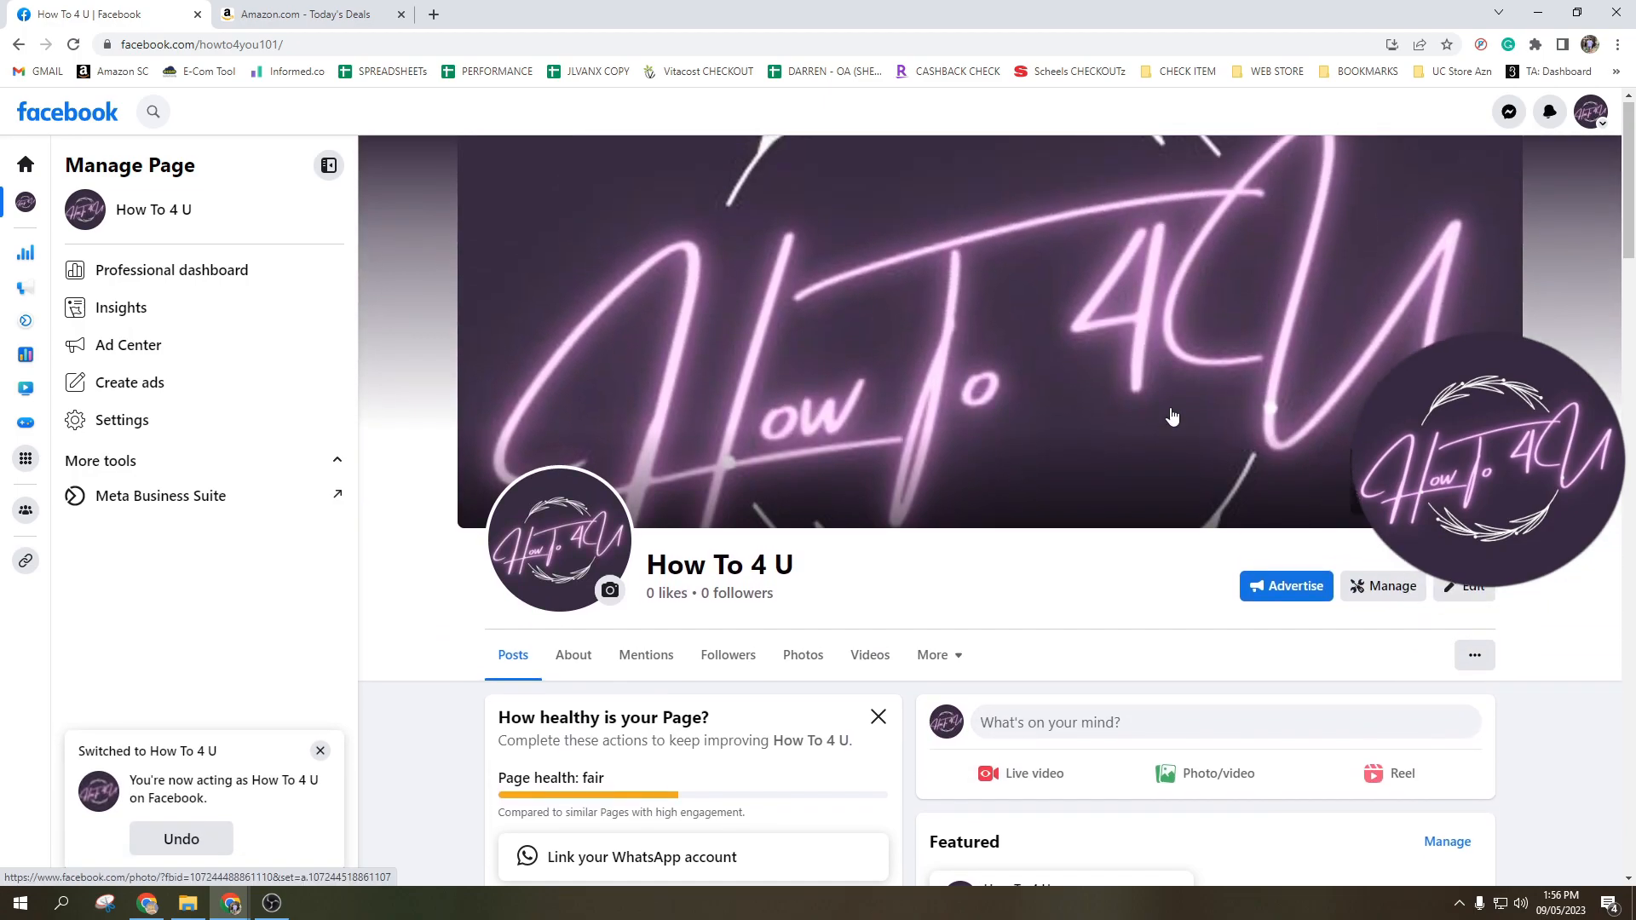
# Step: Scroll down the How To 4 U page to the Page health card's action button suggestion
pyautogui.scroll(-3)
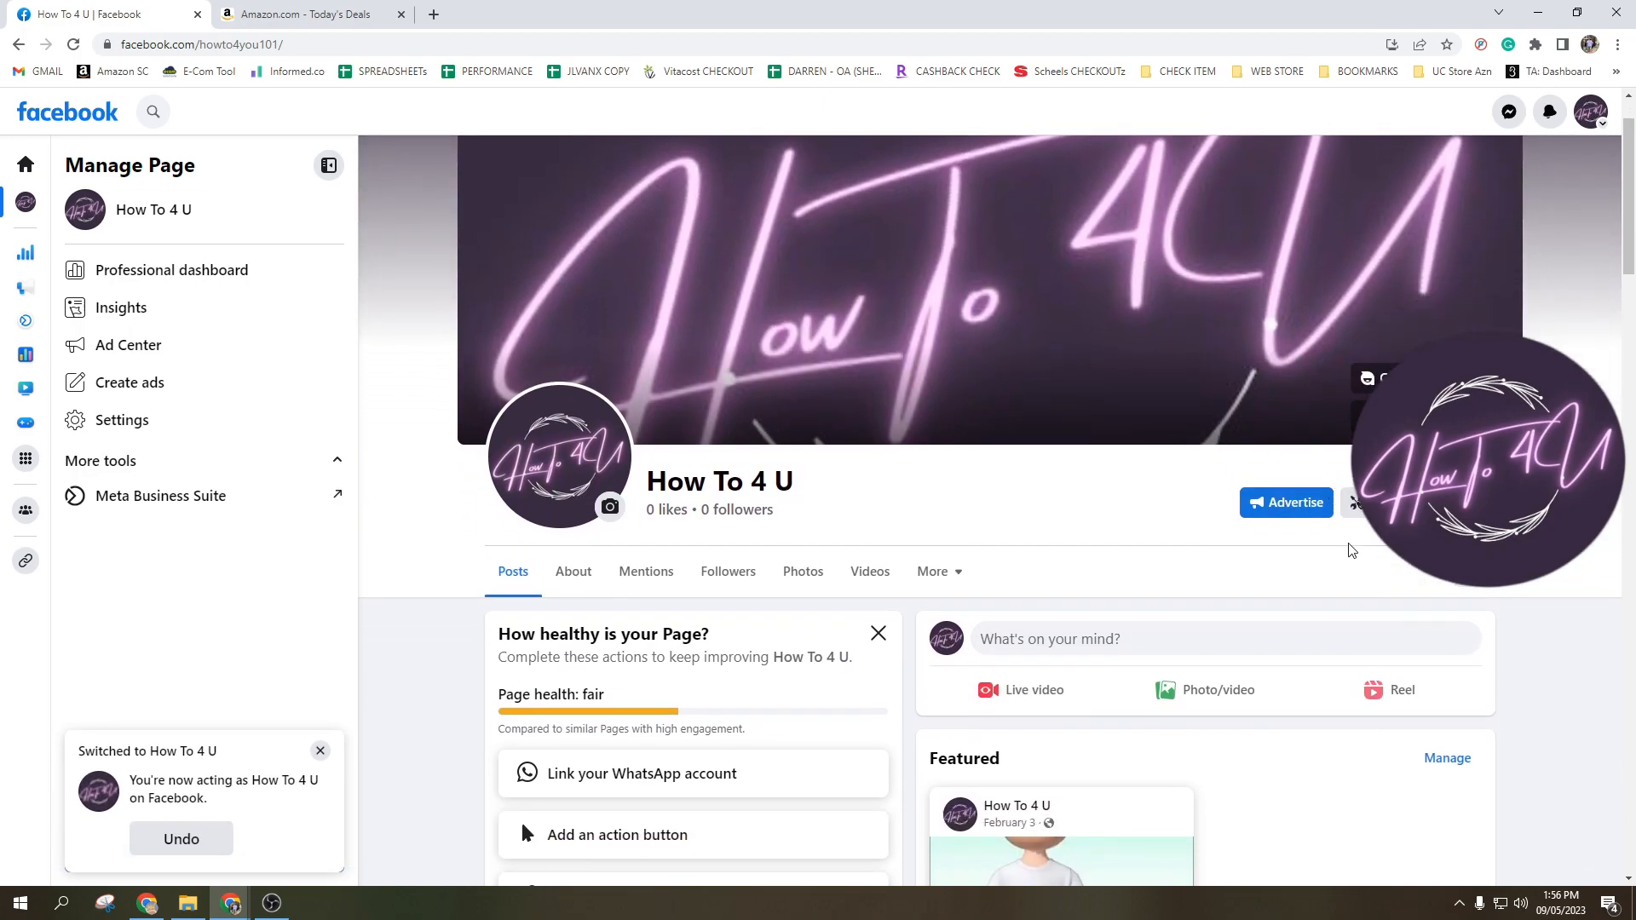
pyautogui.scroll(-3)
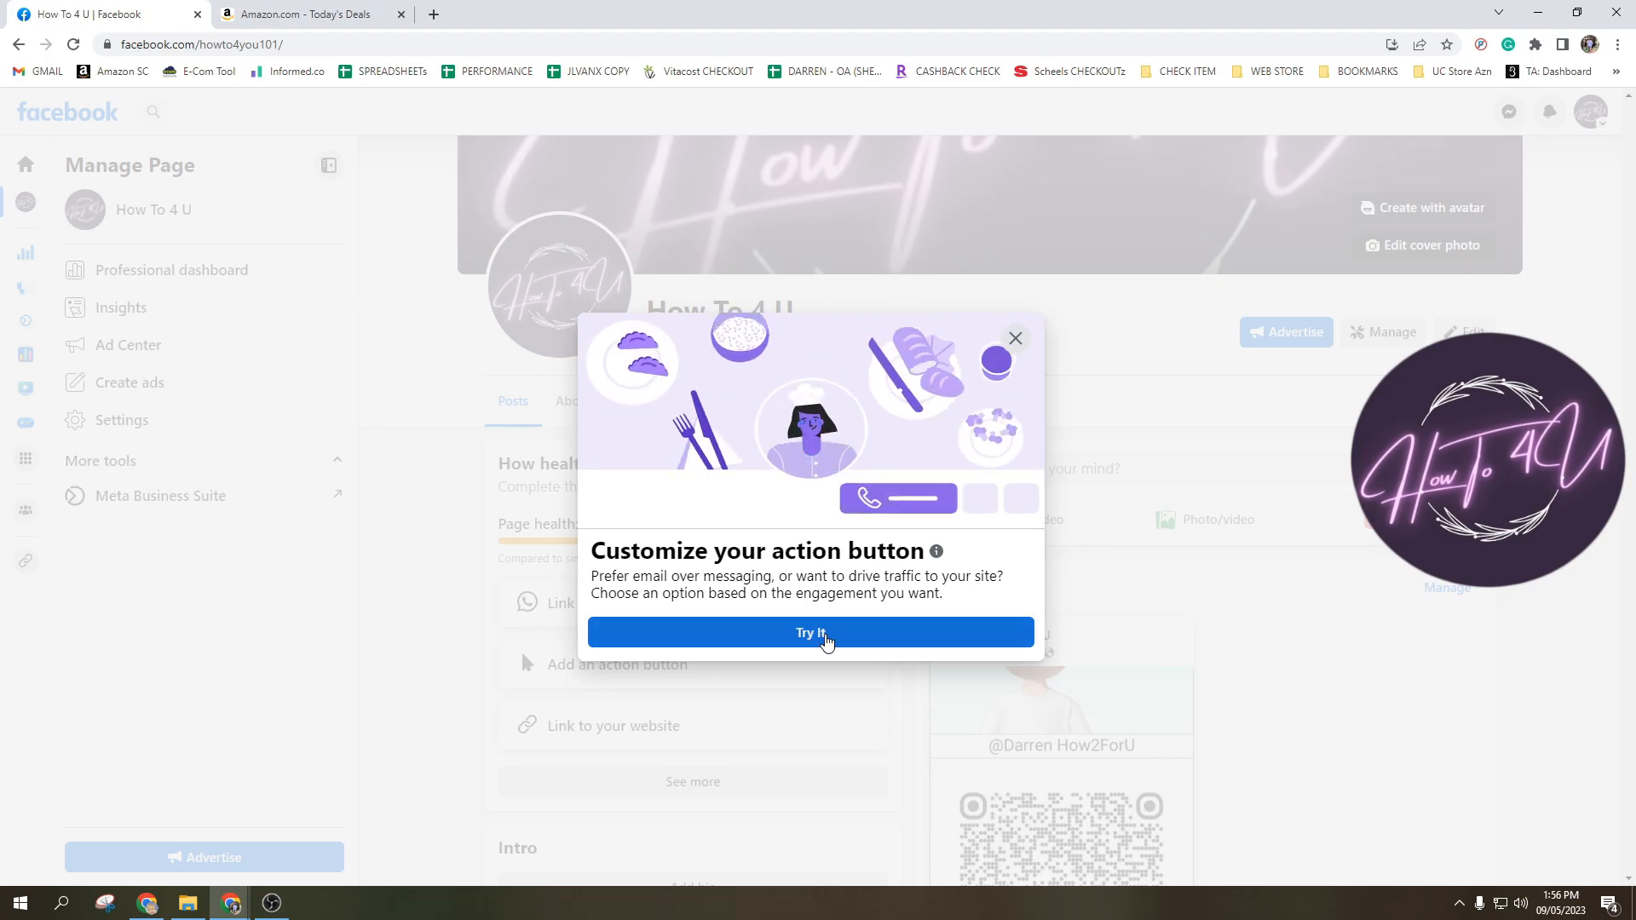
# Step: Start customizing the action button and try Call Now, Contact Us and Watch Now before View Shop
pyautogui.click(812, 633)
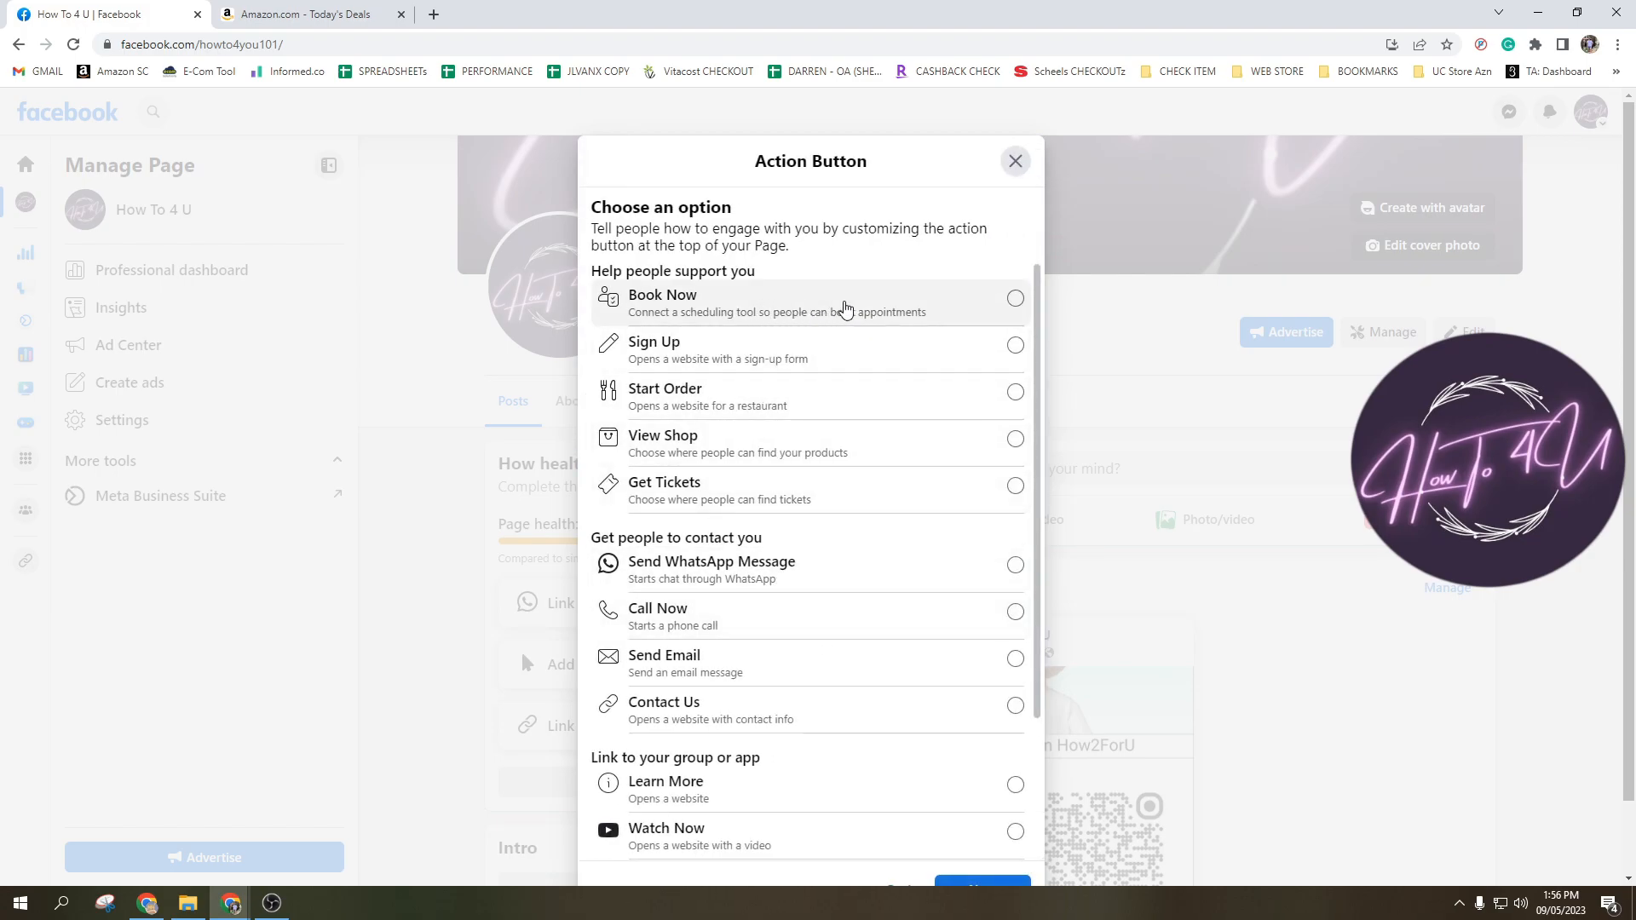
pyautogui.moveTo(1013, 320)
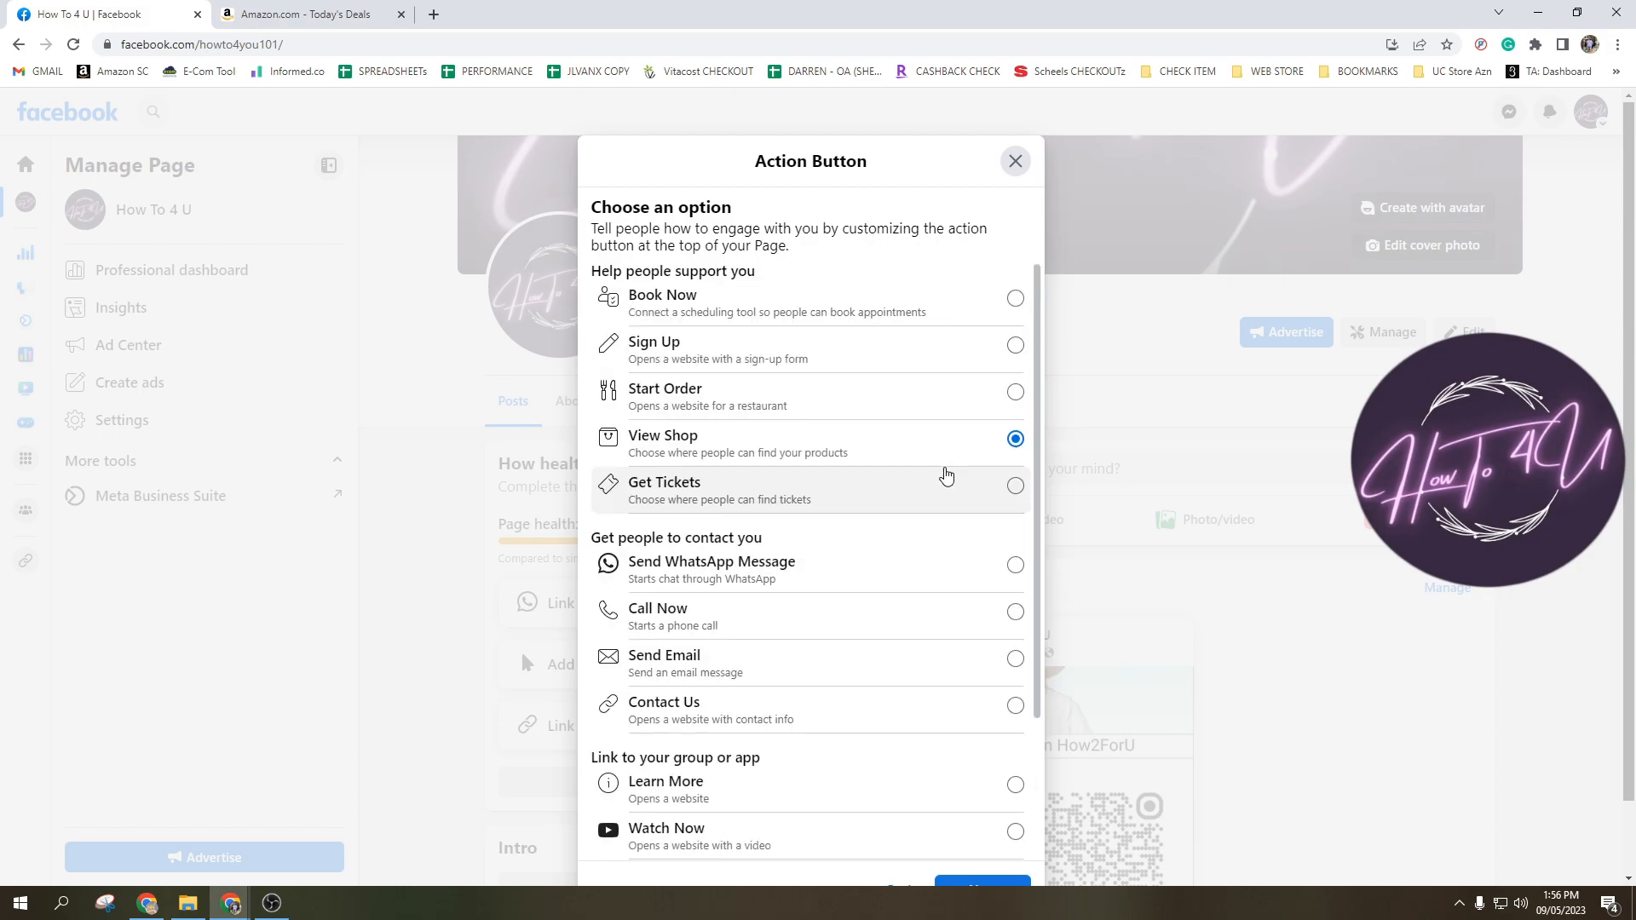
pyautogui.scroll(-3)
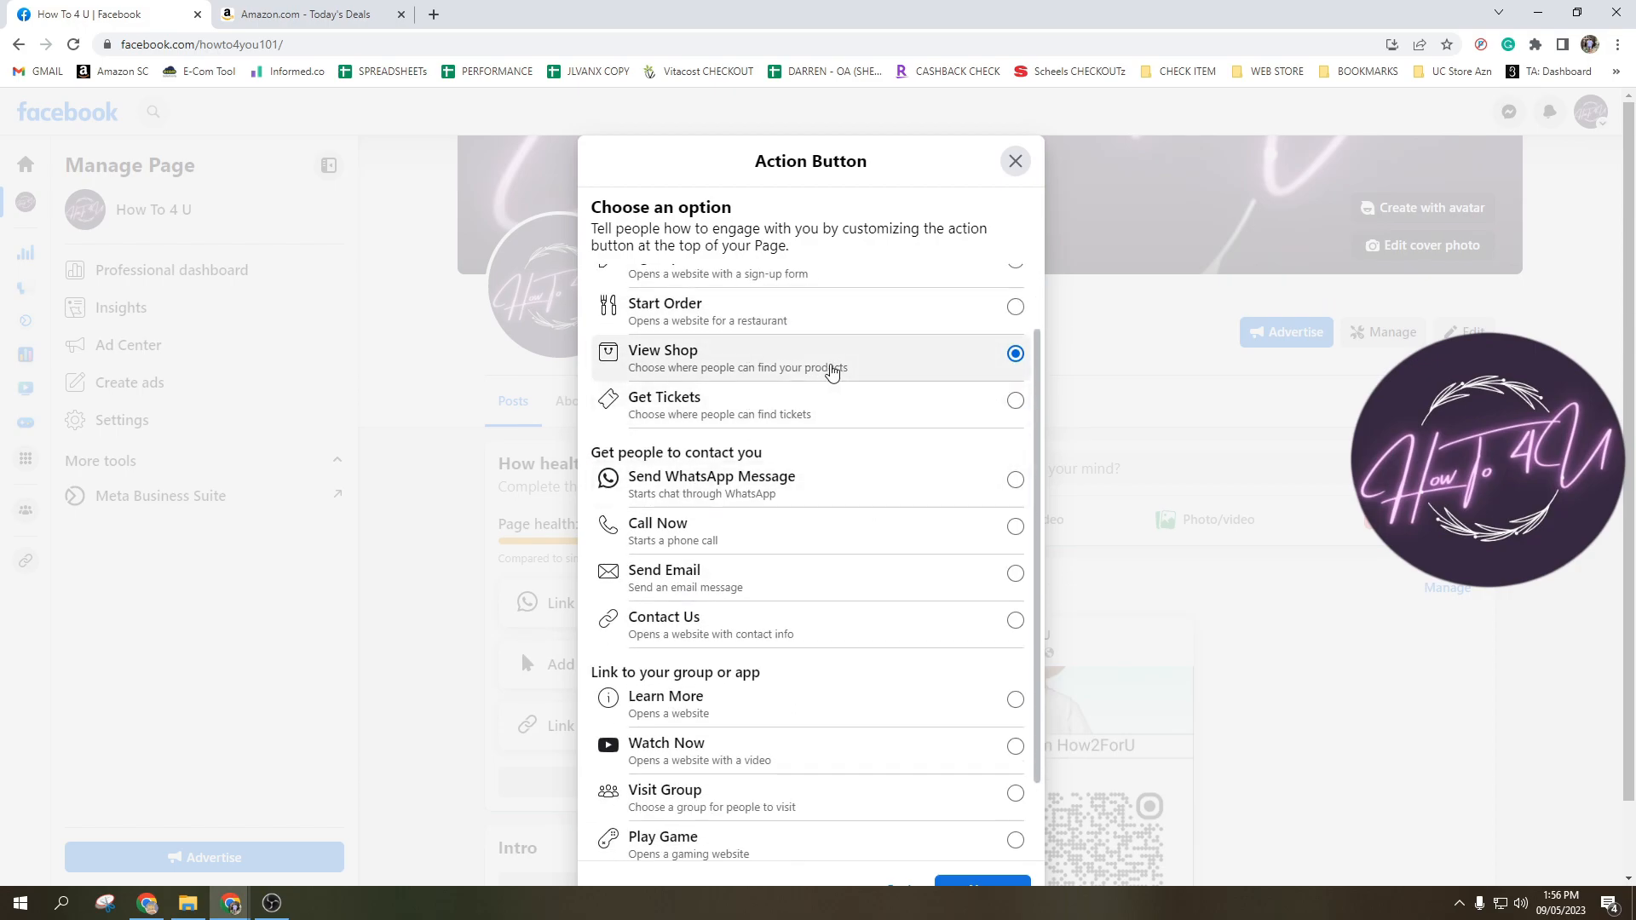
pyautogui.scroll(-3)
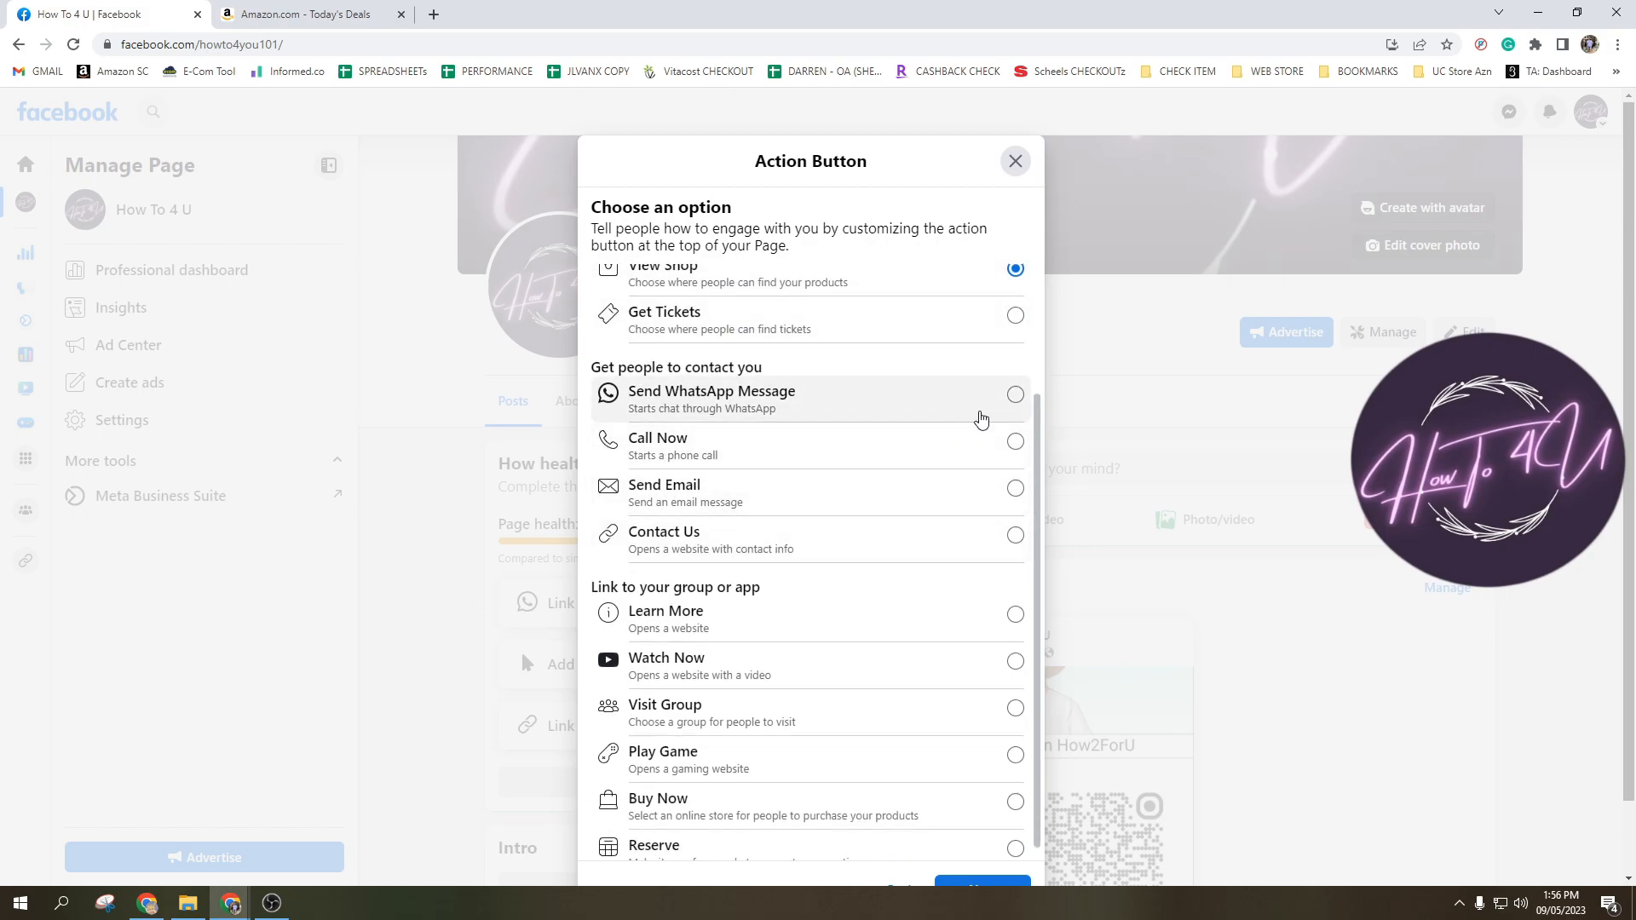
pyautogui.click(1014, 442)
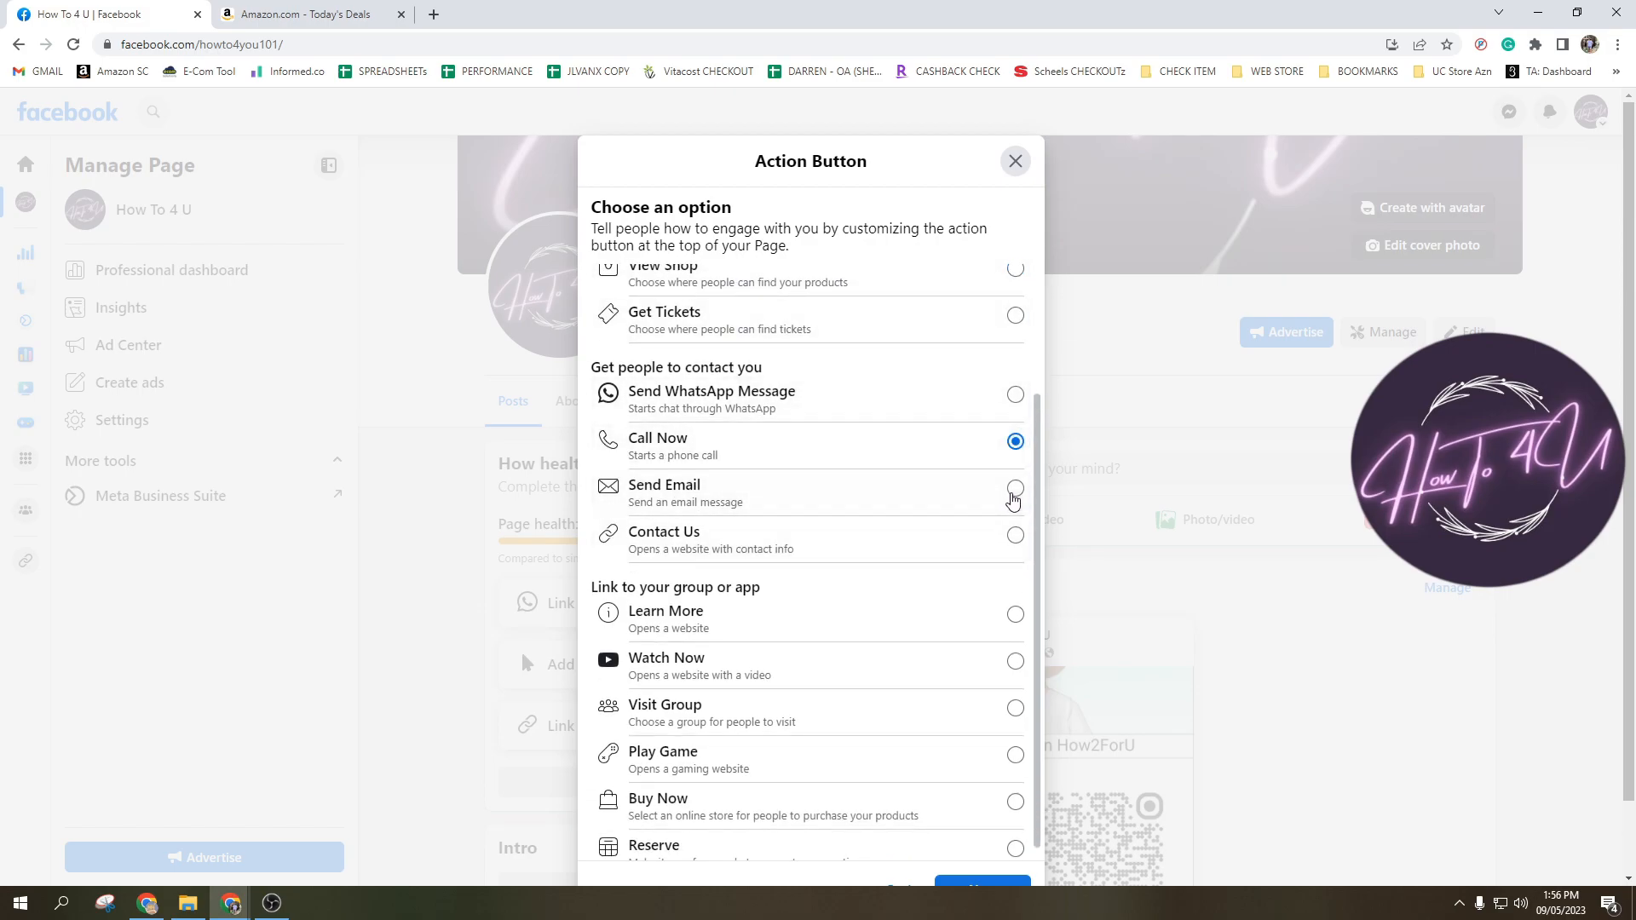
pyautogui.click(1014, 535)
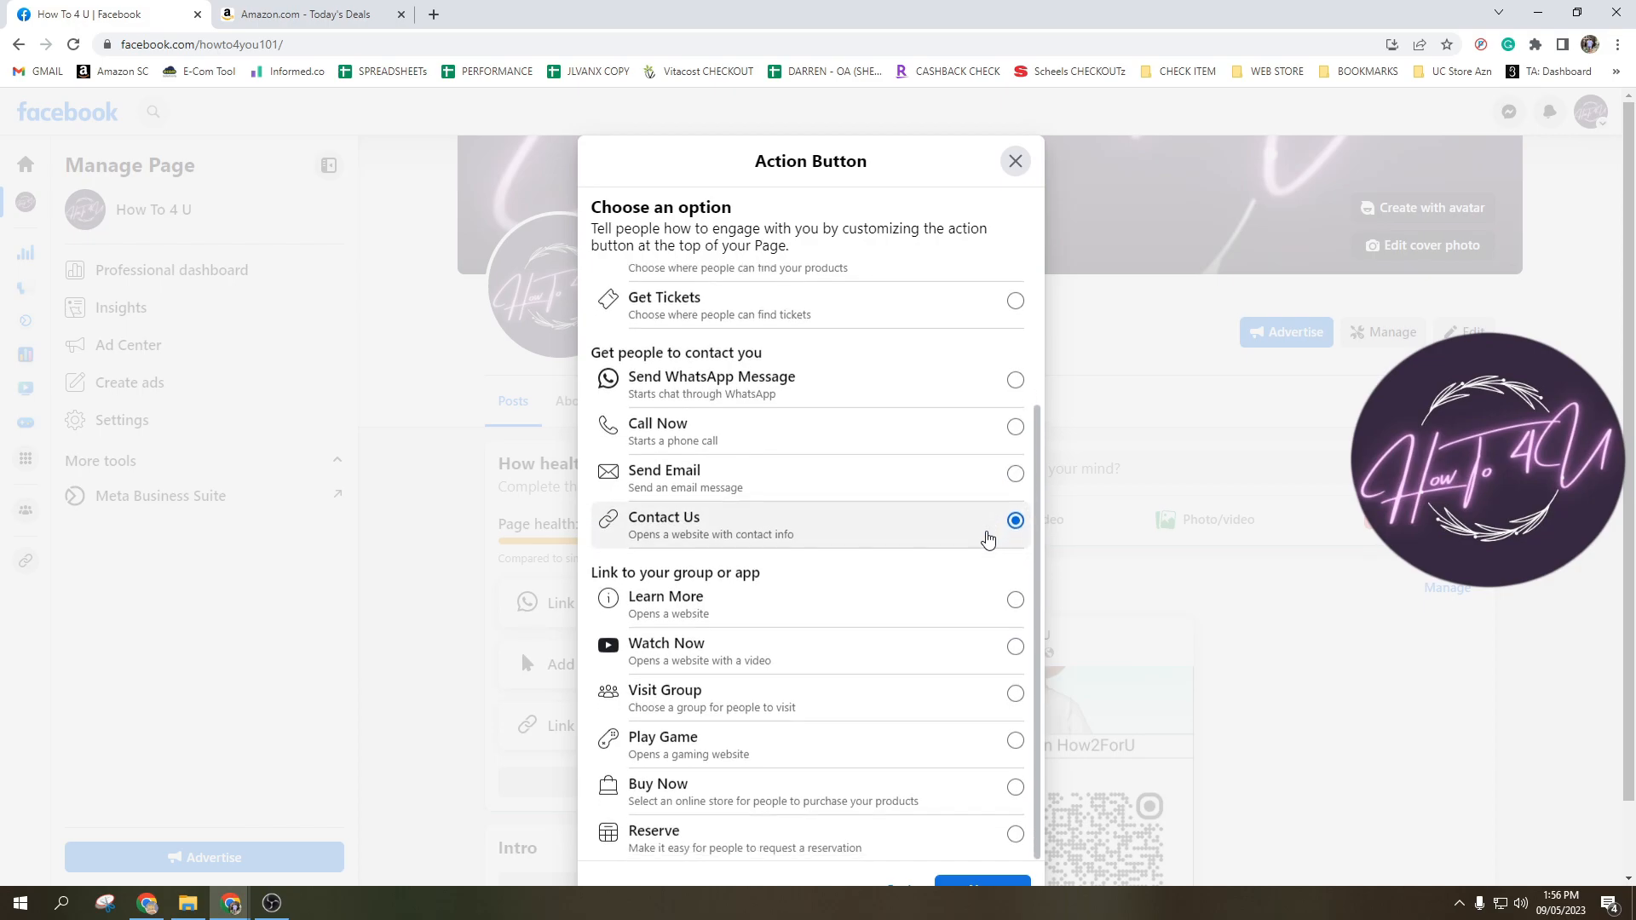
pyautogui.click(1014, 740)
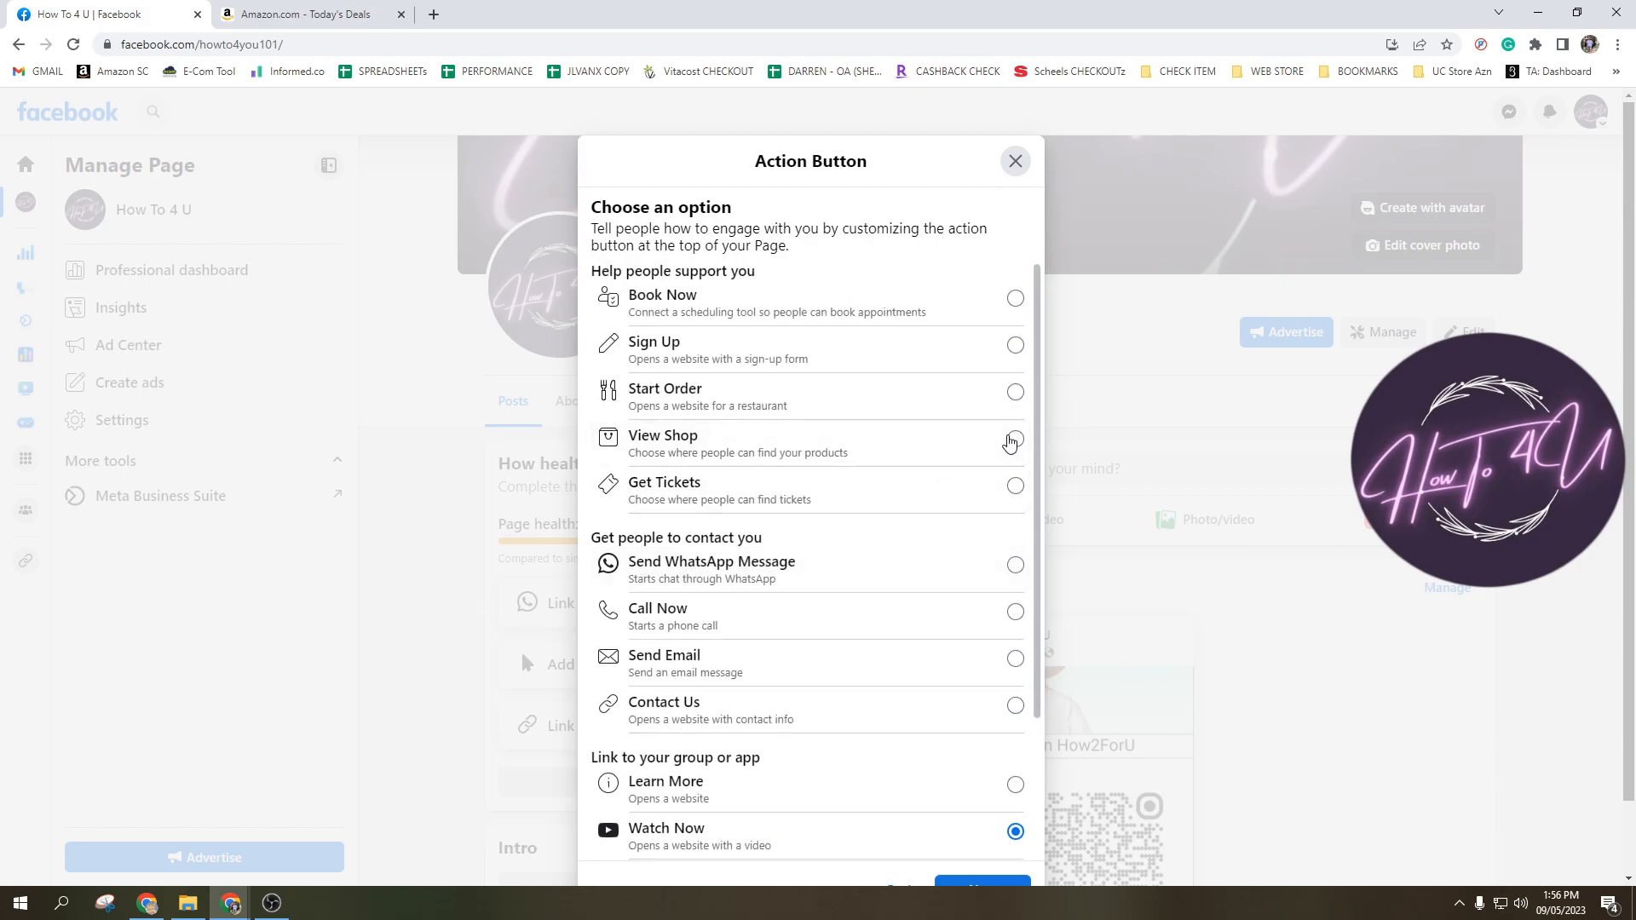
pyautogui.scroll(-3)
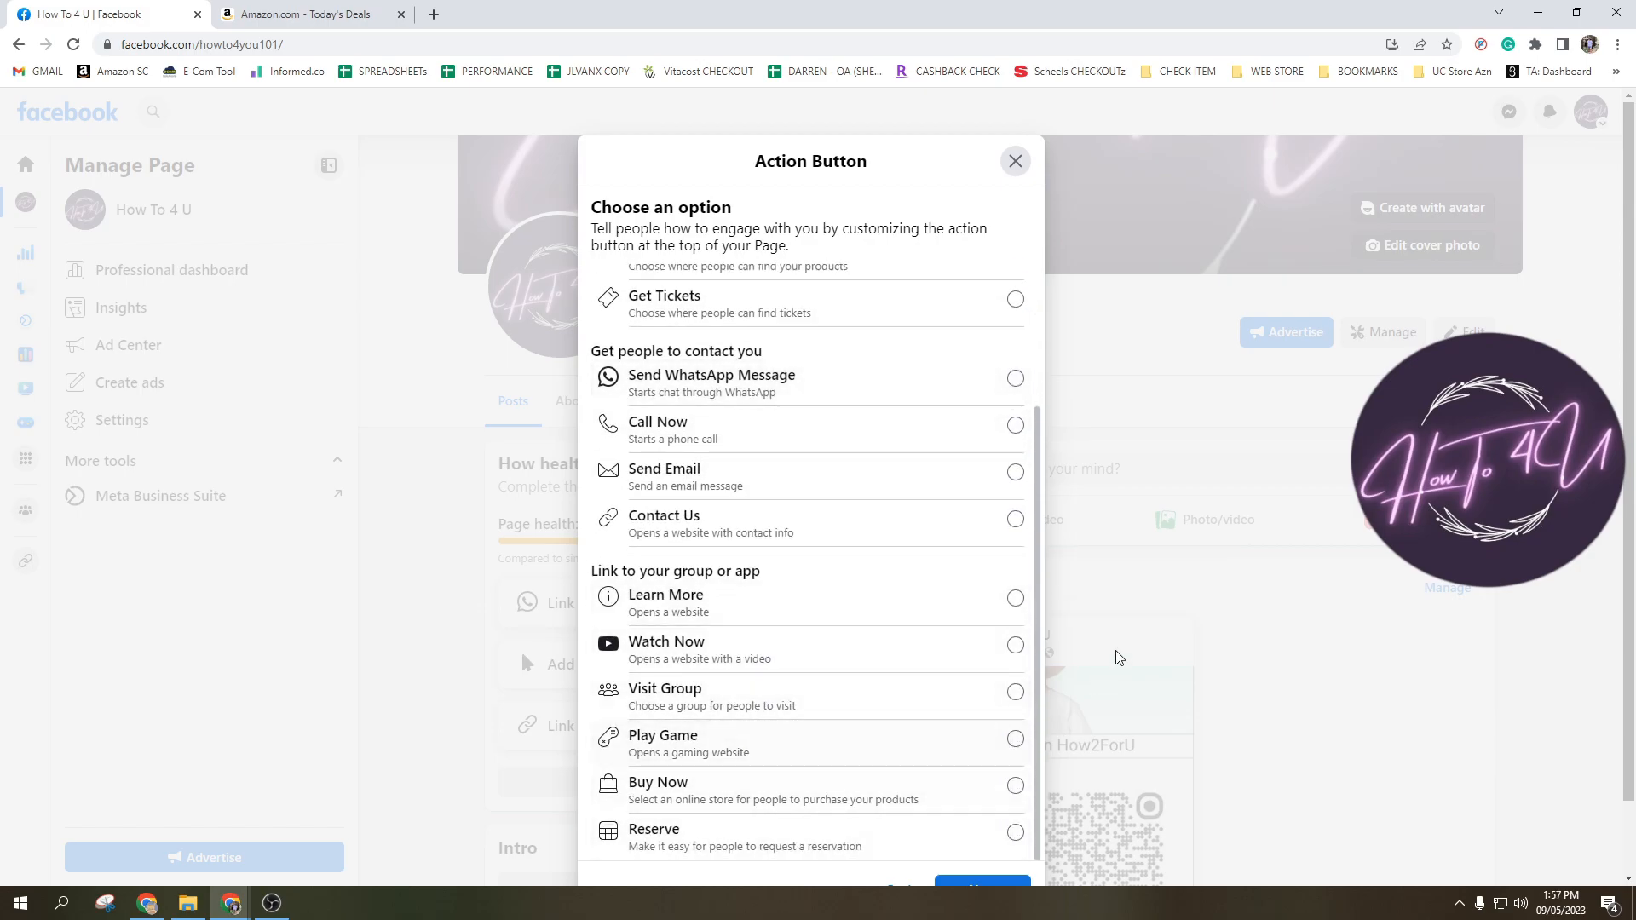
pyautogui.scroll(-3)
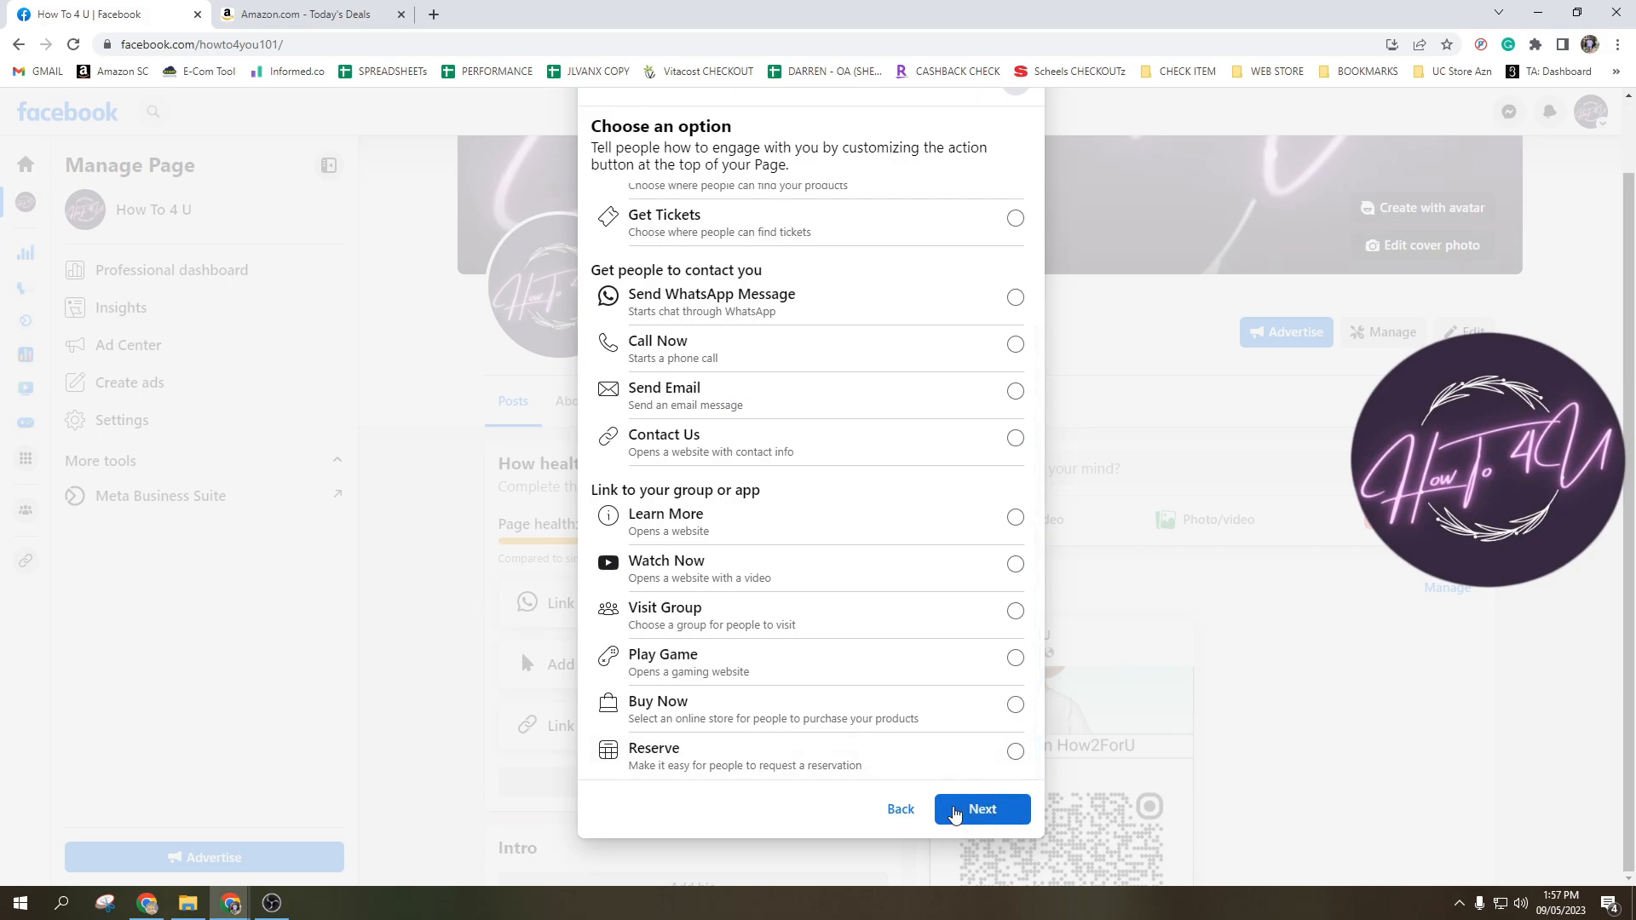
# Step: Proceed to the destination step and choose Link on Website over Shop on Facebook
pyautogui.click(982, 808)
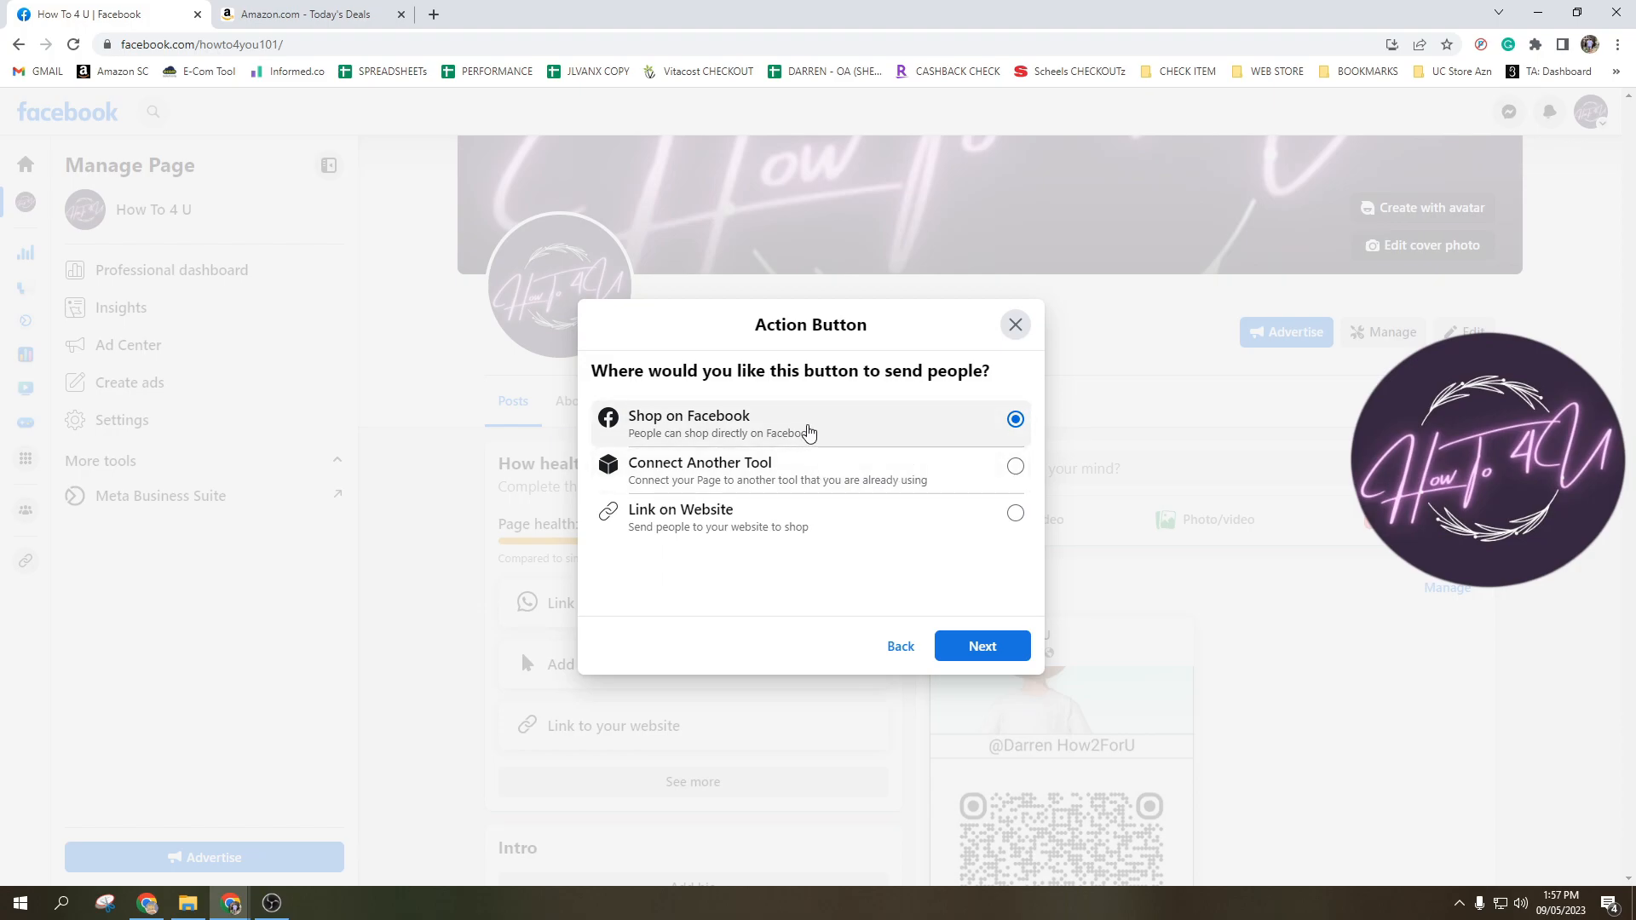
pyautogui.moveTo(849, 430)
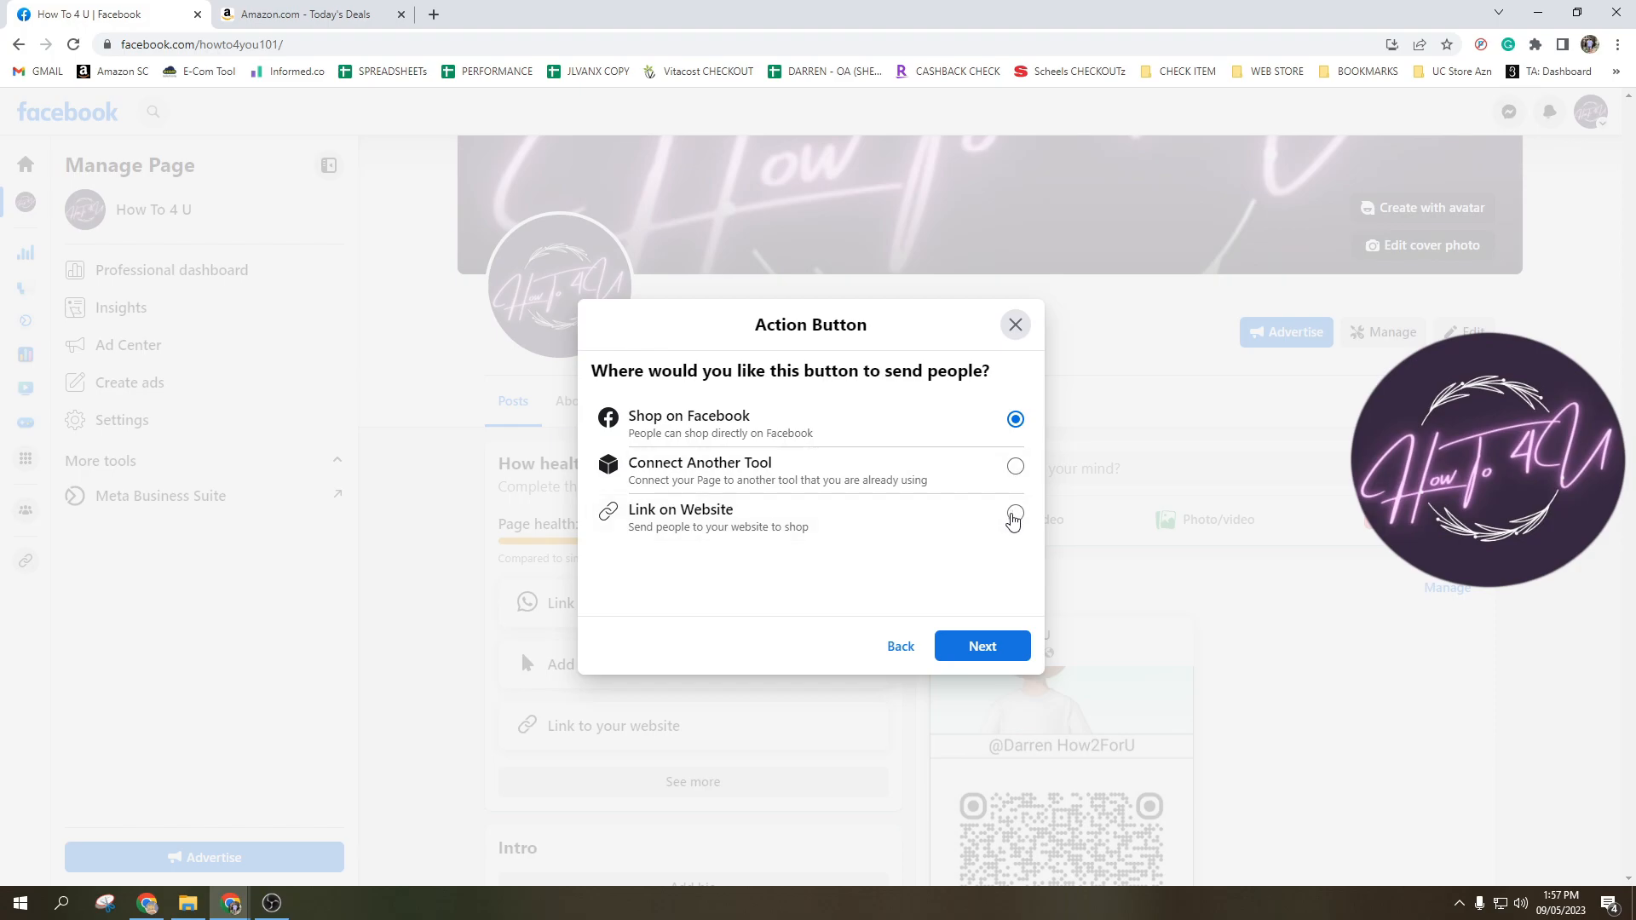
pyautogui.click(1014, 513)
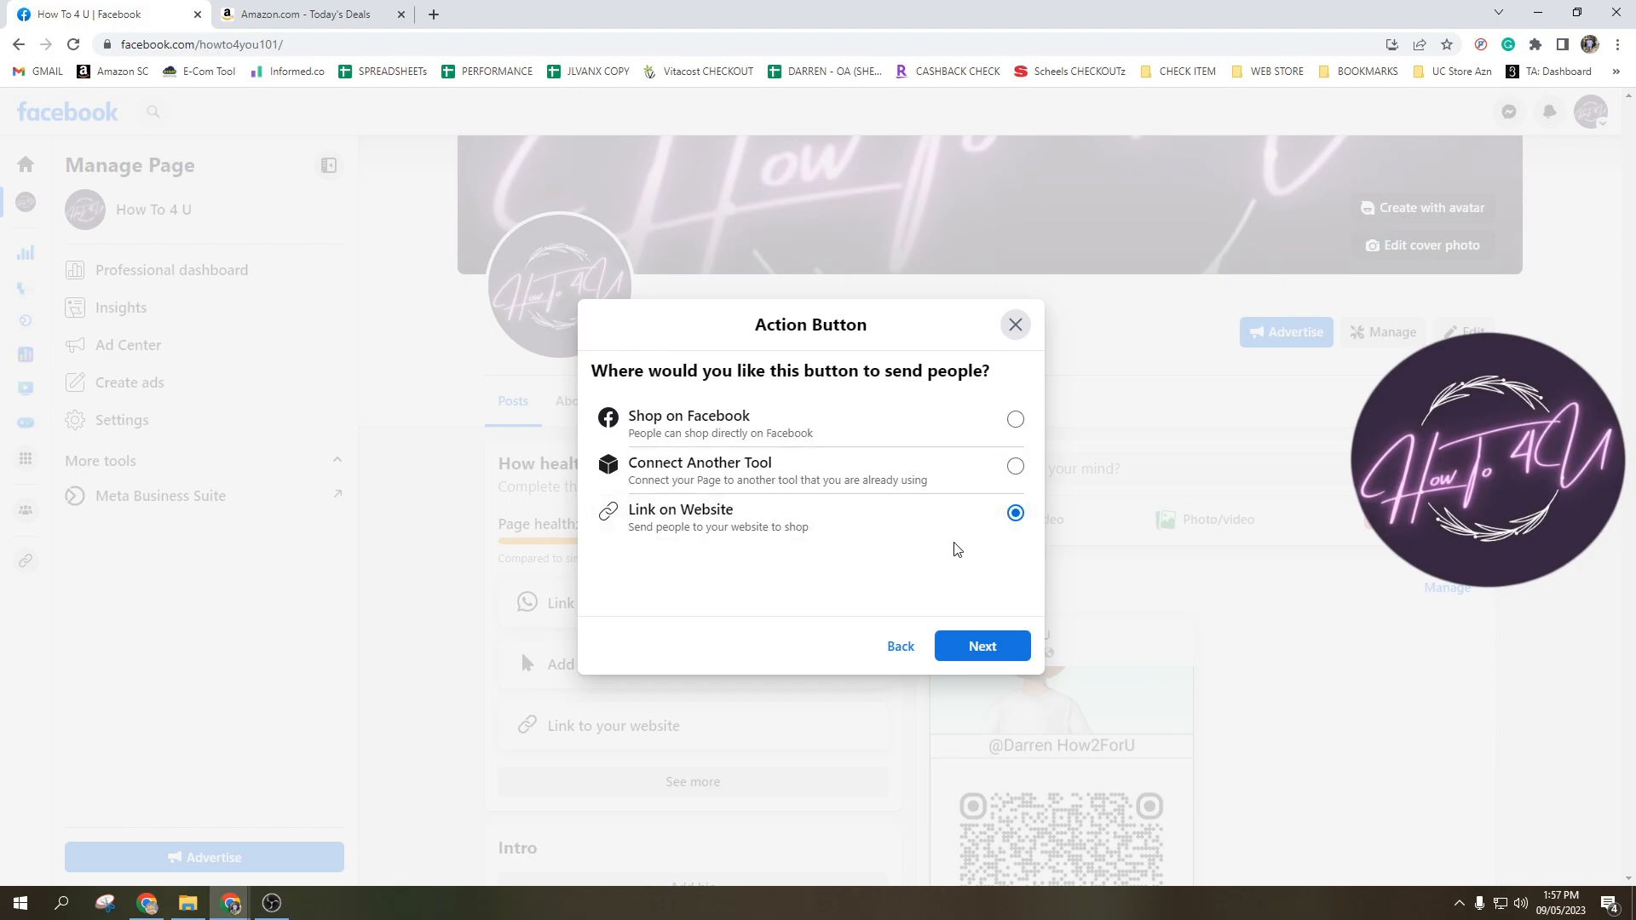
pyautogui.moveTo(733, 523)
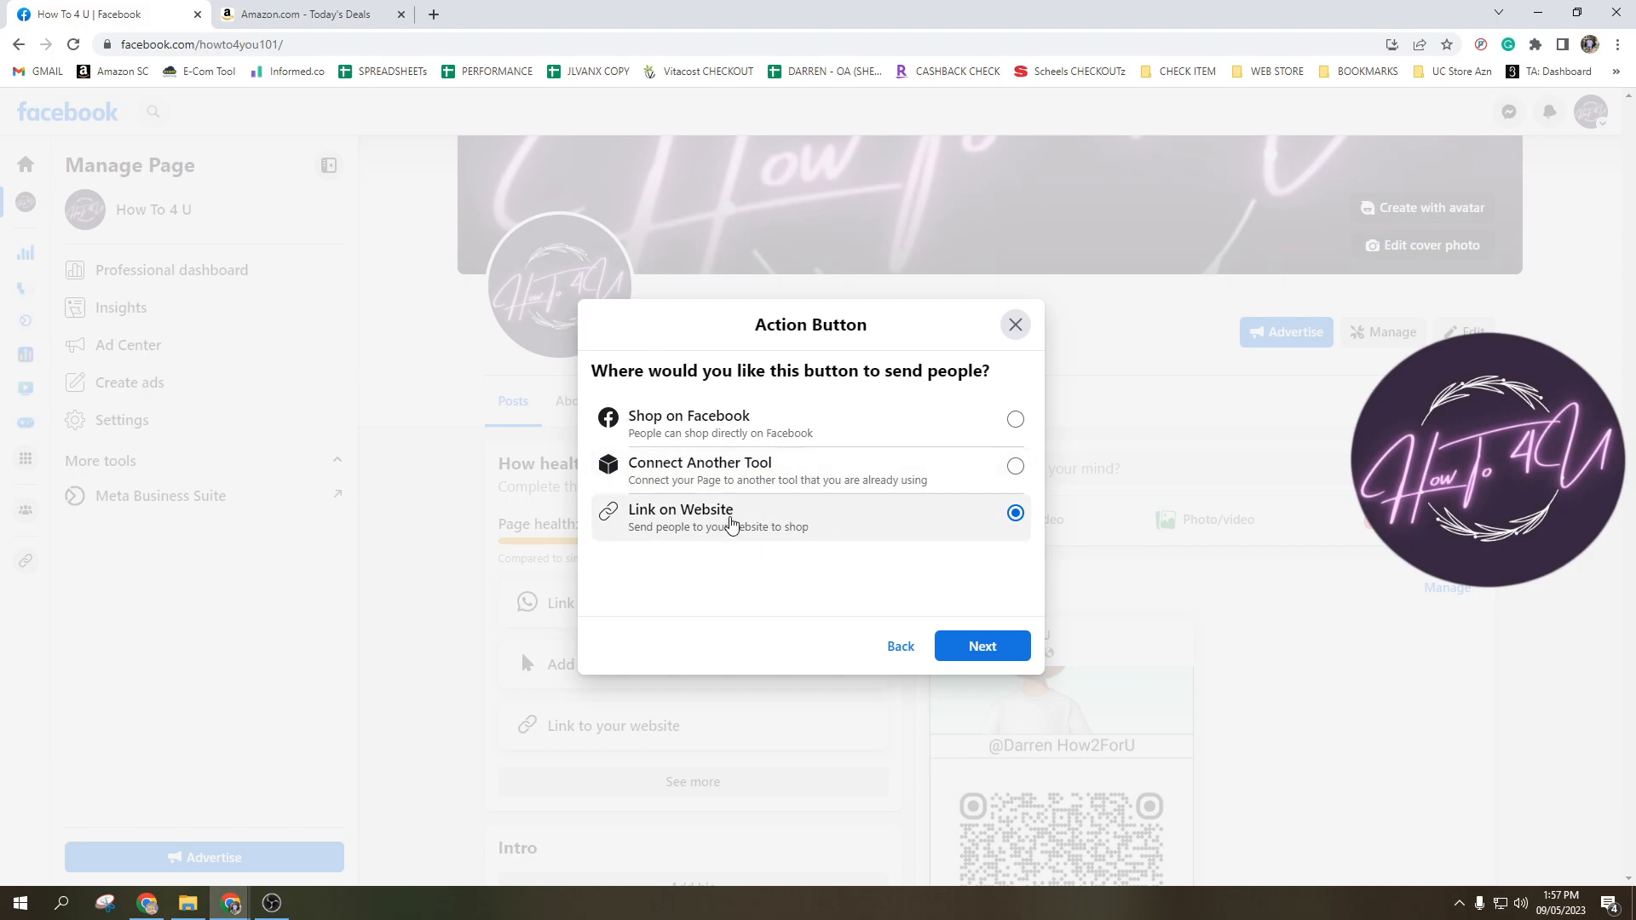
pyautogui.moveTo(900, 534)
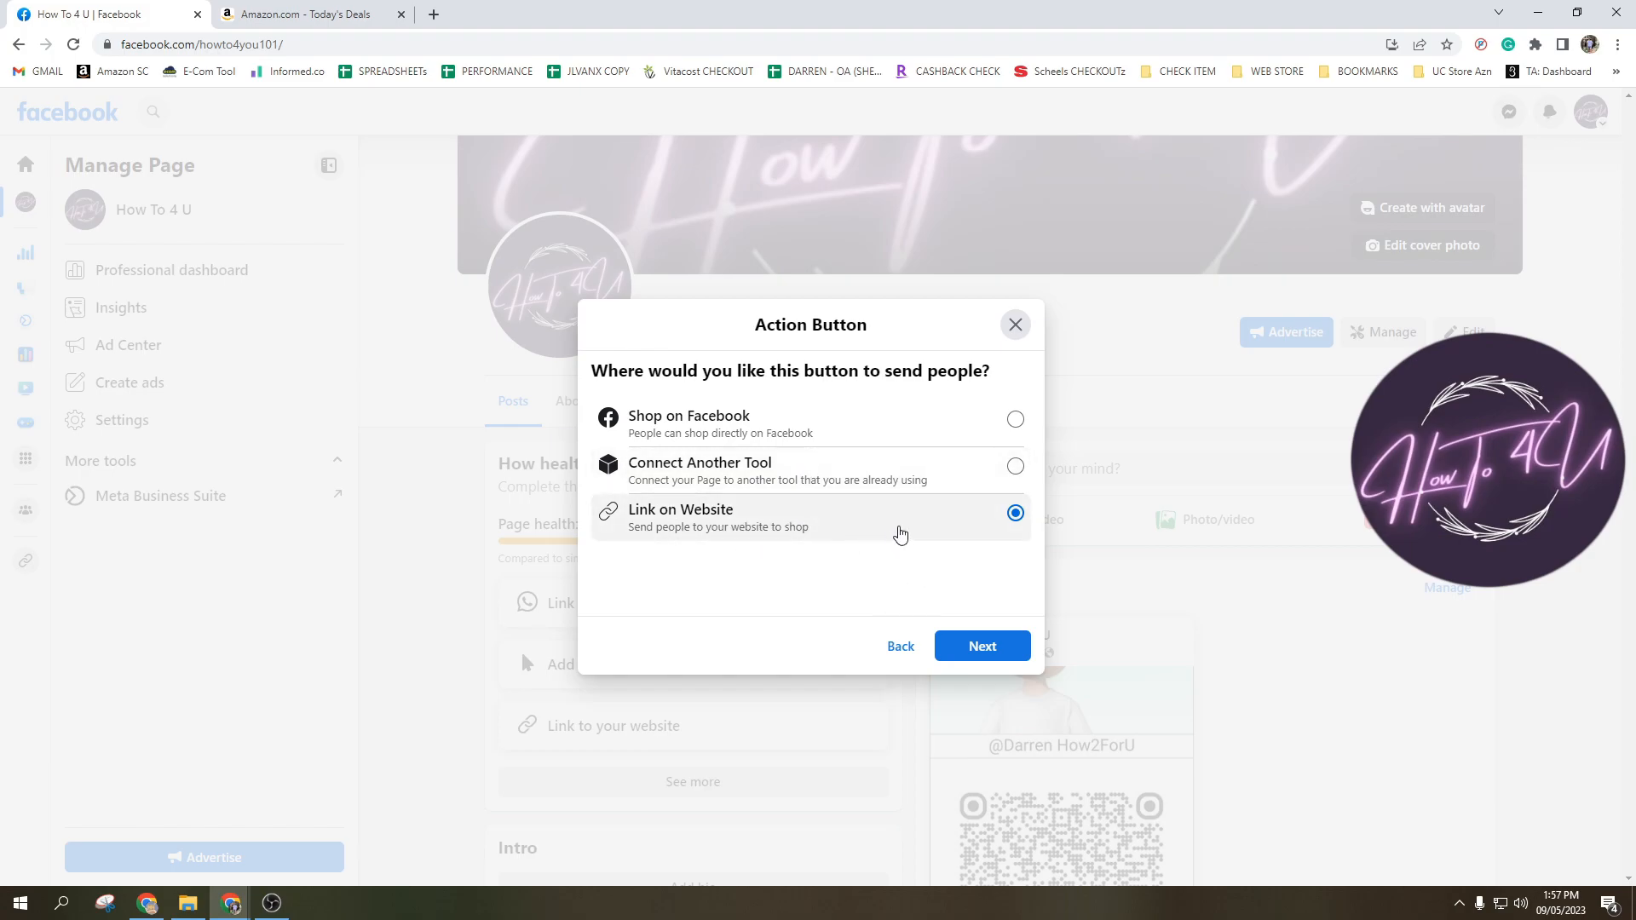
pyautogui.moveTo(874, 537)
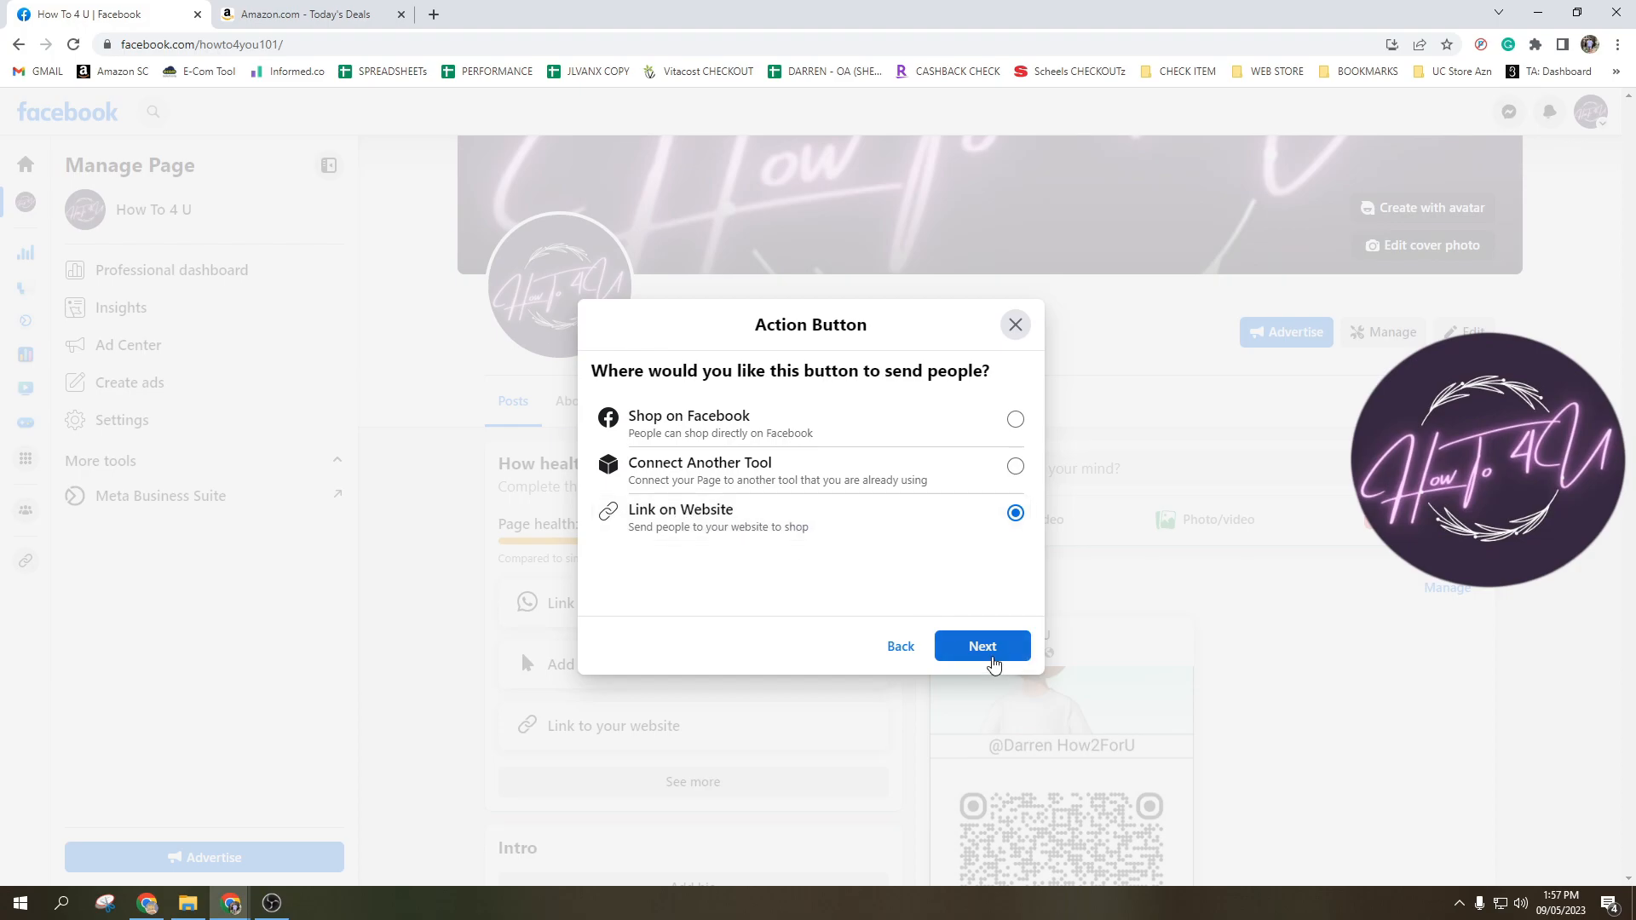
pyautogui.click(981, 646)
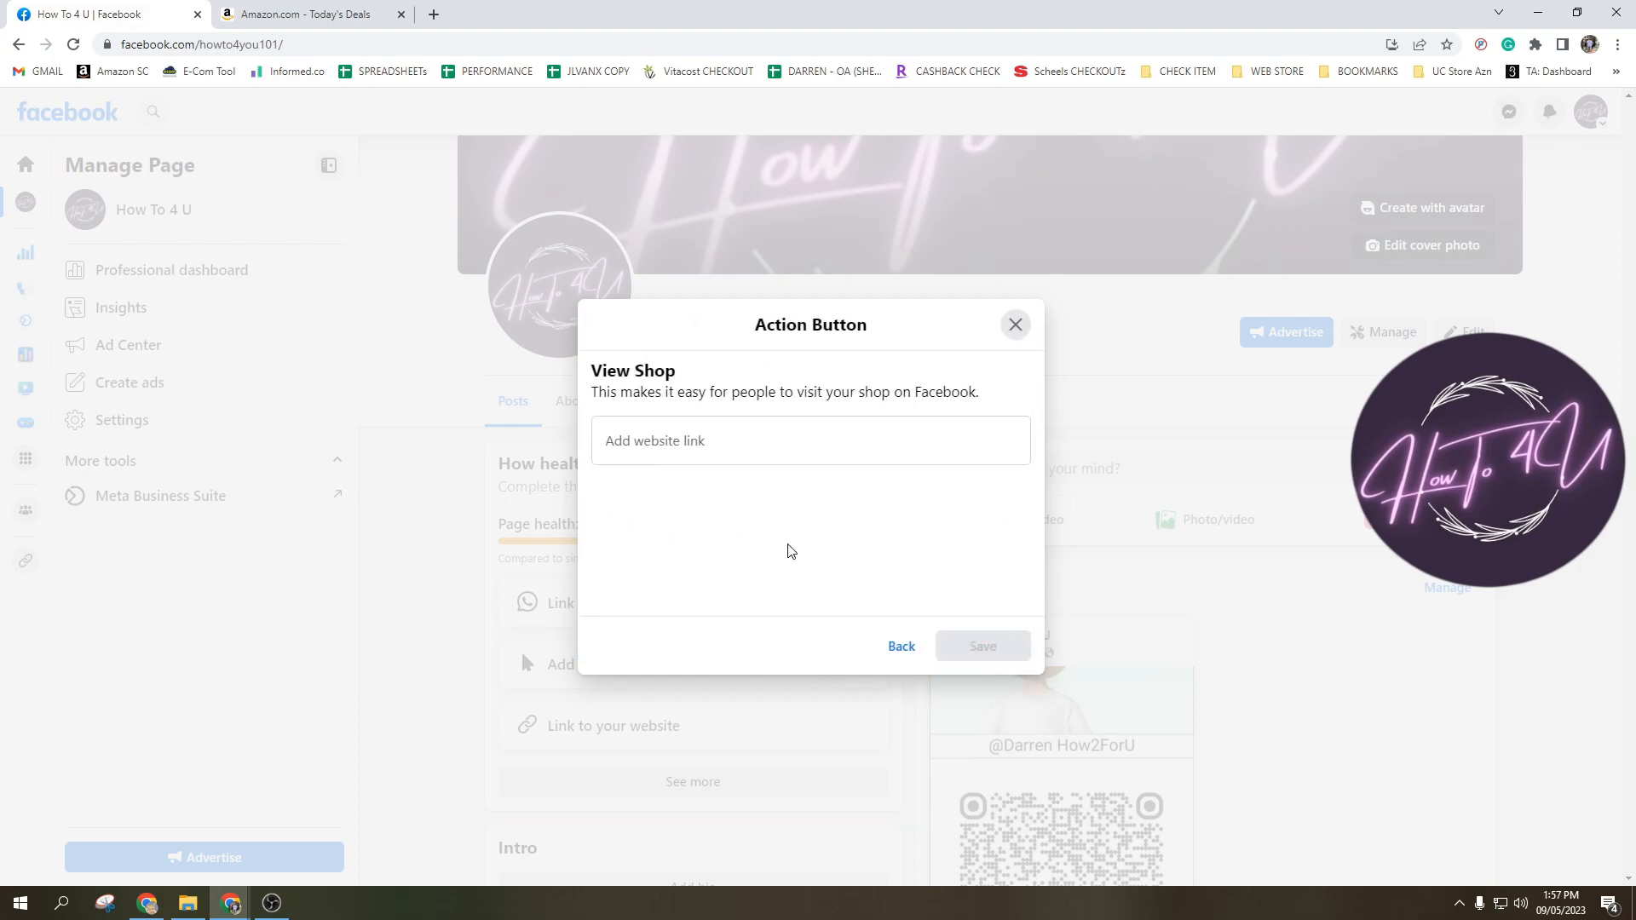
pyautogui.click(809, 440)
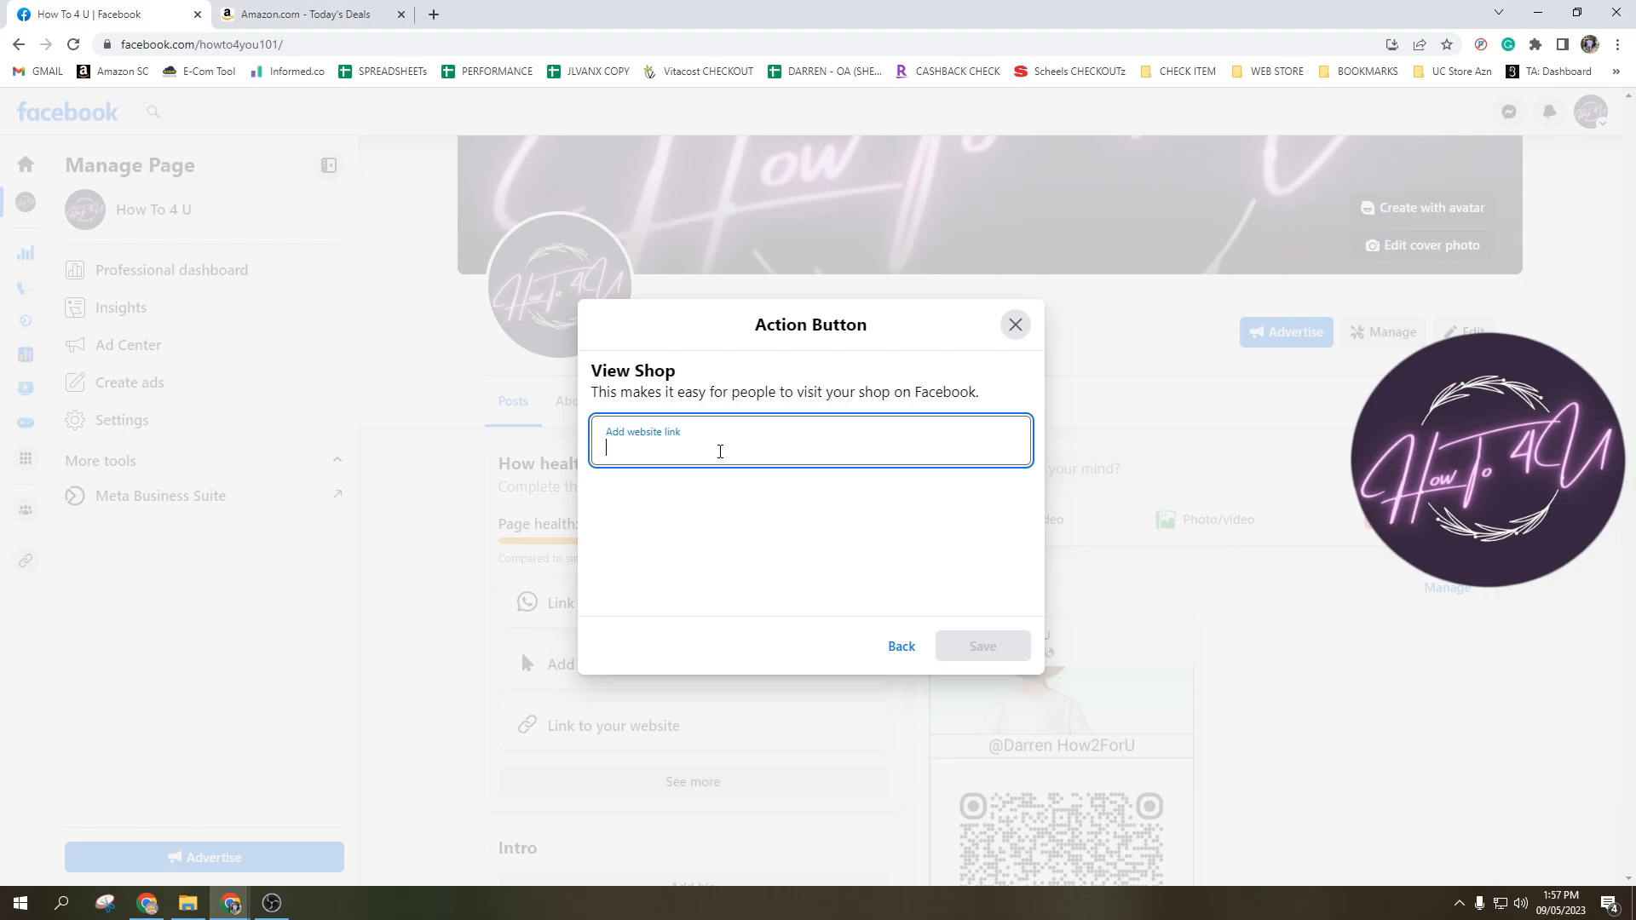
pyautogui.click(304, 14)
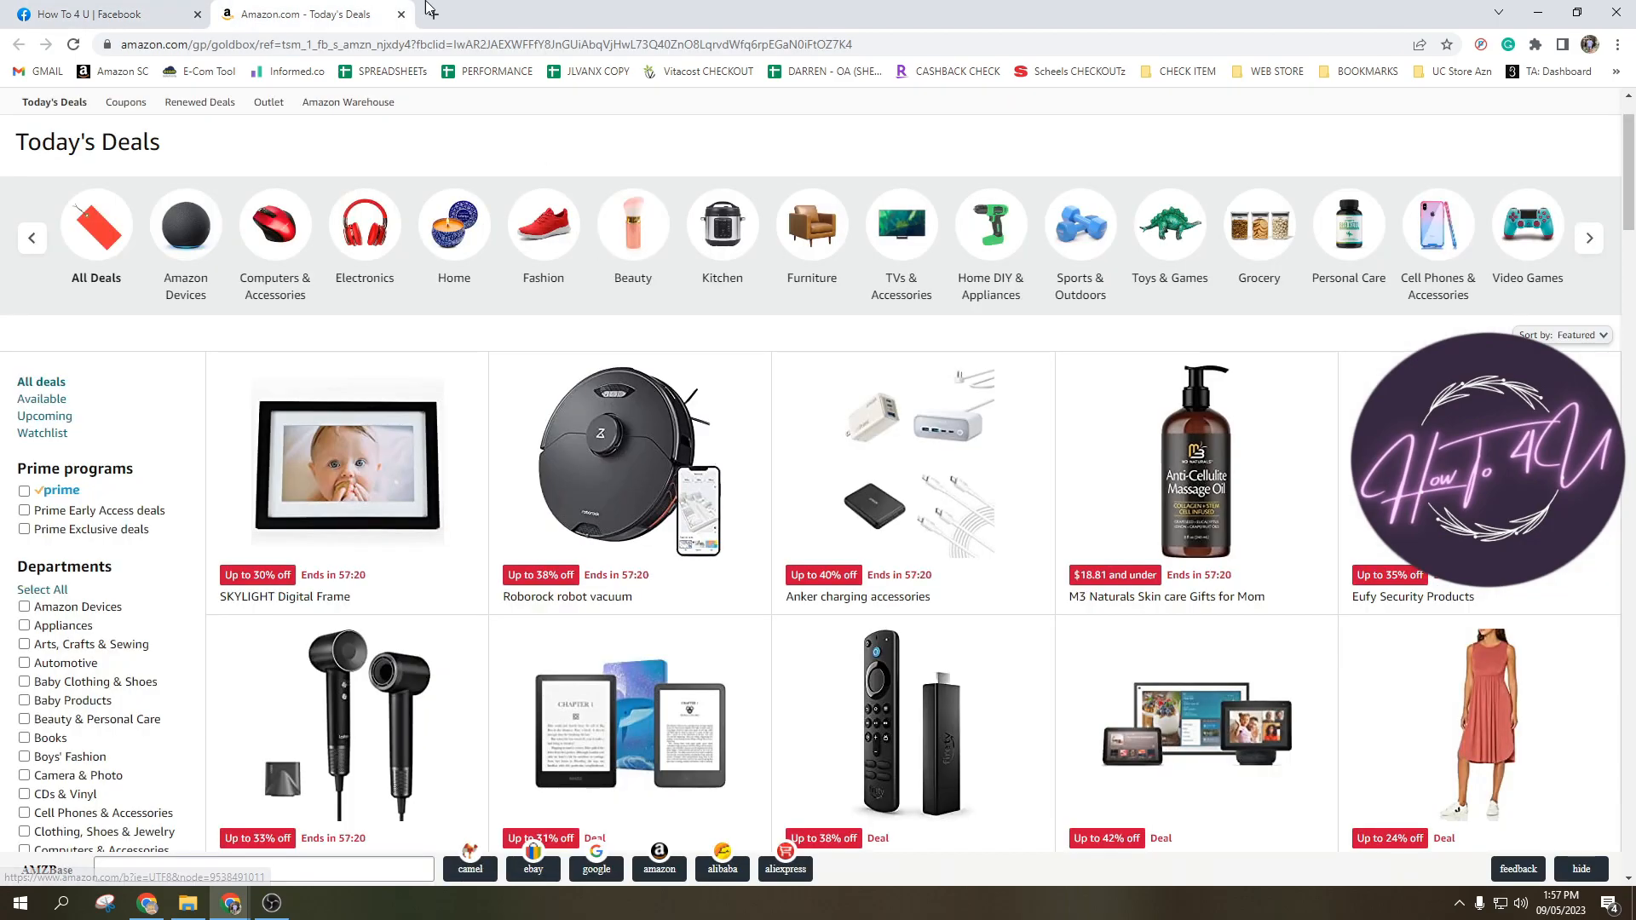
pyautogui.moveTo(438, 10)
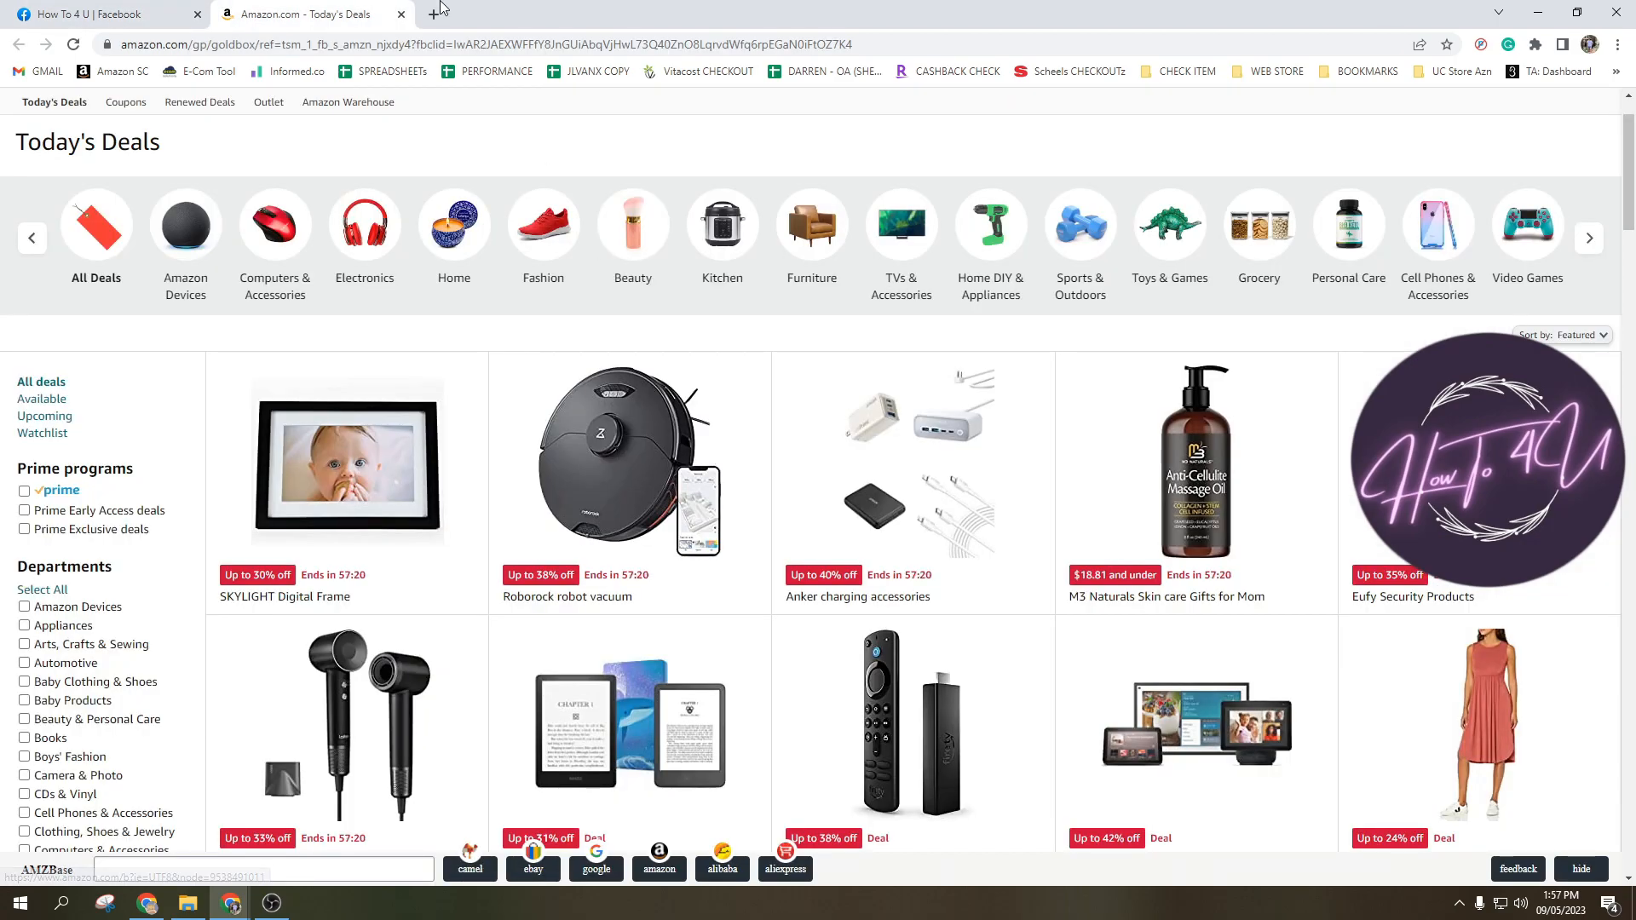
pyautogui.click(102, 13)
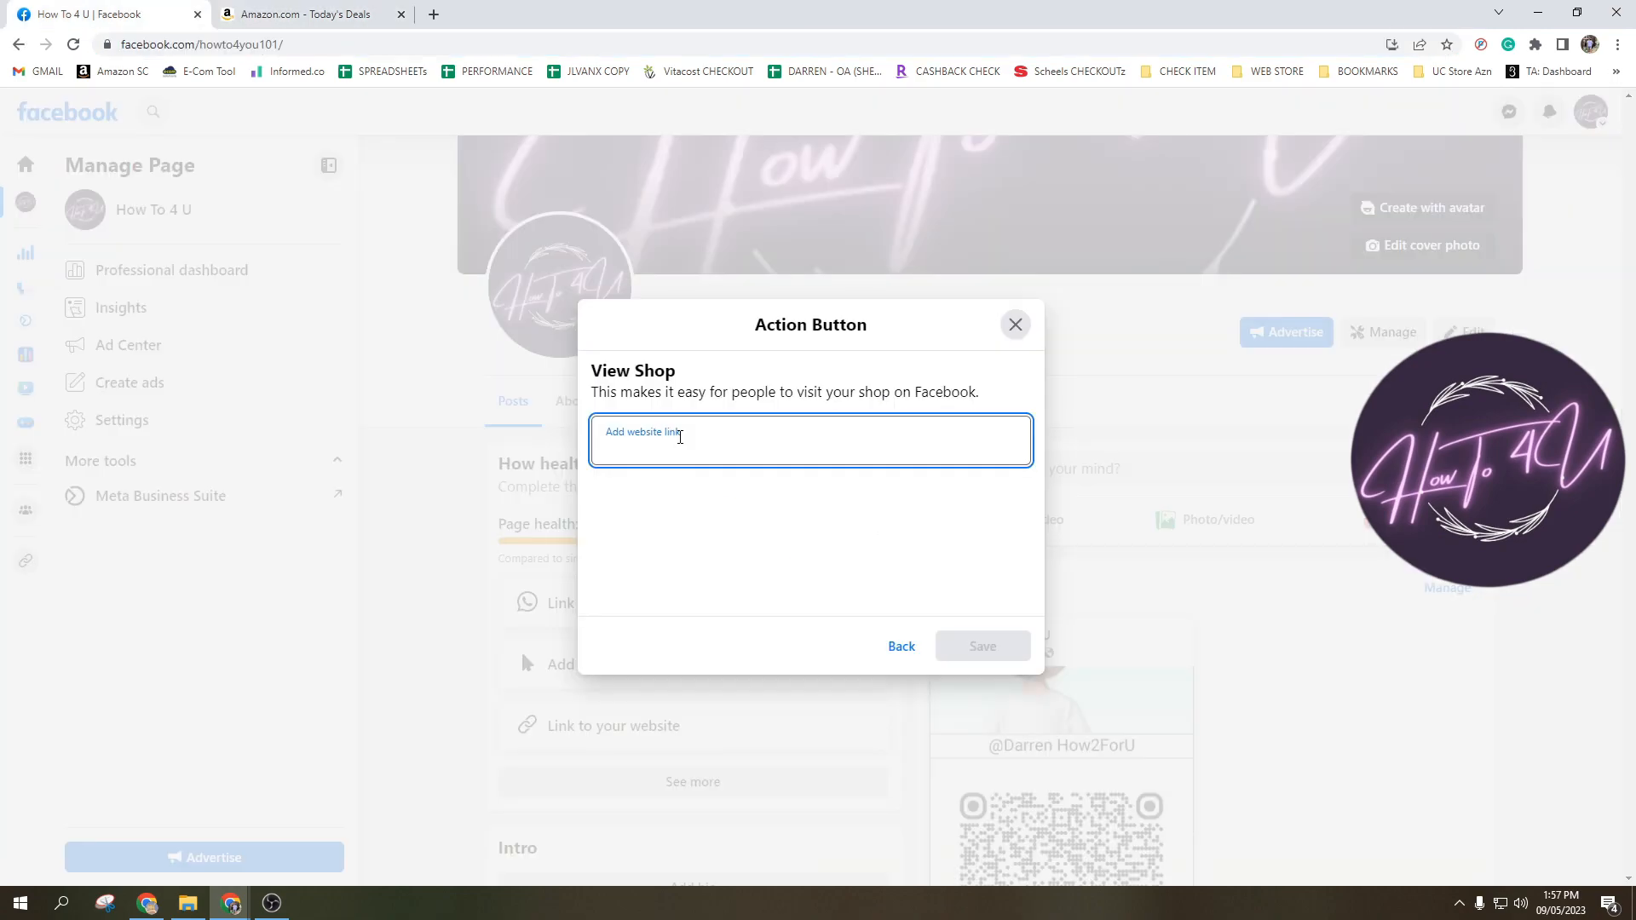
pyautogui.write('https://www.amazon.com/')
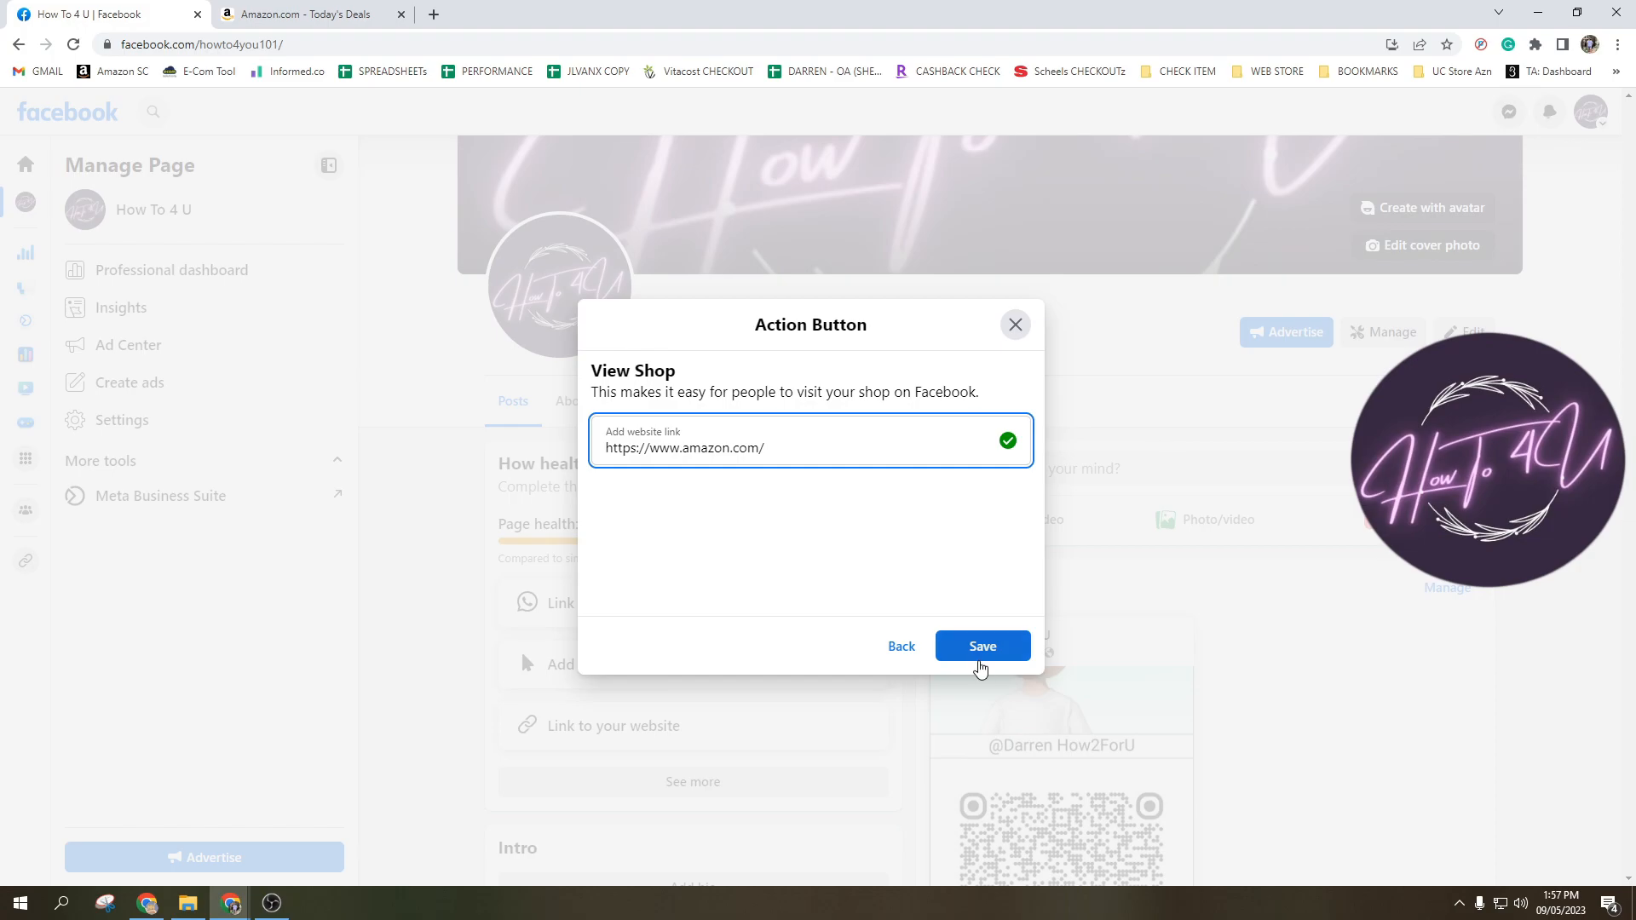
pyautogui.click(982, 646)
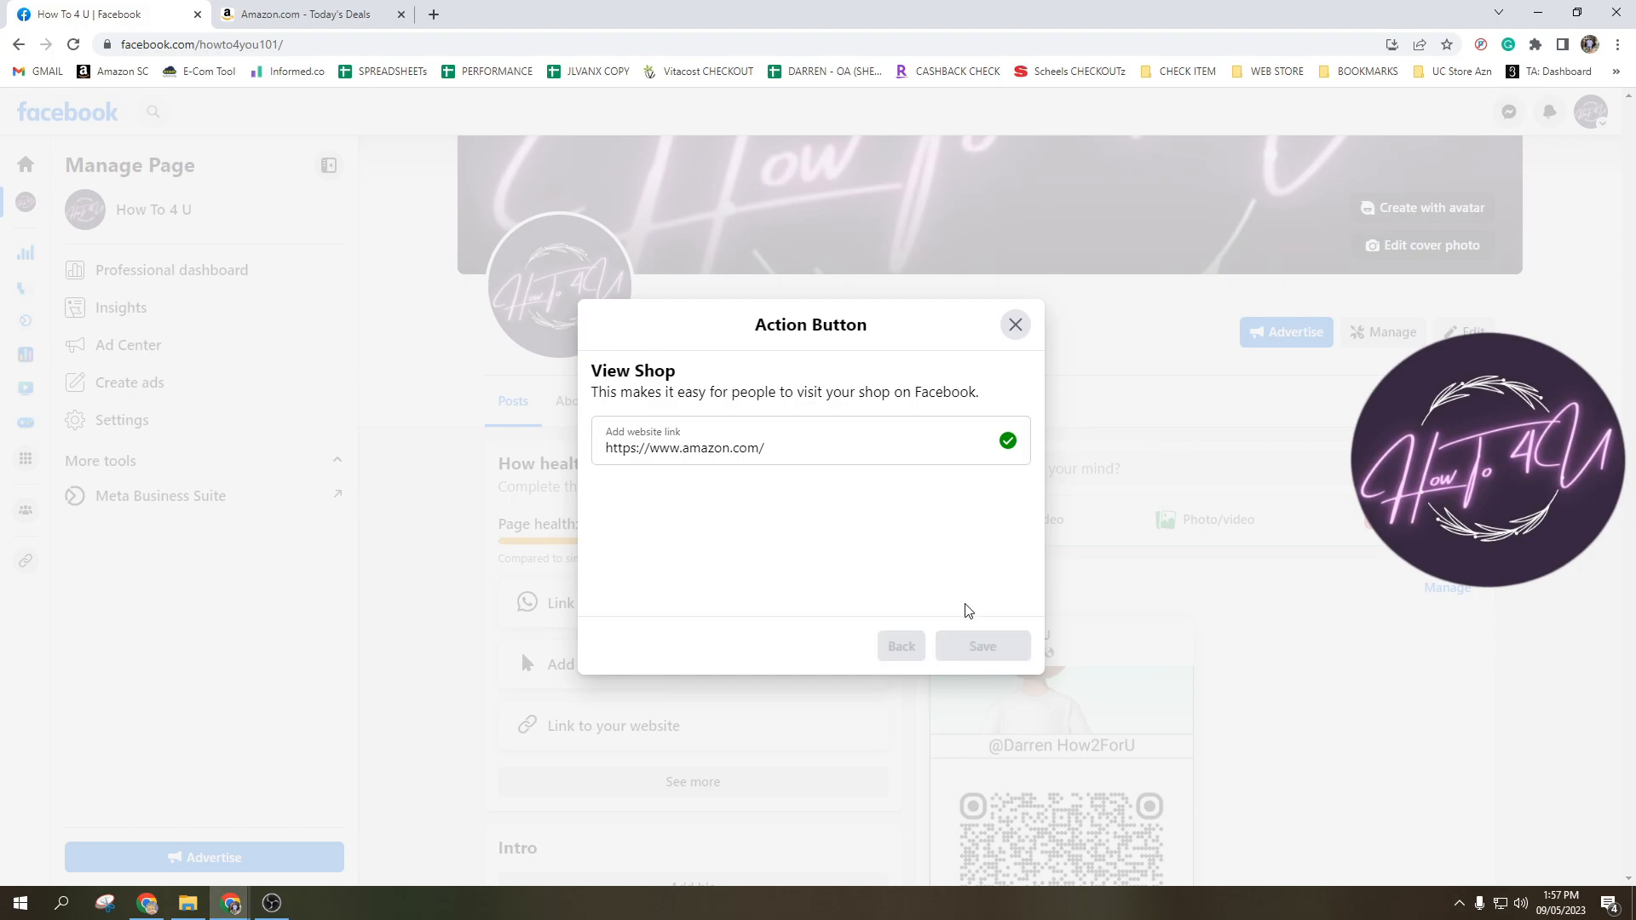
pyautogui.click(1014, 324)
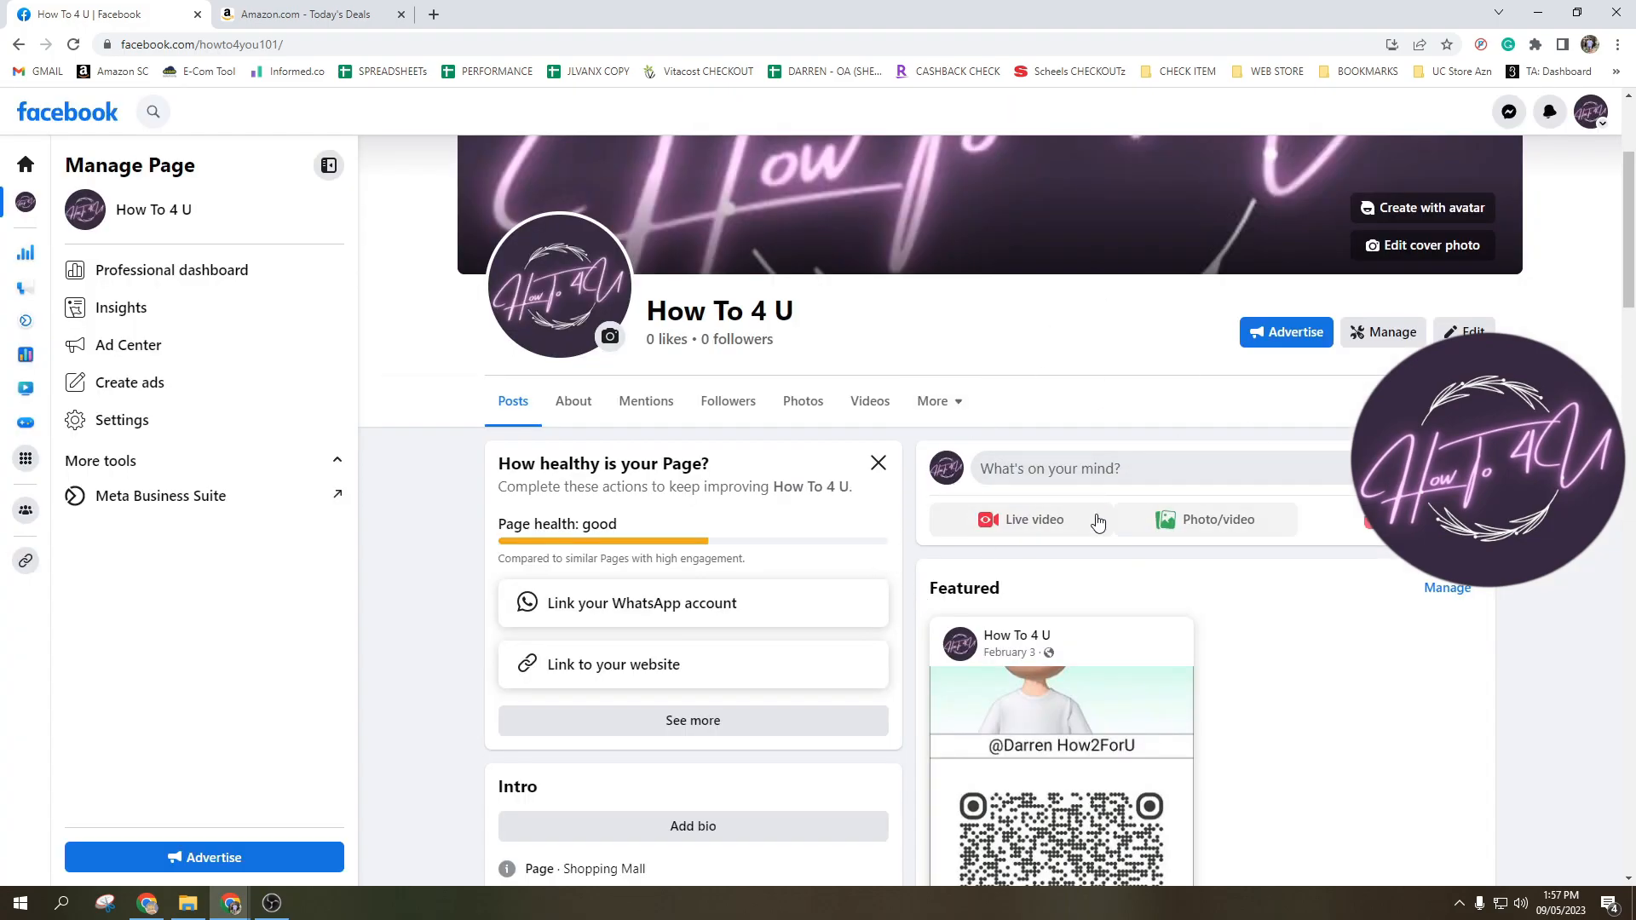
pyautogui.moveTo(1343, 320)
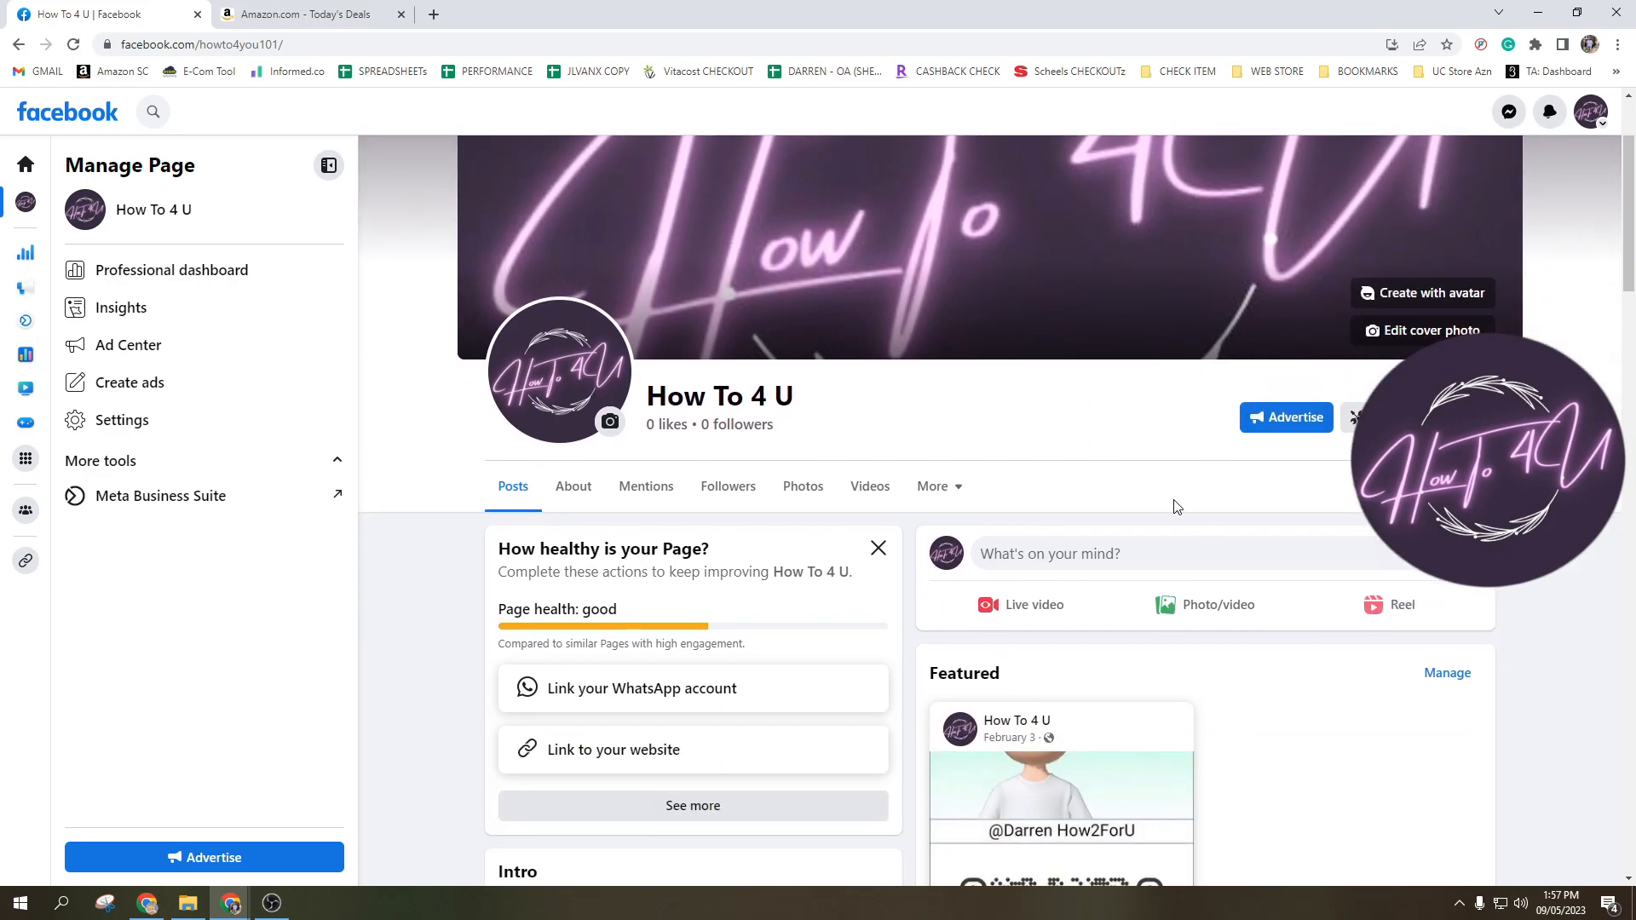
# Step: Highlight the How To 4 U page address and bring up Chrome's three-dot menu
pyautogui.scroll(-3)
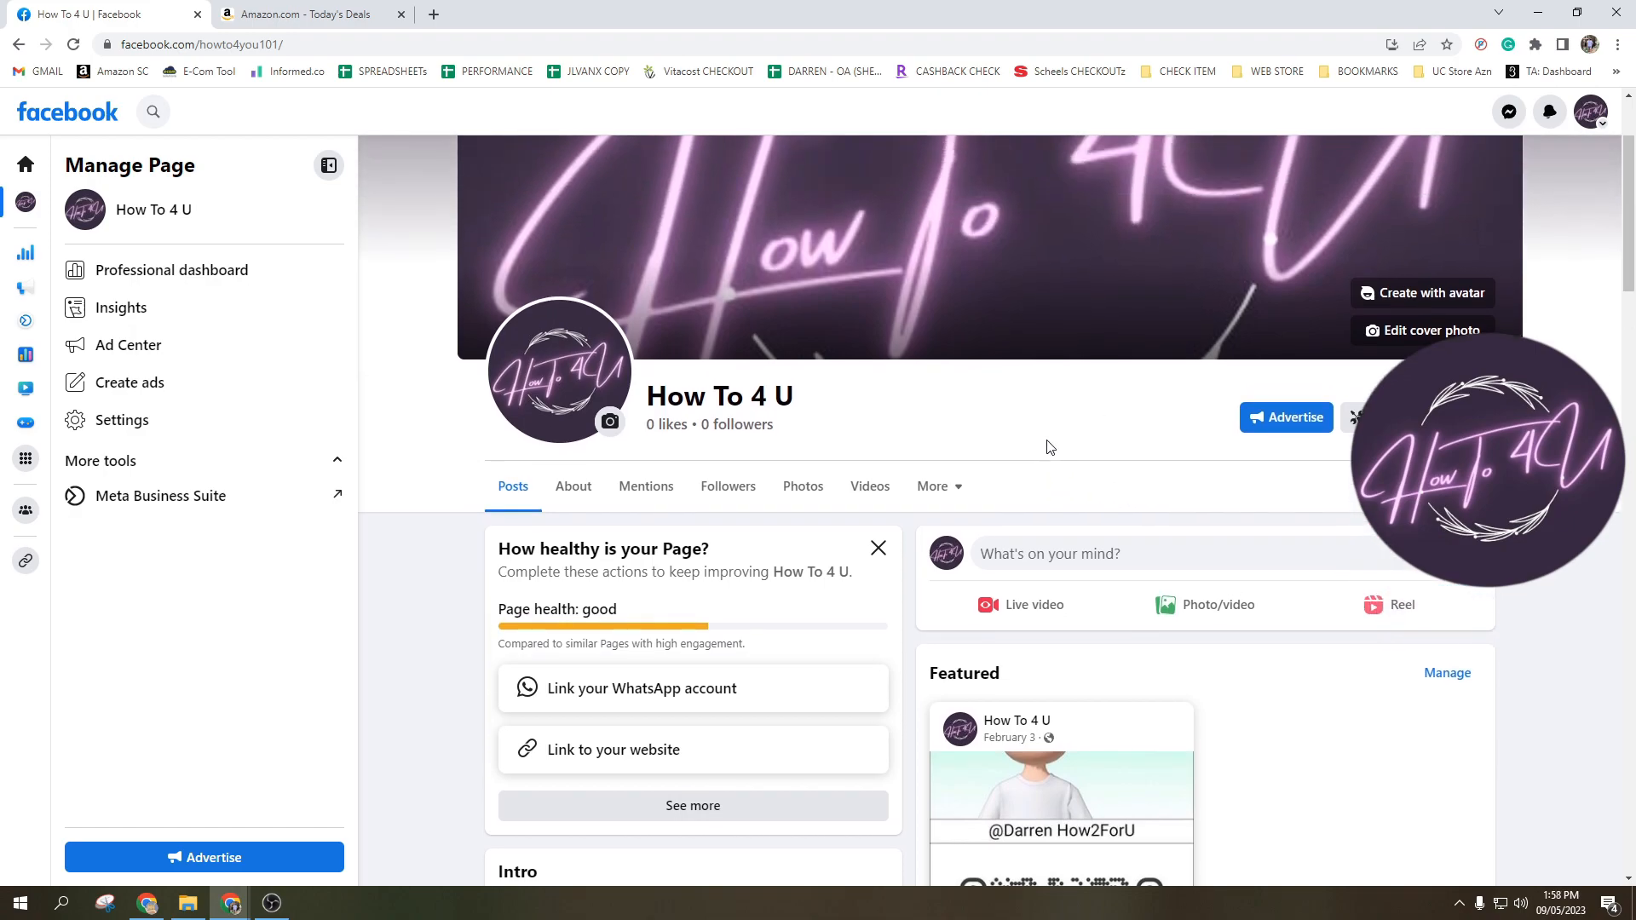
pyautogui.scroll(-3)
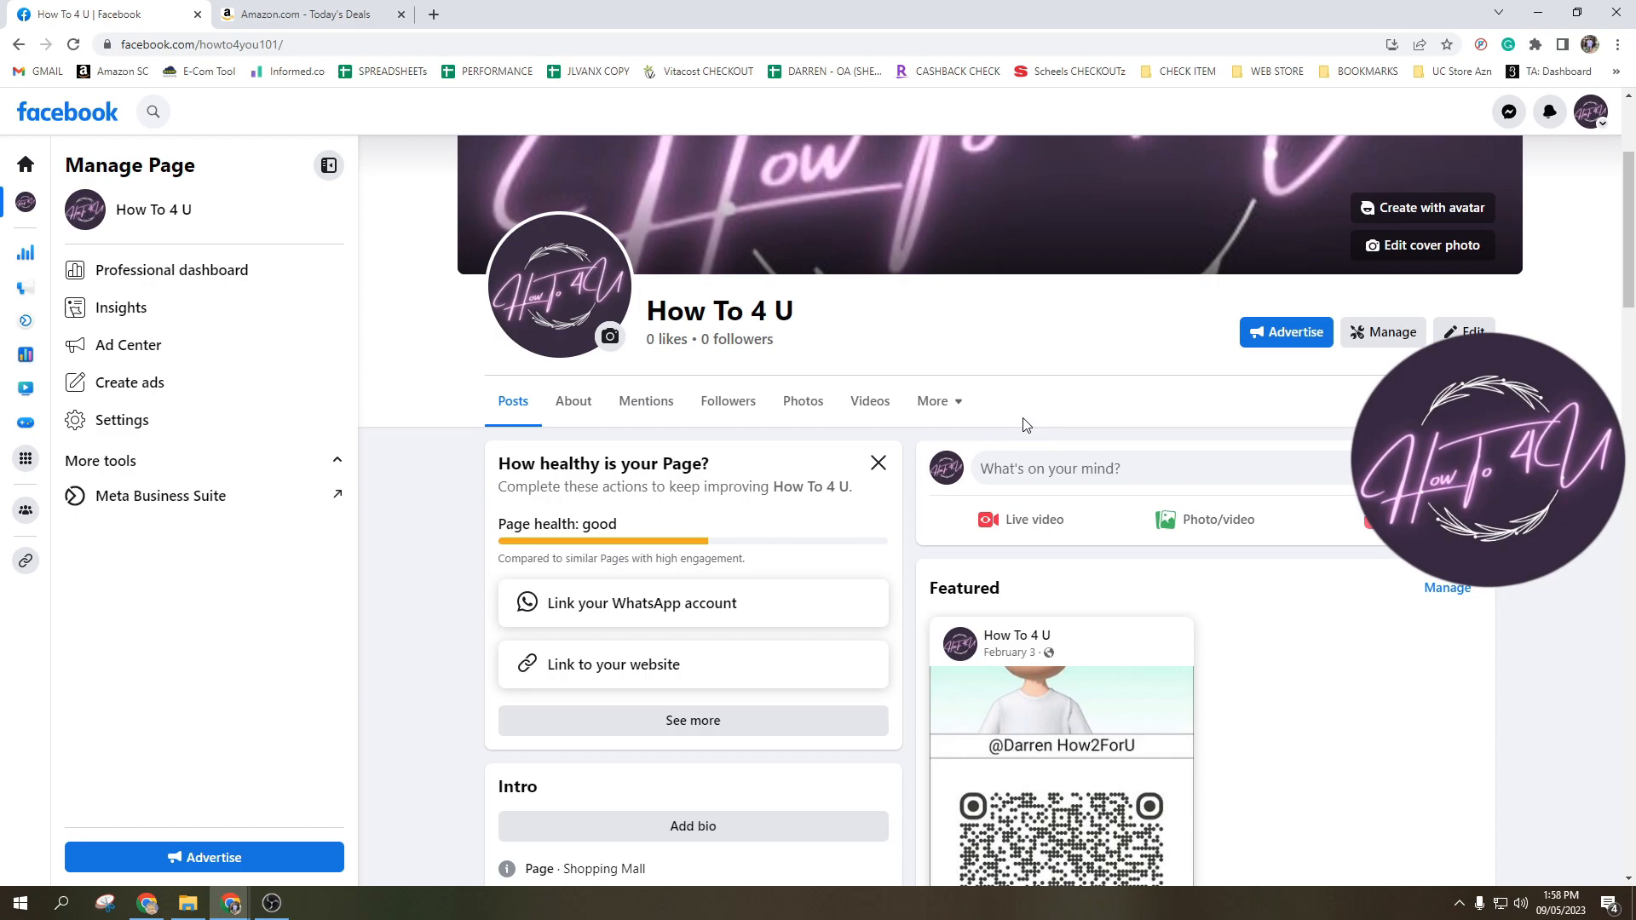
pyautogui.click(202, 44)
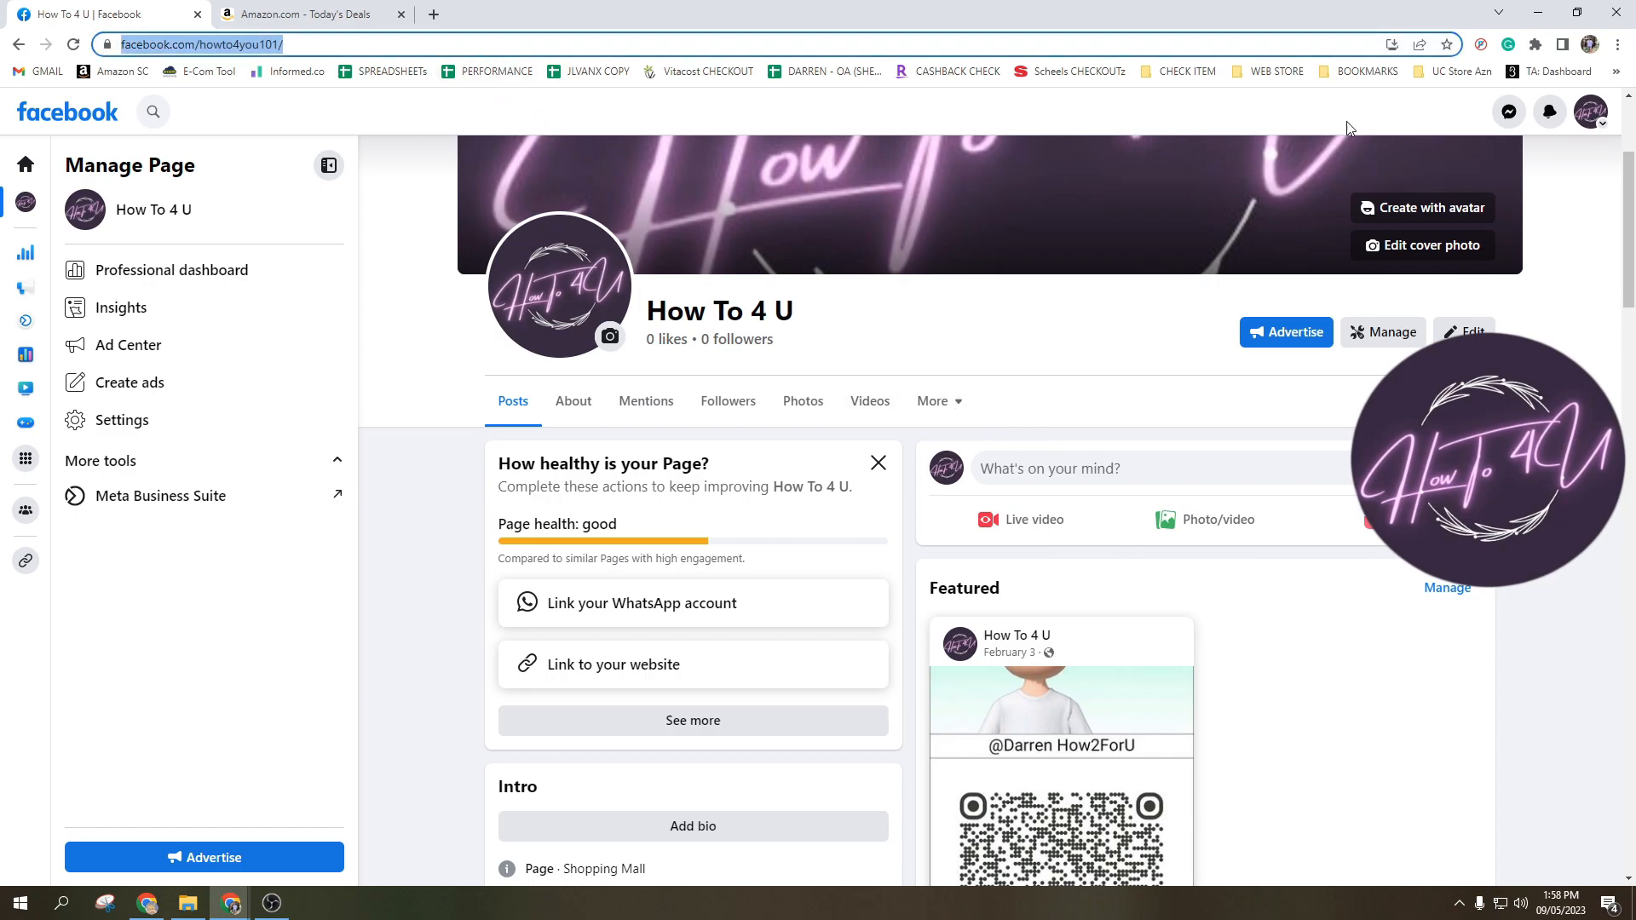
pyautogui.click(1619, 45)
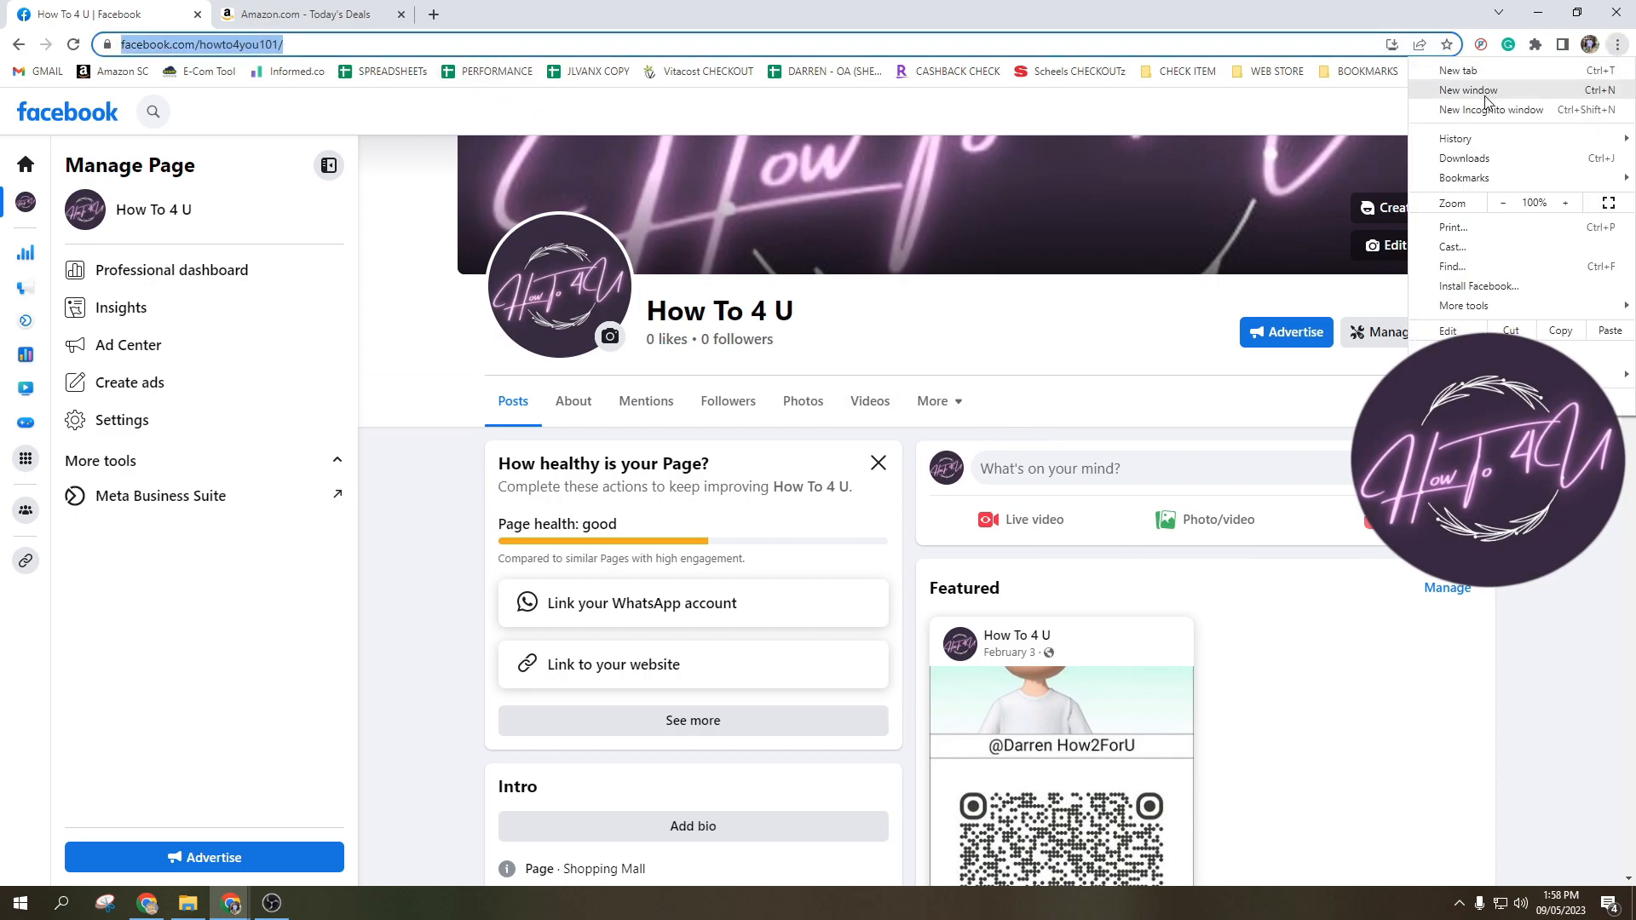
# Step: View facebook.com/howto4you101/ in a new incognito window and dismiss the login prompt
pyautogui.click(1490, 109)
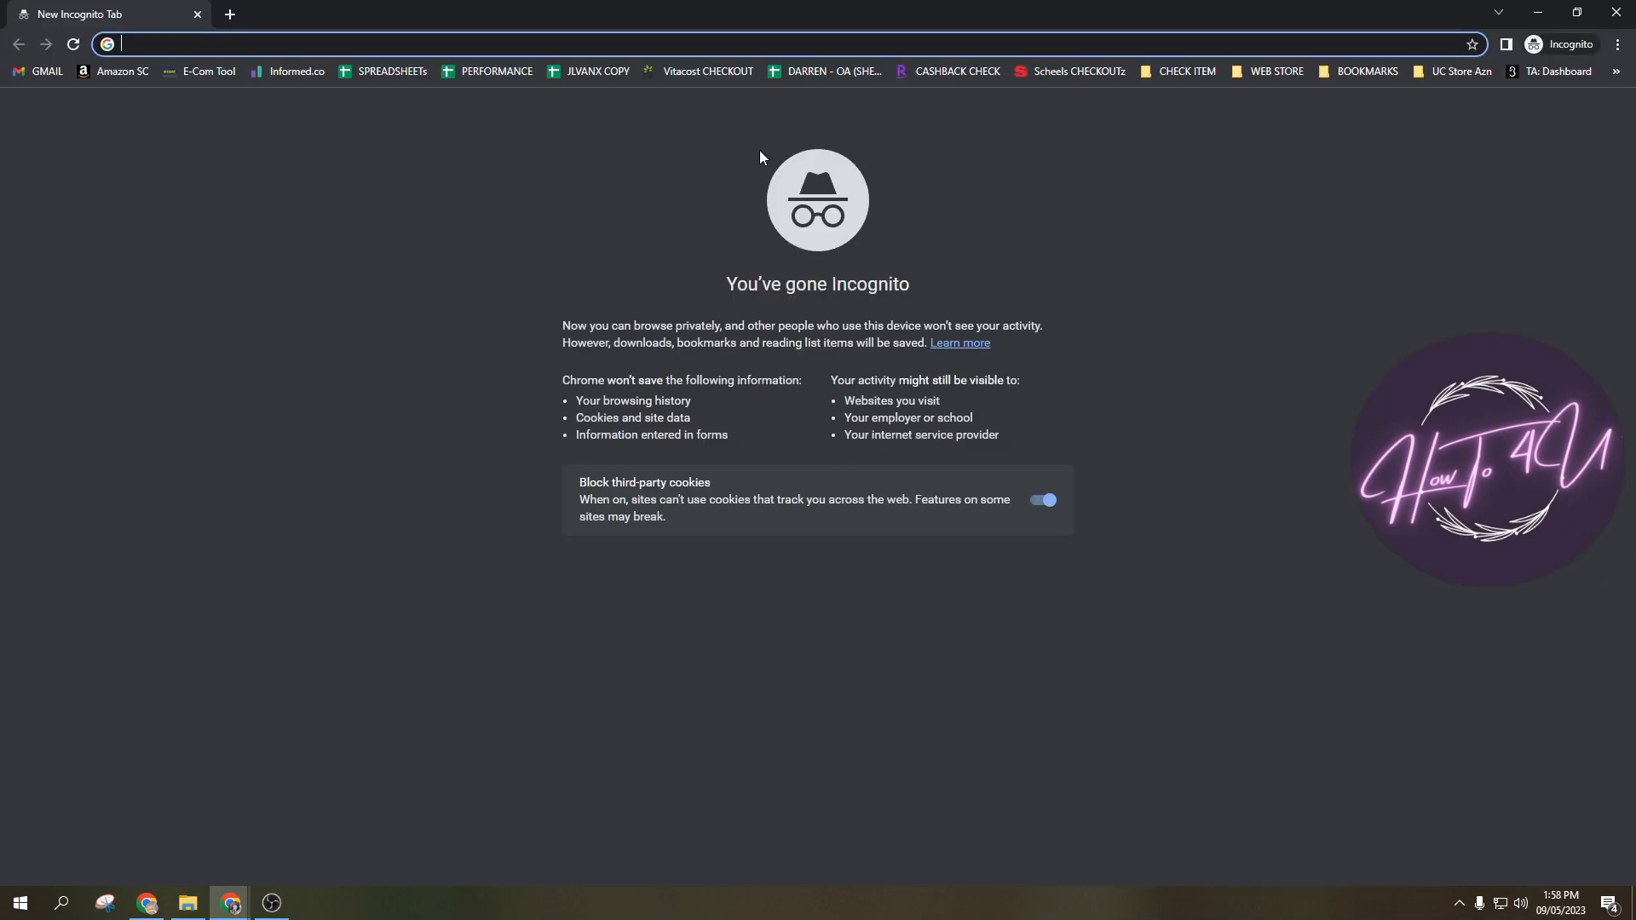
pyautogui.write('facebook.com/howto4you101/')
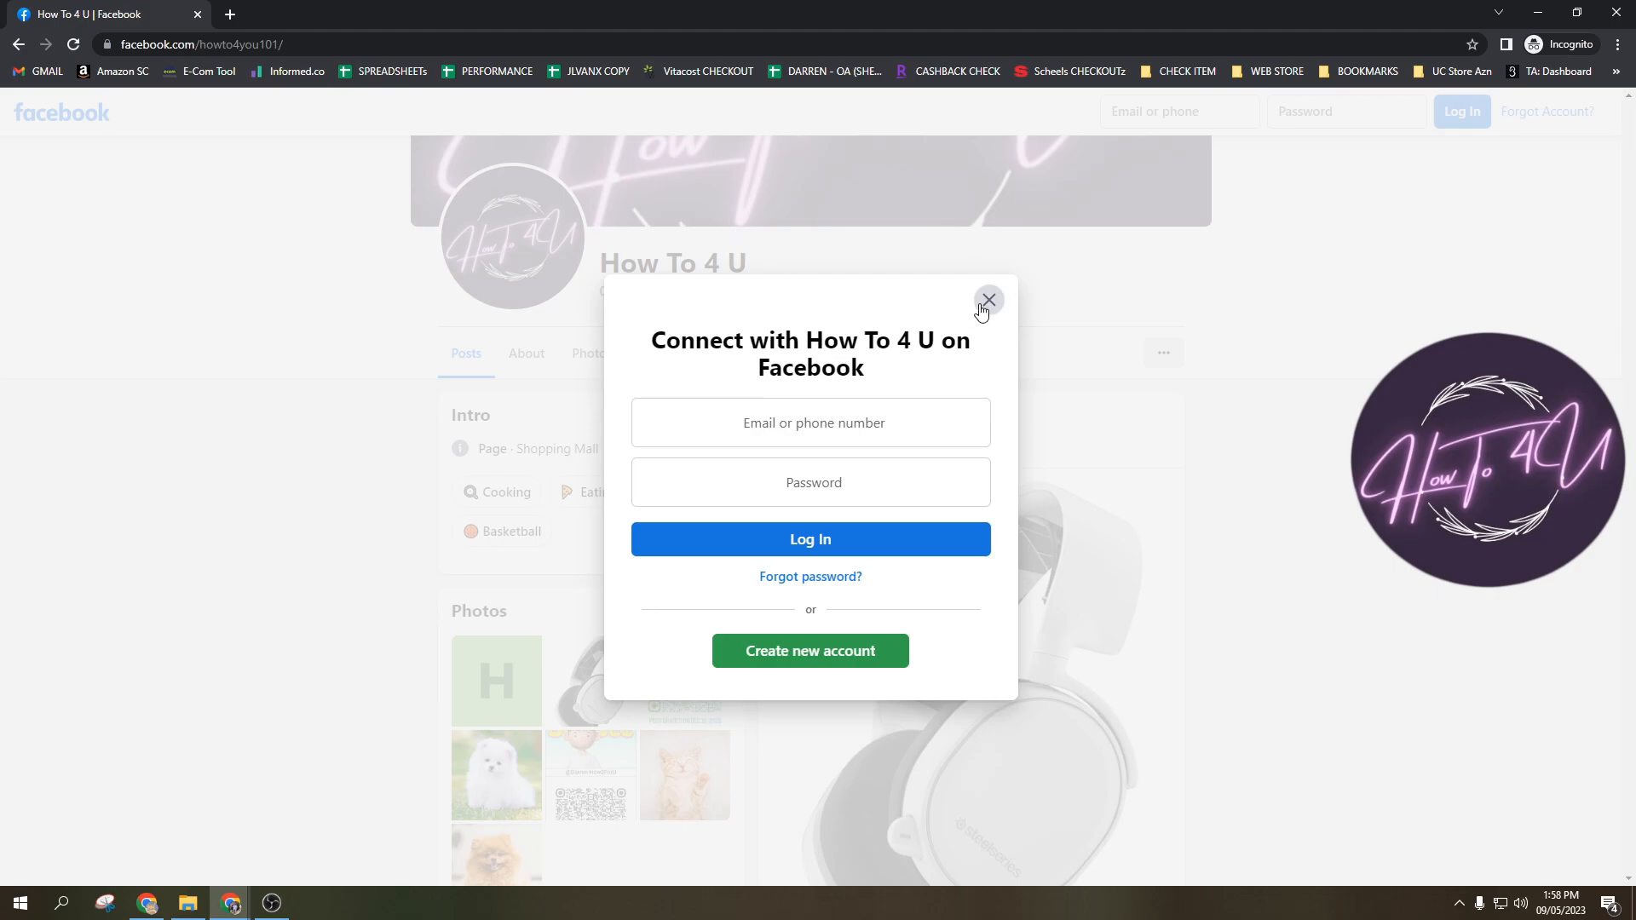
pyautogui.click(989, 300)
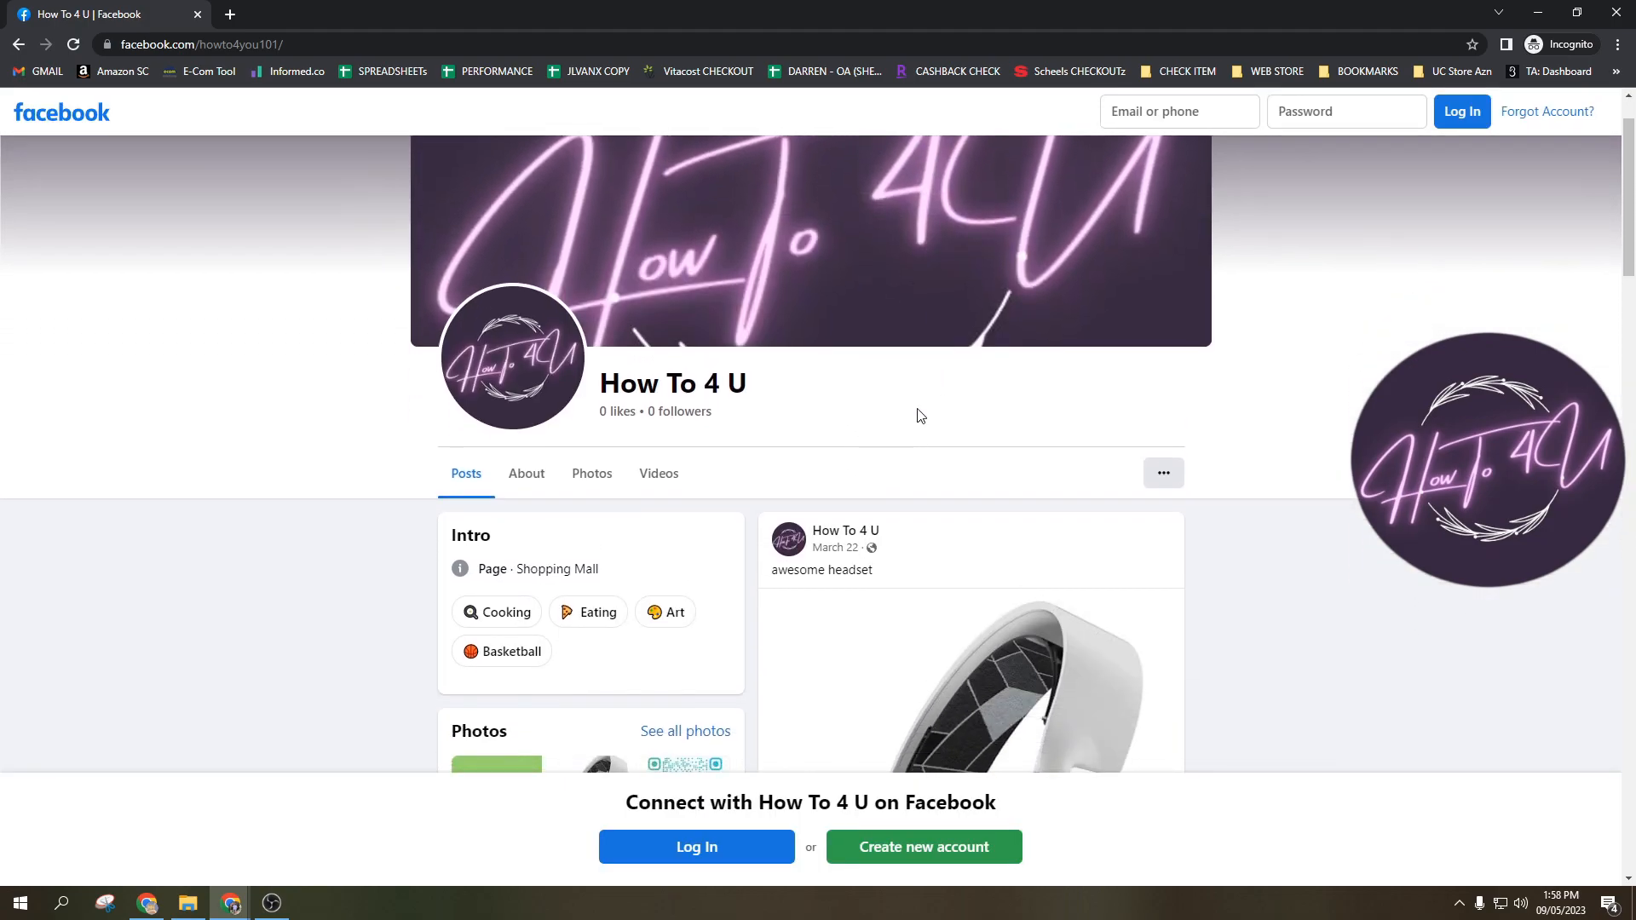
pyautogui.moveTo(951, 410)
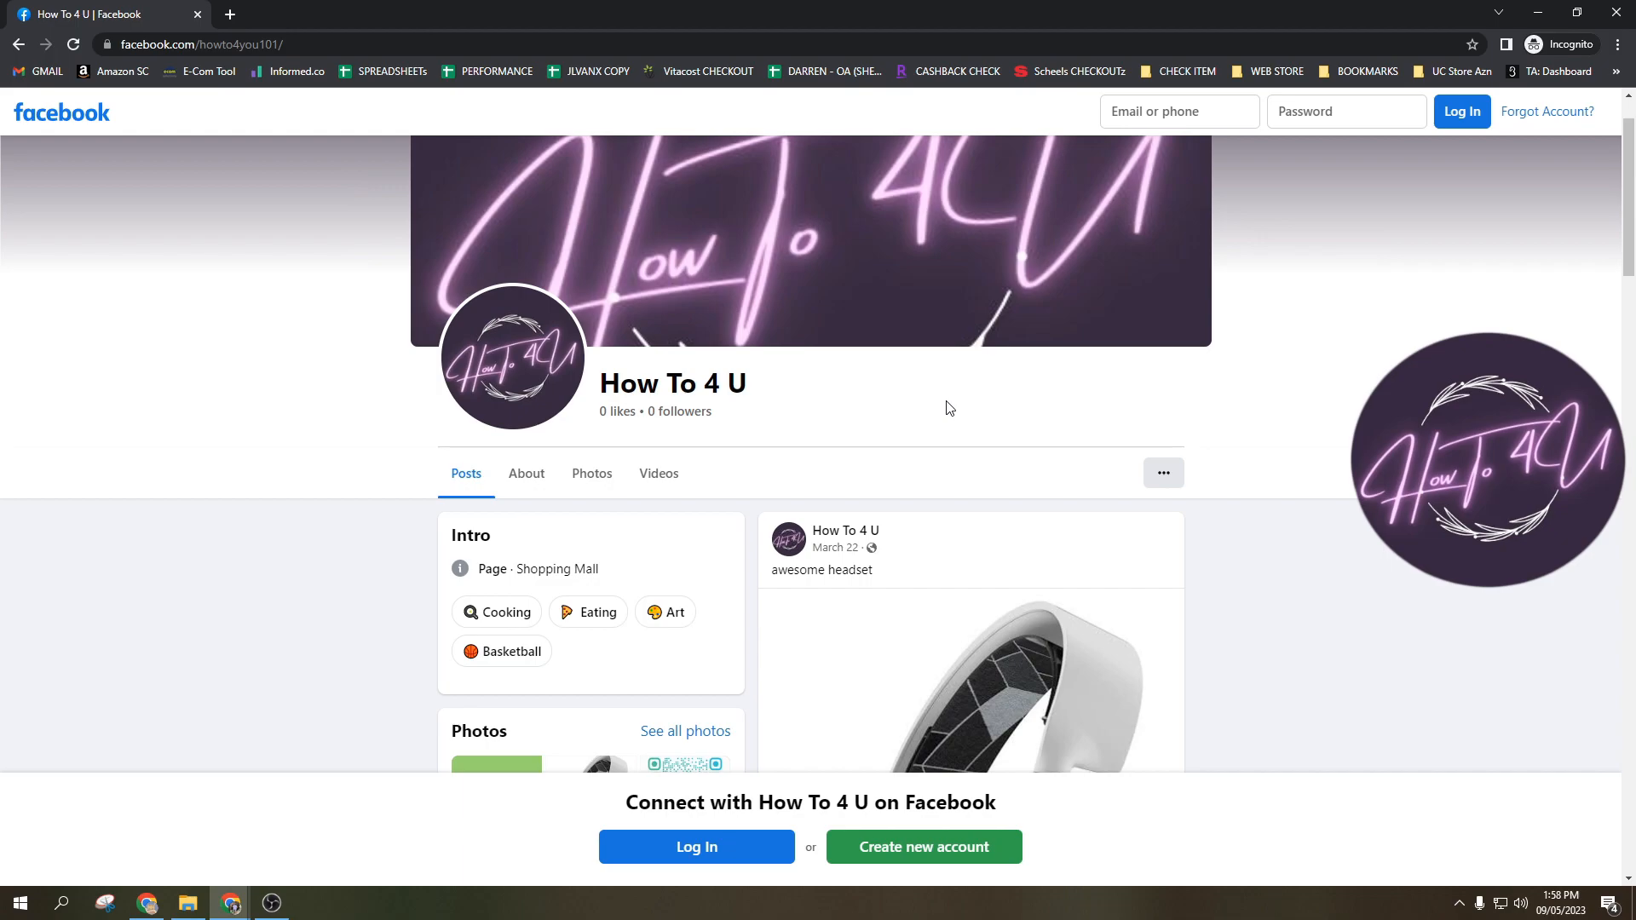
pyautogui.moveTo(168, 8)
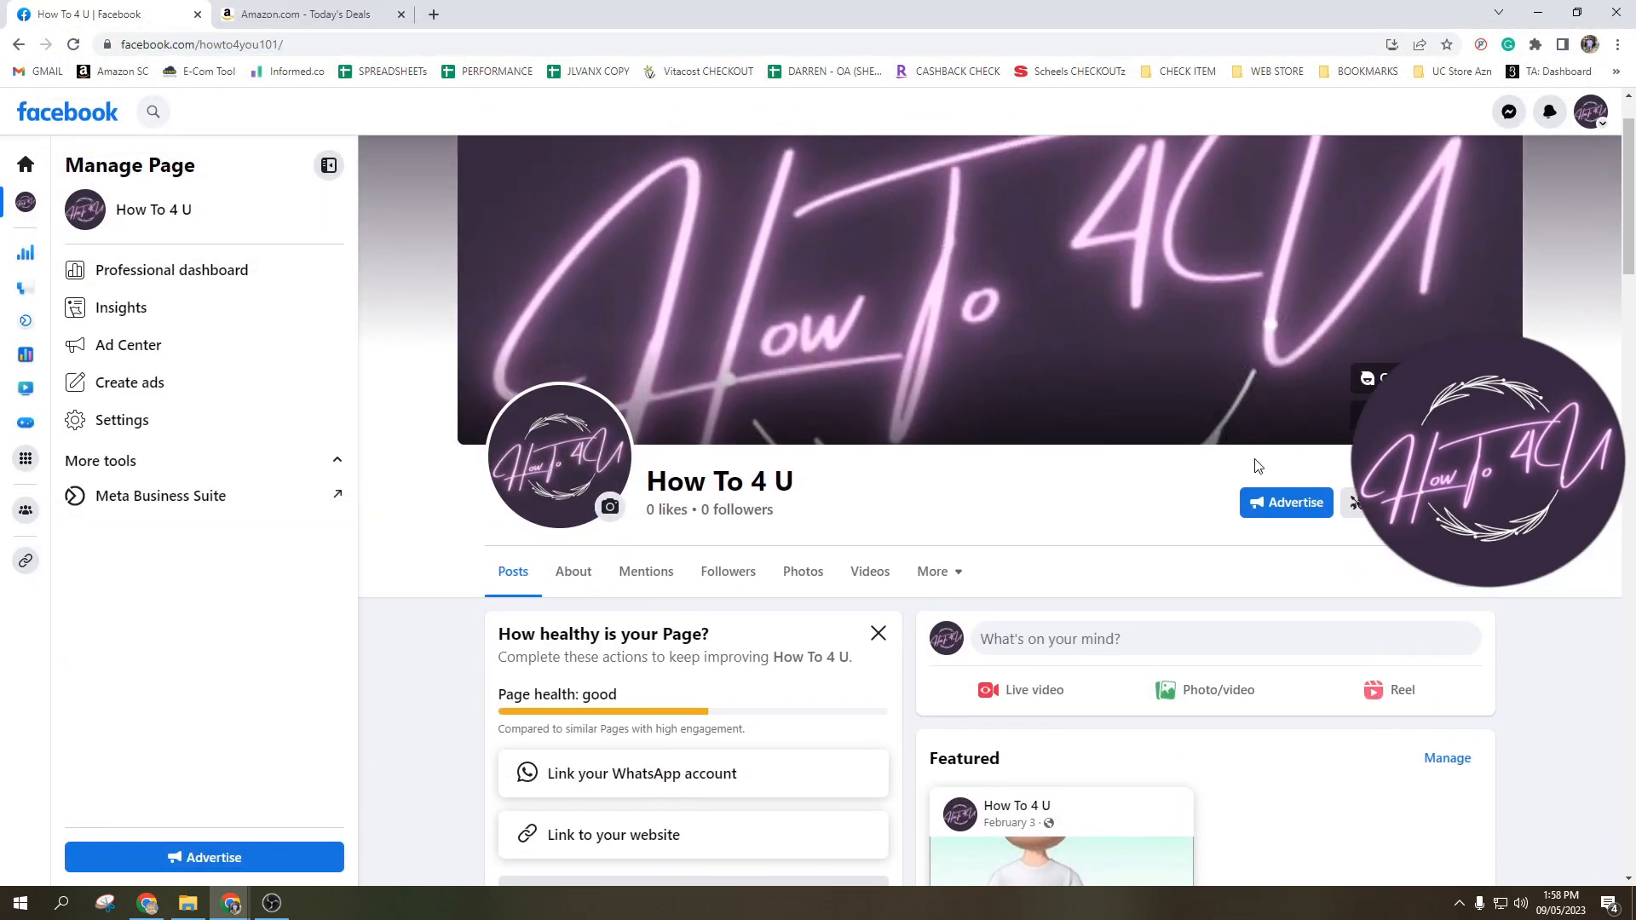
pyautogui.moveTo(1284, 426)
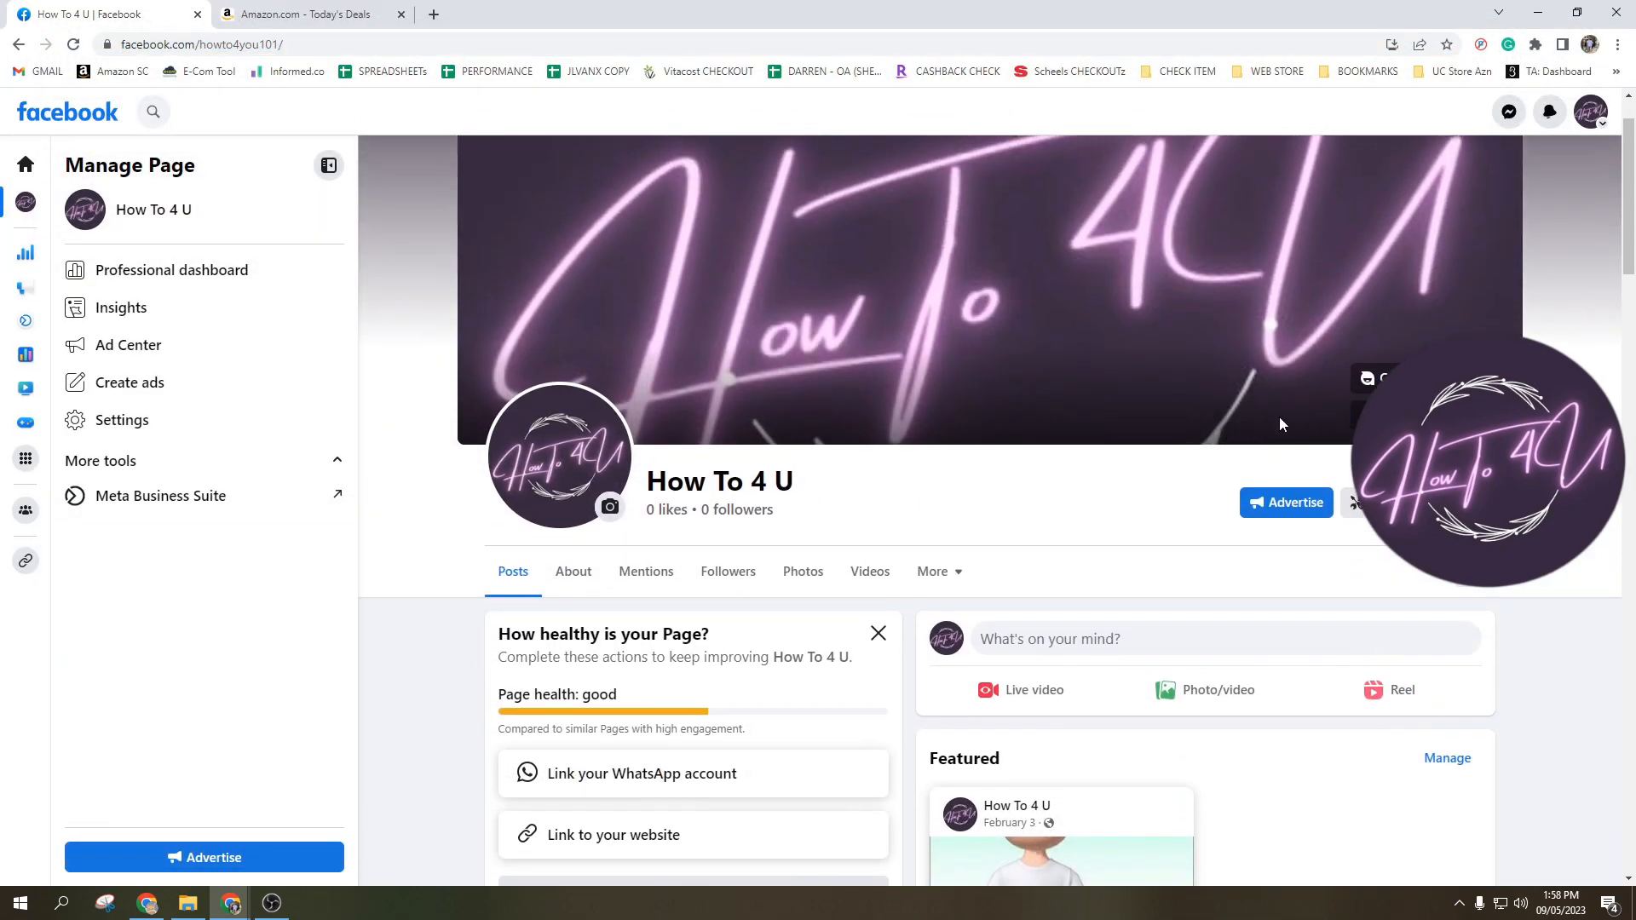
pyautogui.click(307, 14)
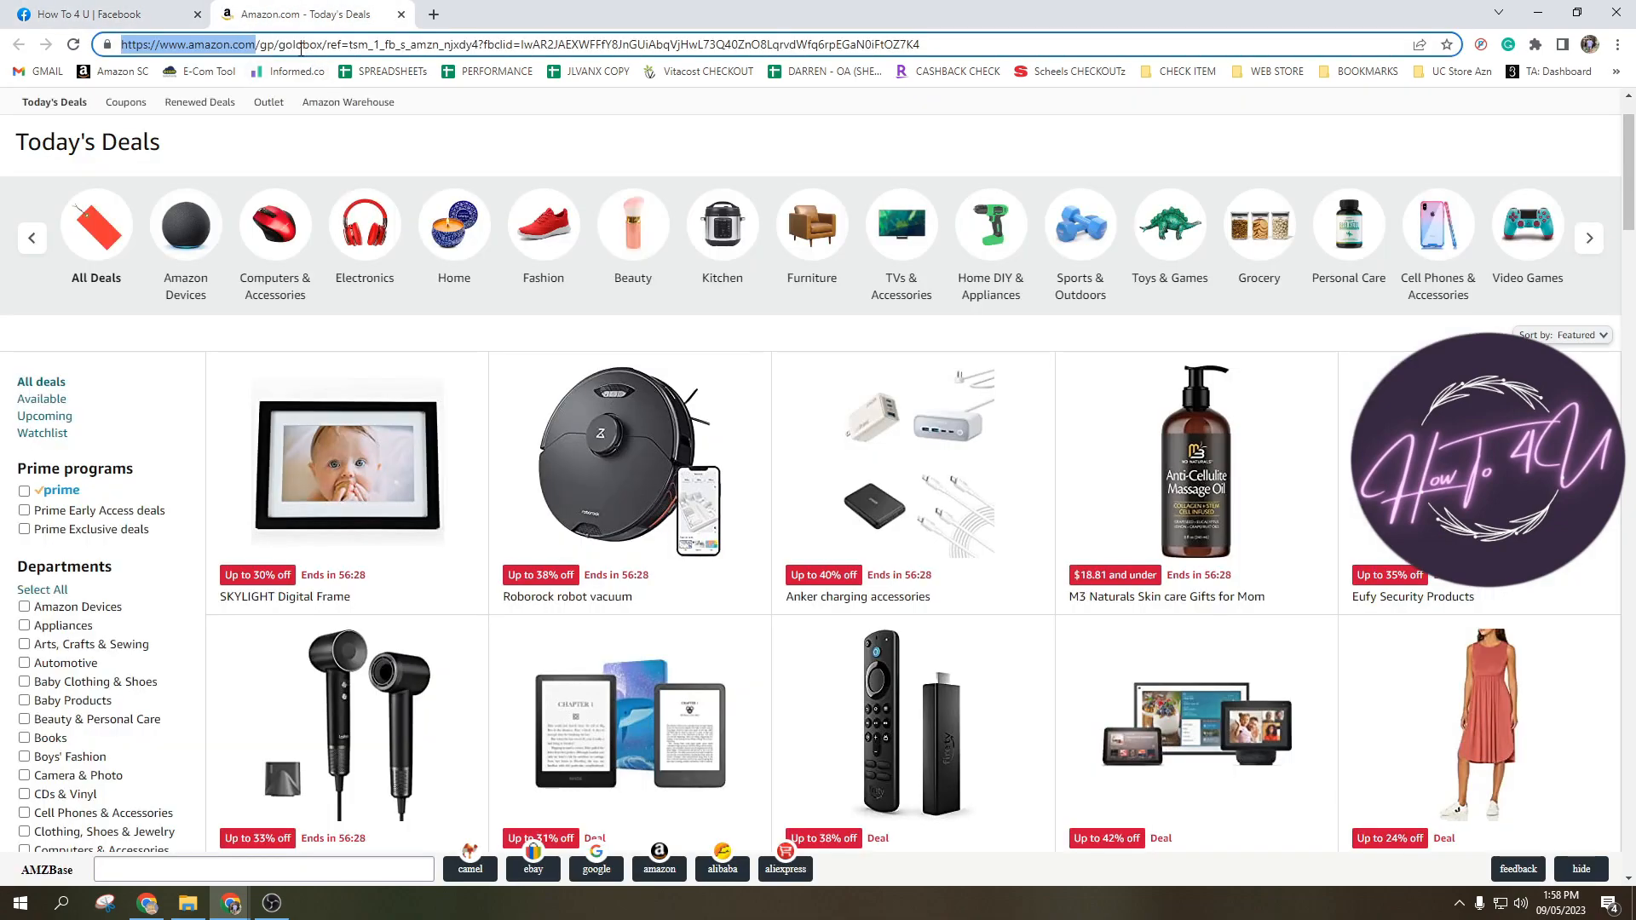
pyautogui.click(95, 14)
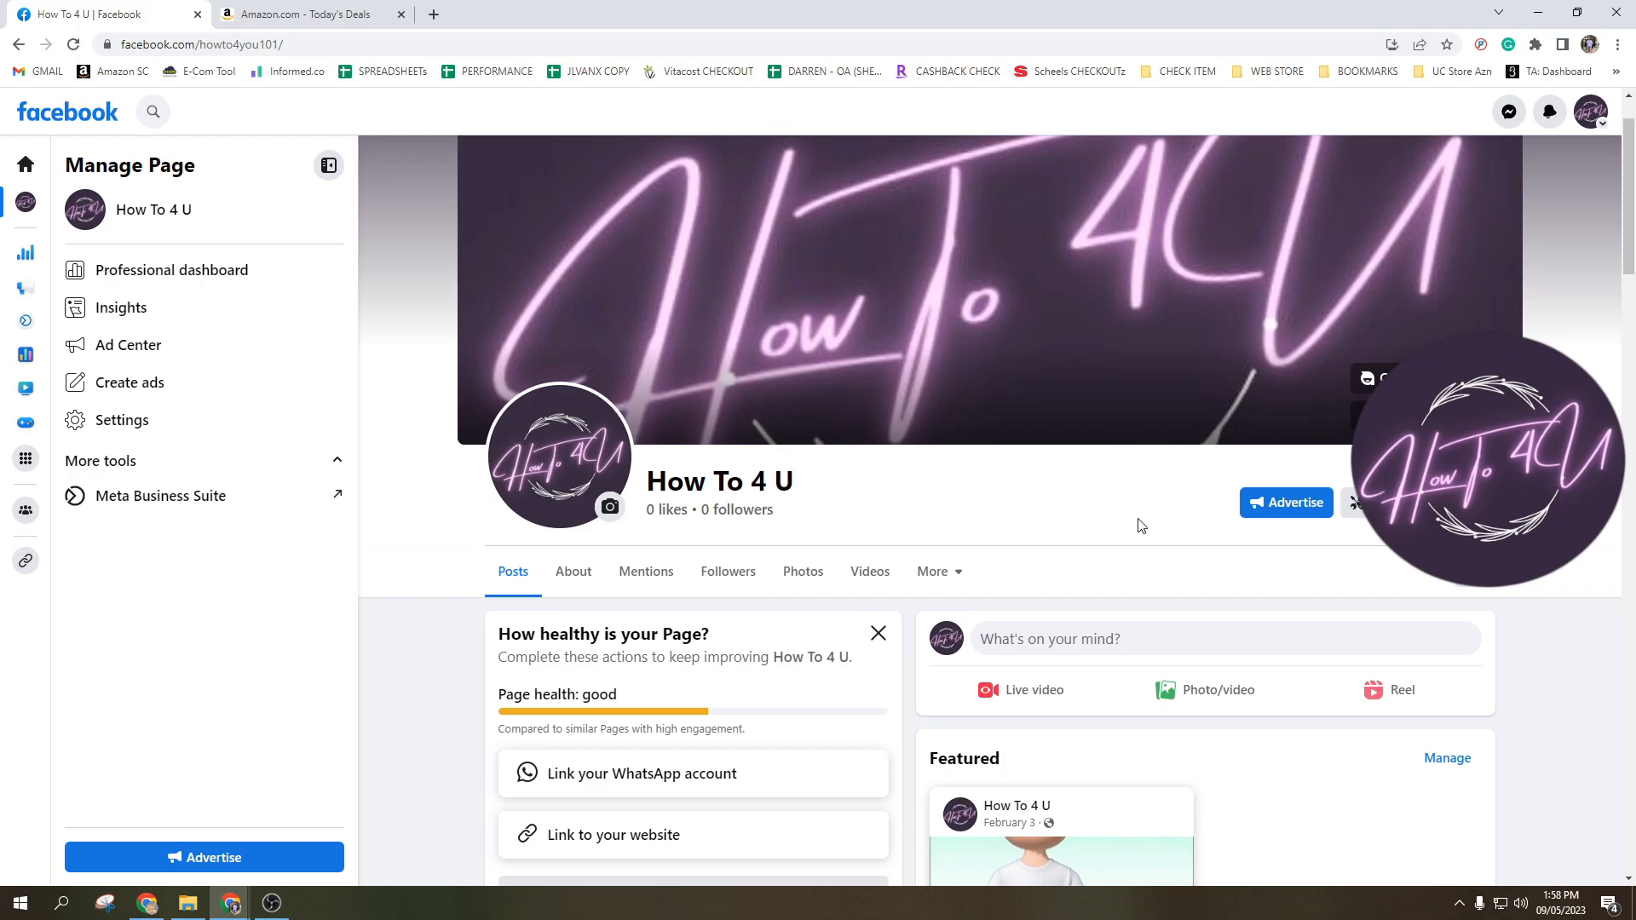
pyautogui.scroll(-3)
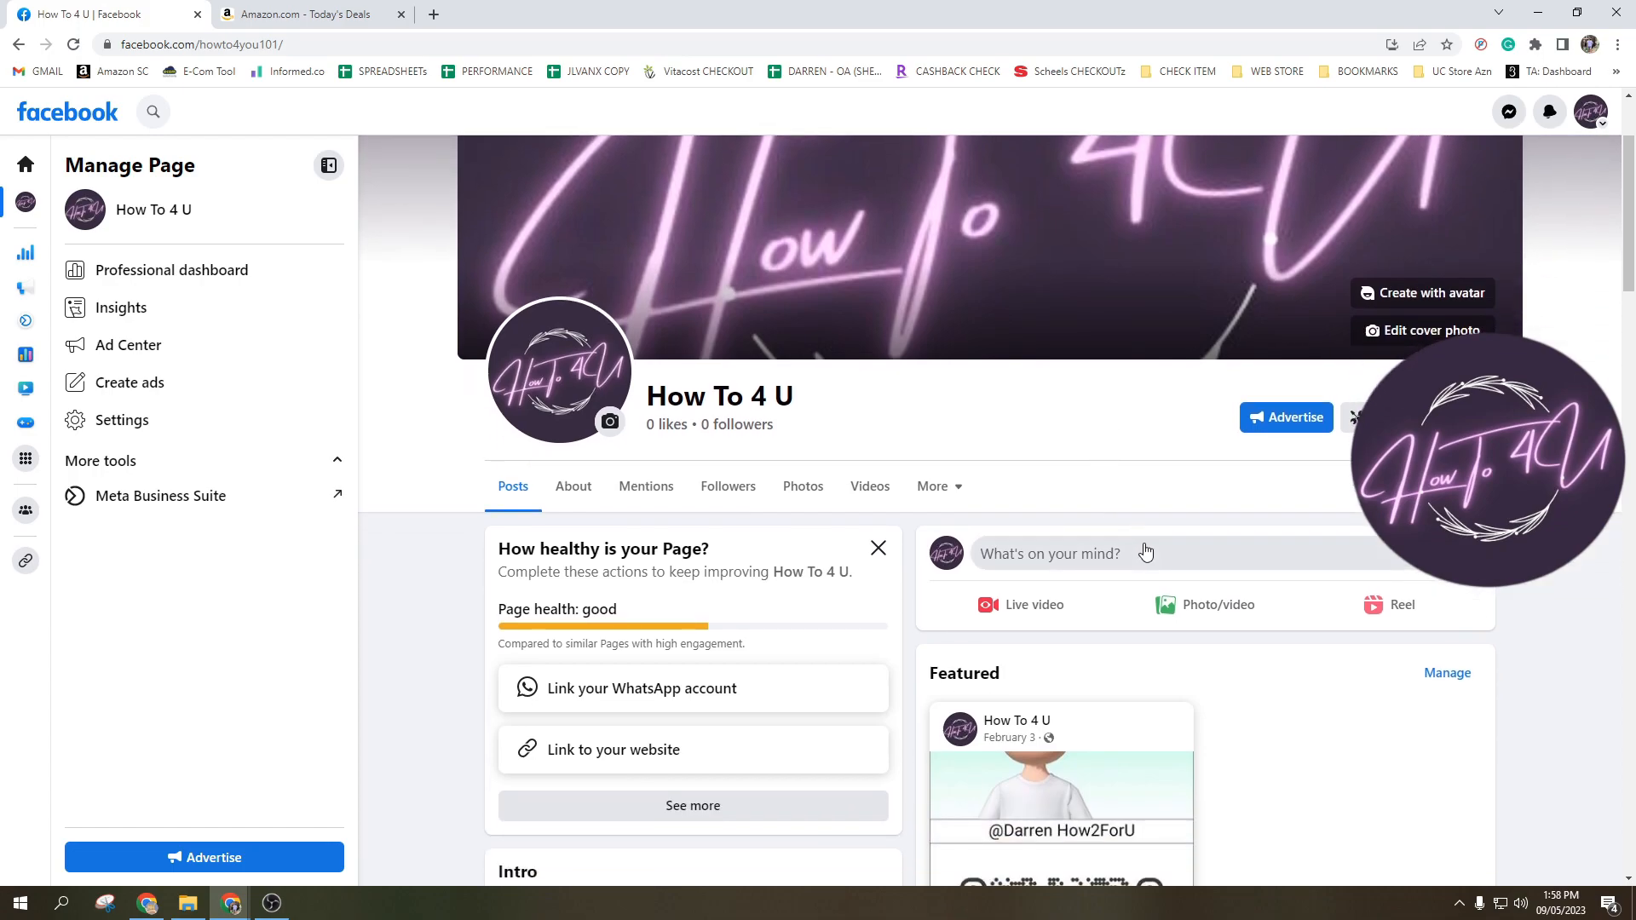
pyautogui.moveTo(963, 477)
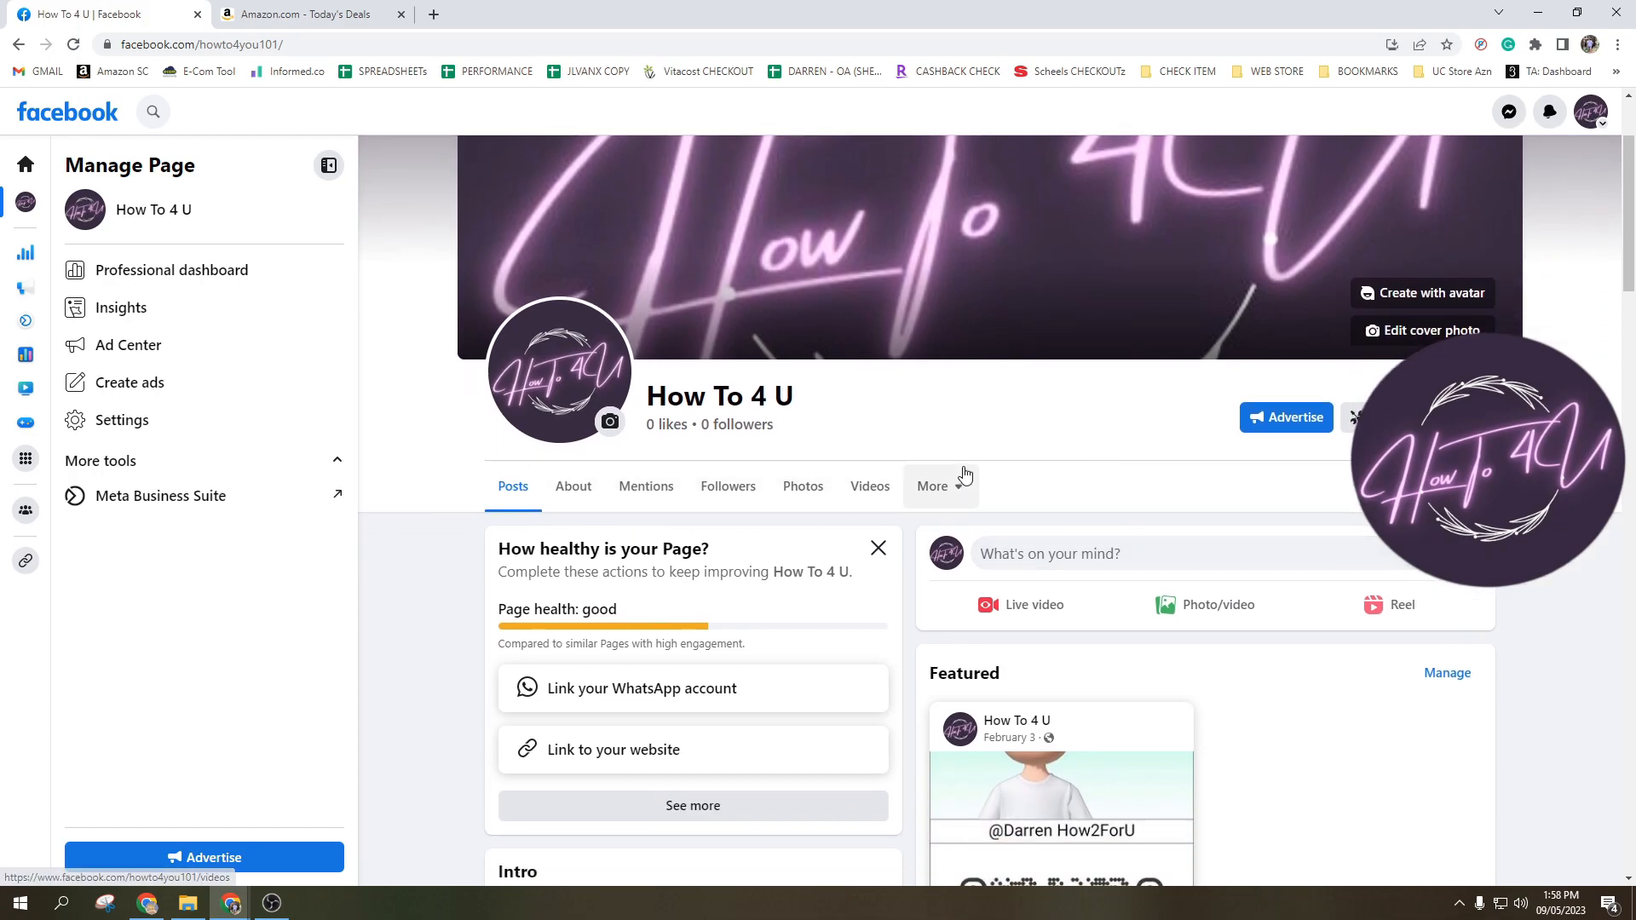
pyautogui.moveTo(997, 462)
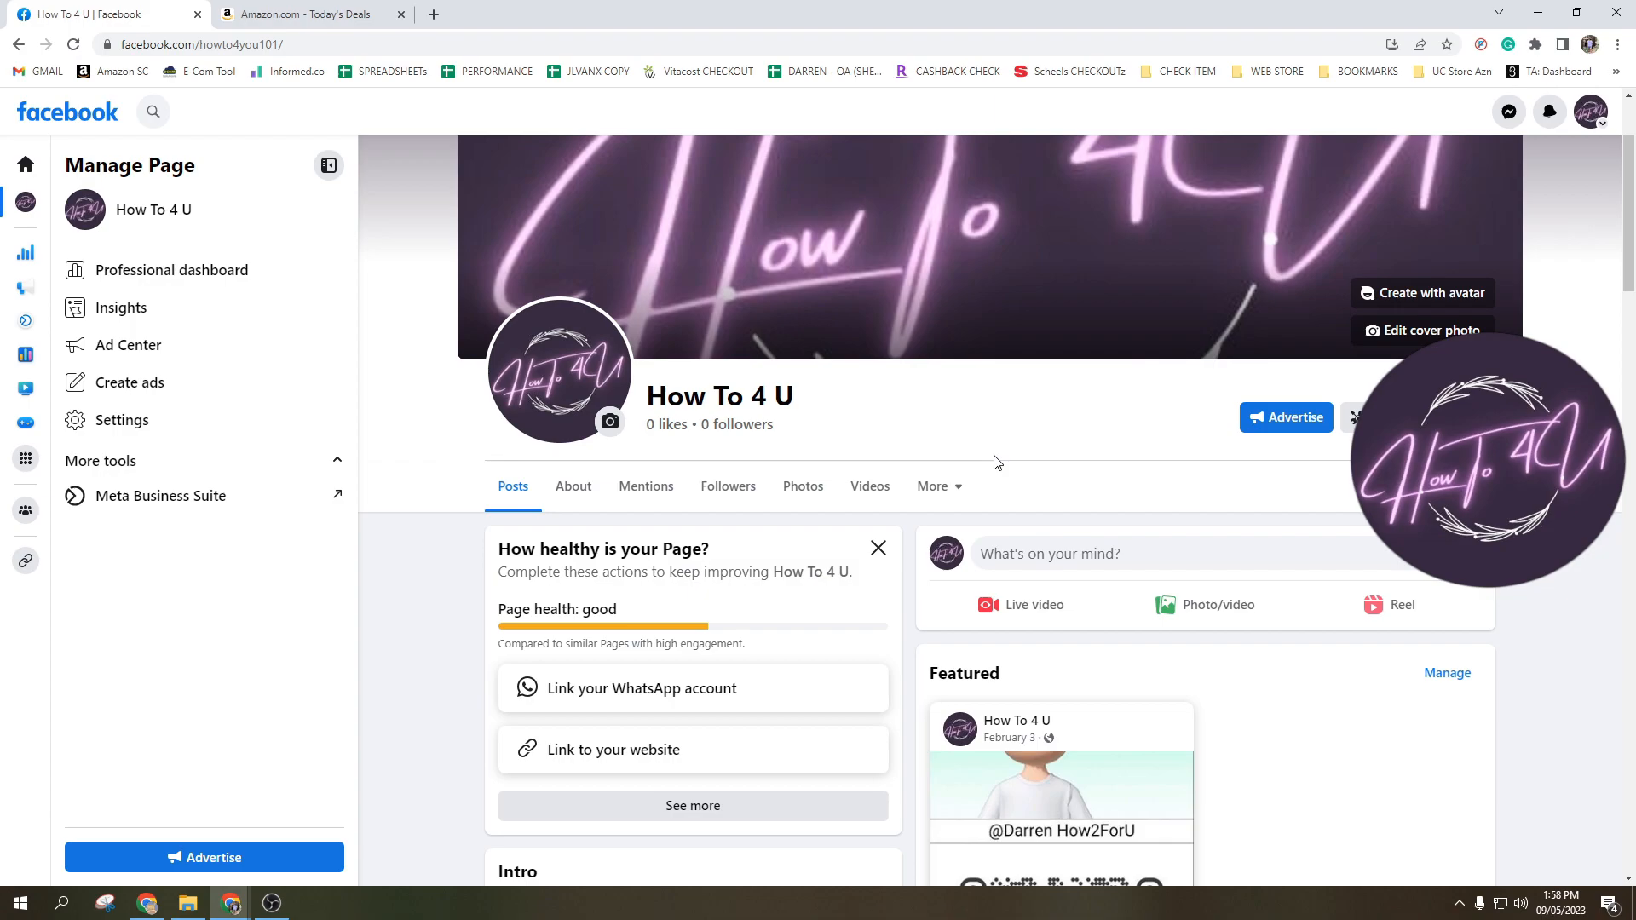